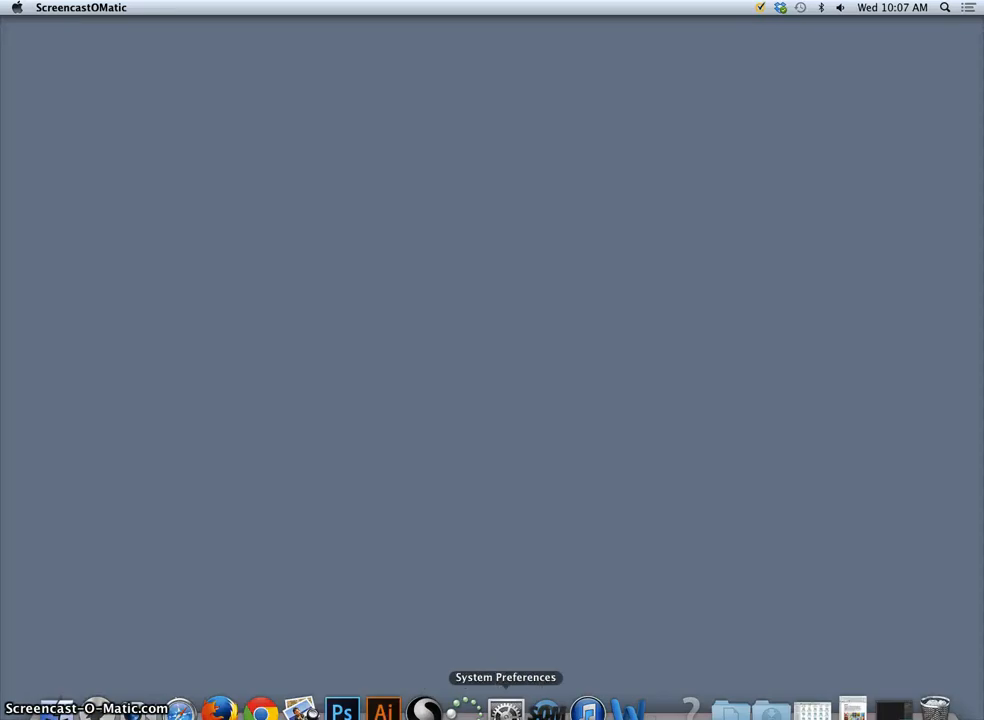
{"action": "mouse_move", "coordinate": [423, 708]}
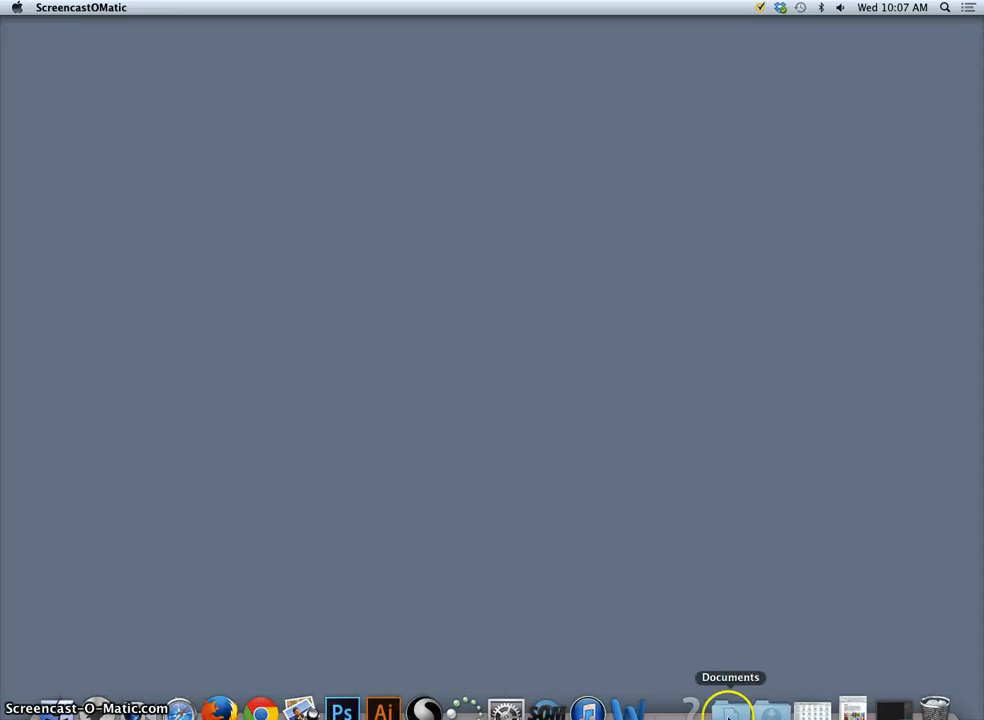
Step: Navigate from Documents through the course folder into '3. Assignment 1 Fantasy Landscape'
{"action": "left_click", "coordinate": [730, 710]}
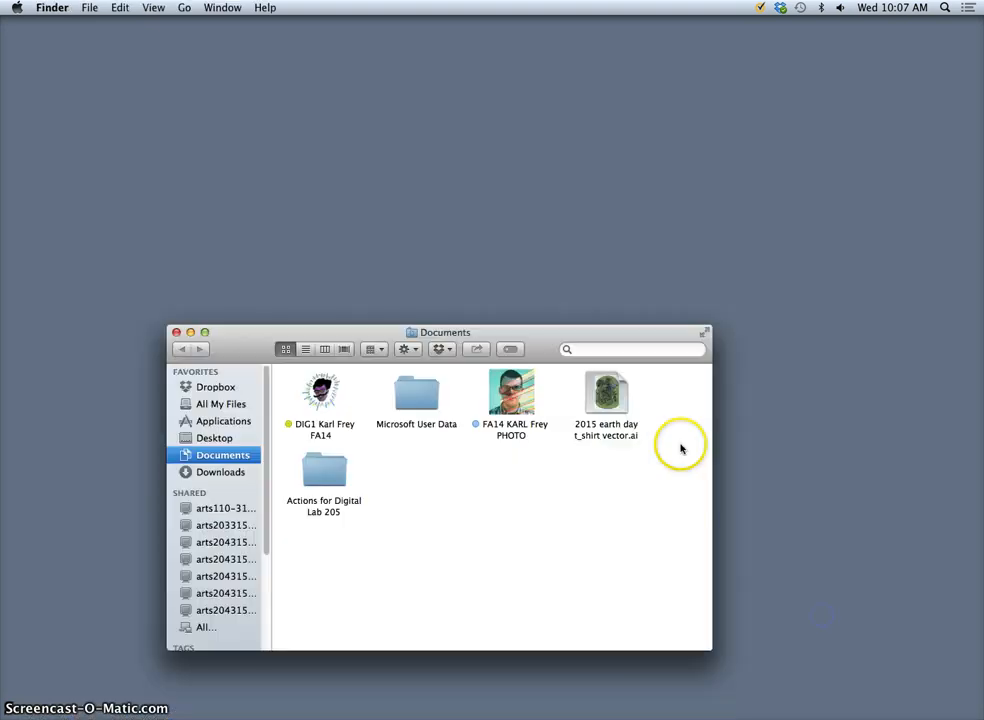
{"action": "left_click", "coordinate": [321, 390]}
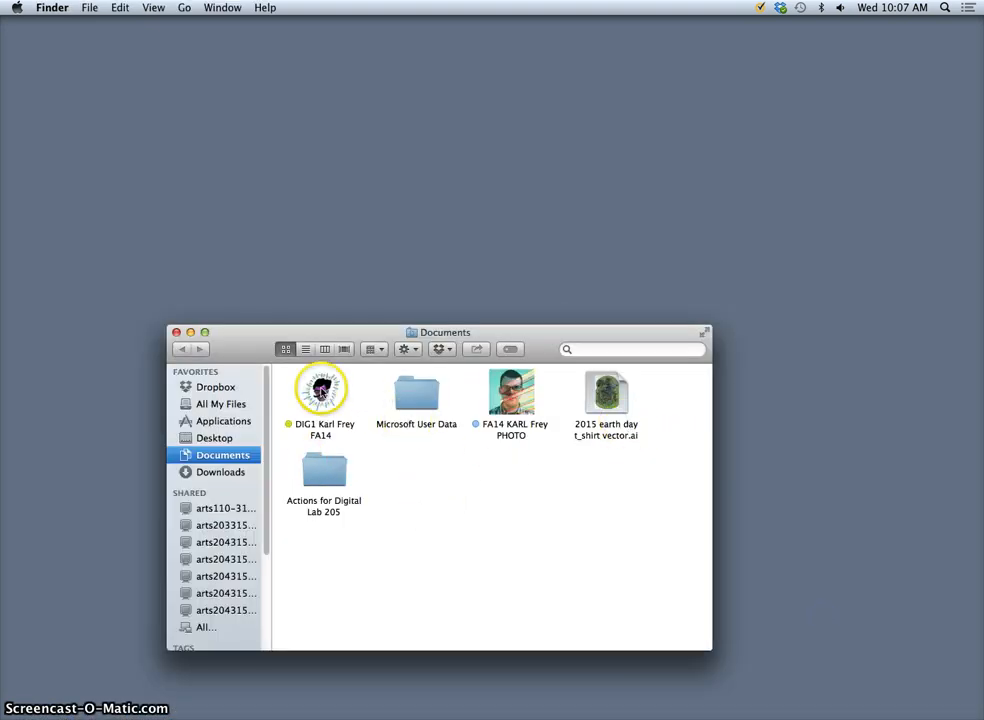
{"action": "double_click", "coordinate": [321, 390]}
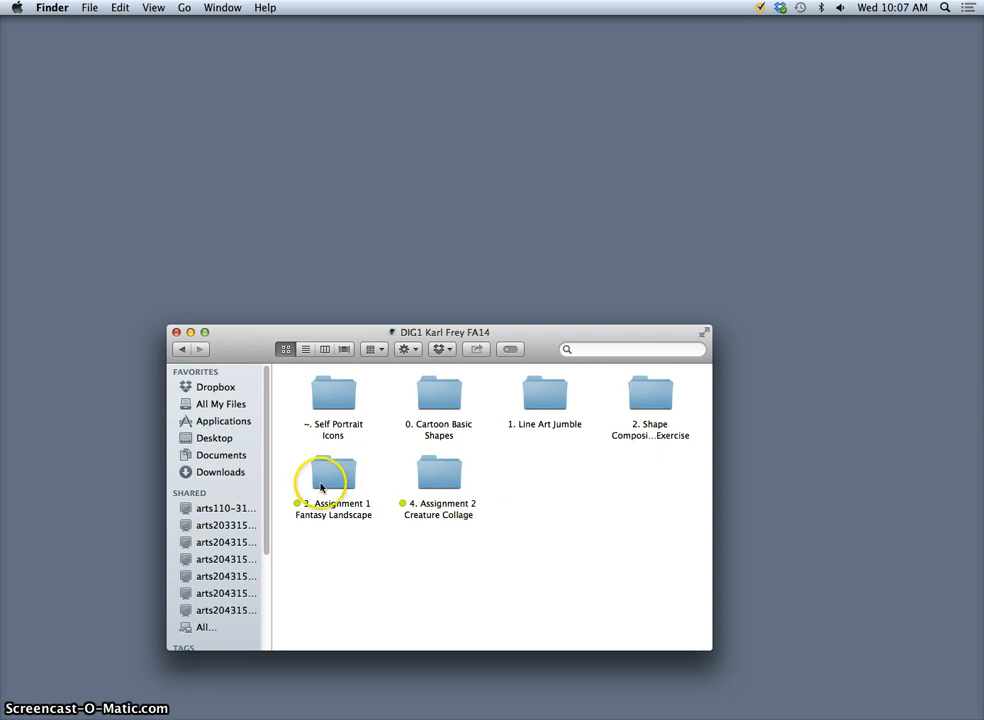
{"action": "double_click", "coordinate": [333, 483]}
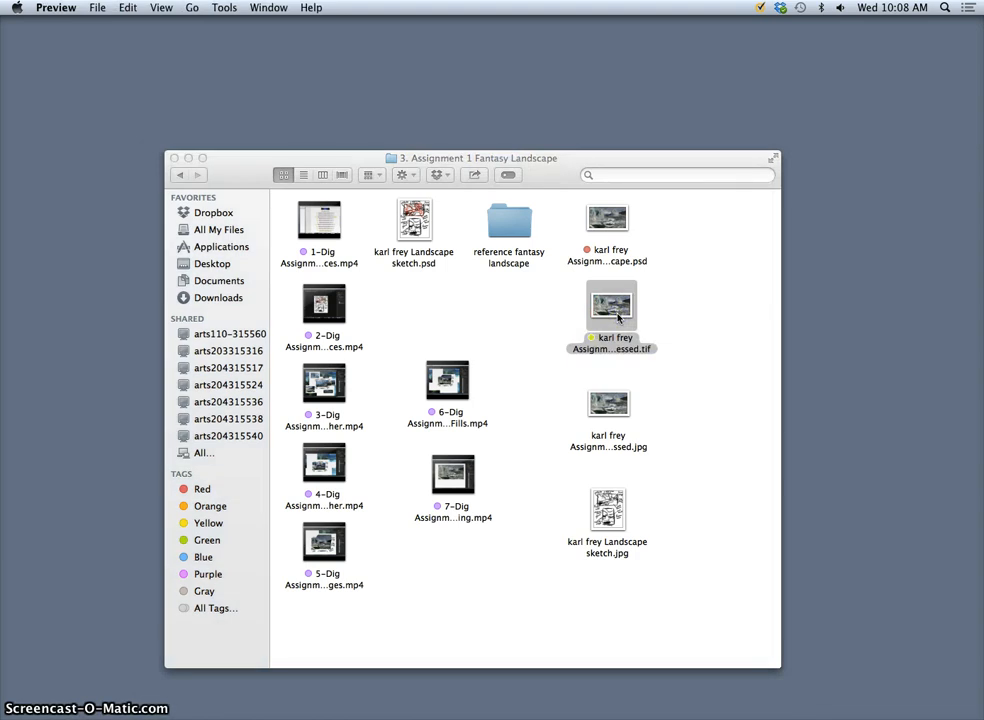
{"action": "double_click", "coordinate": [611, 305]}
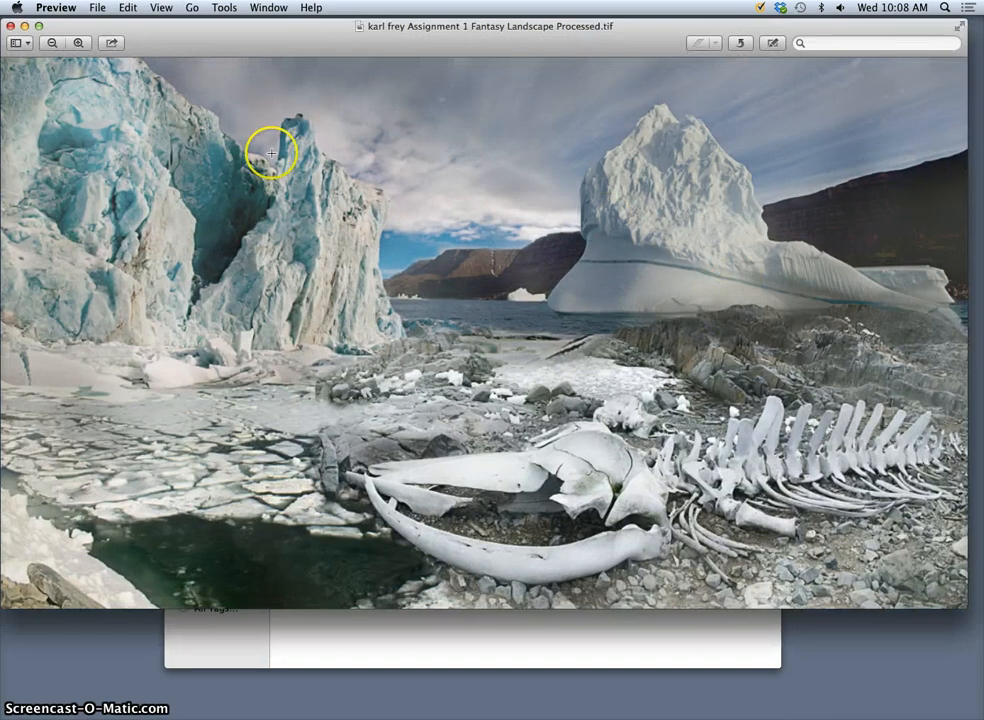
{"action": "mouse_move", "coordinate": [336, 391]}
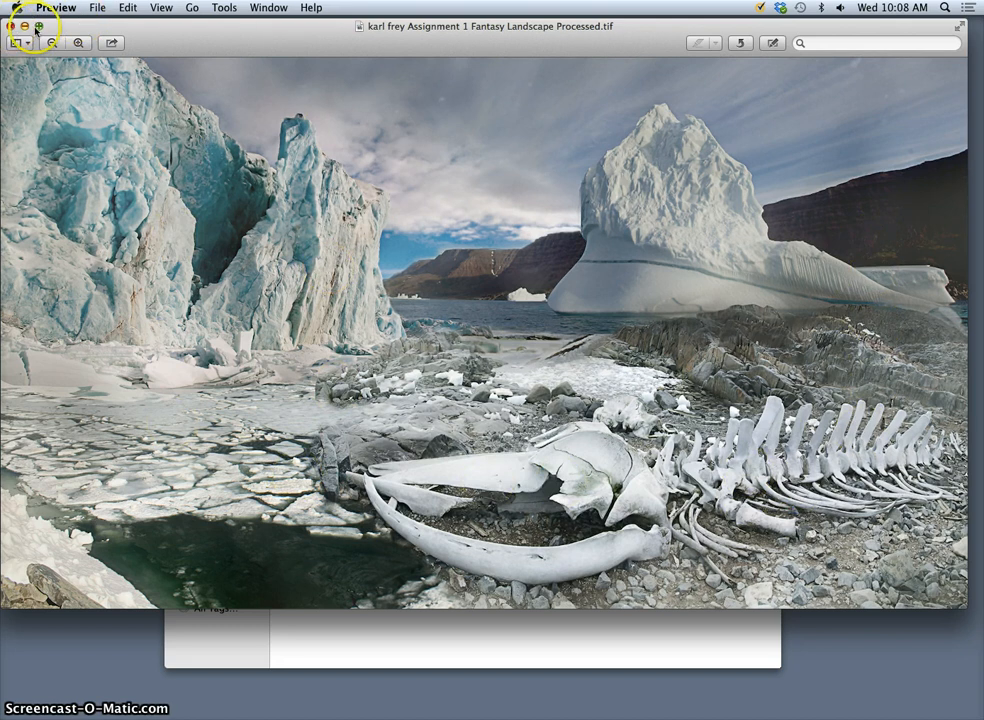
{"action": "left_click", "coordinate": [82, 40]}
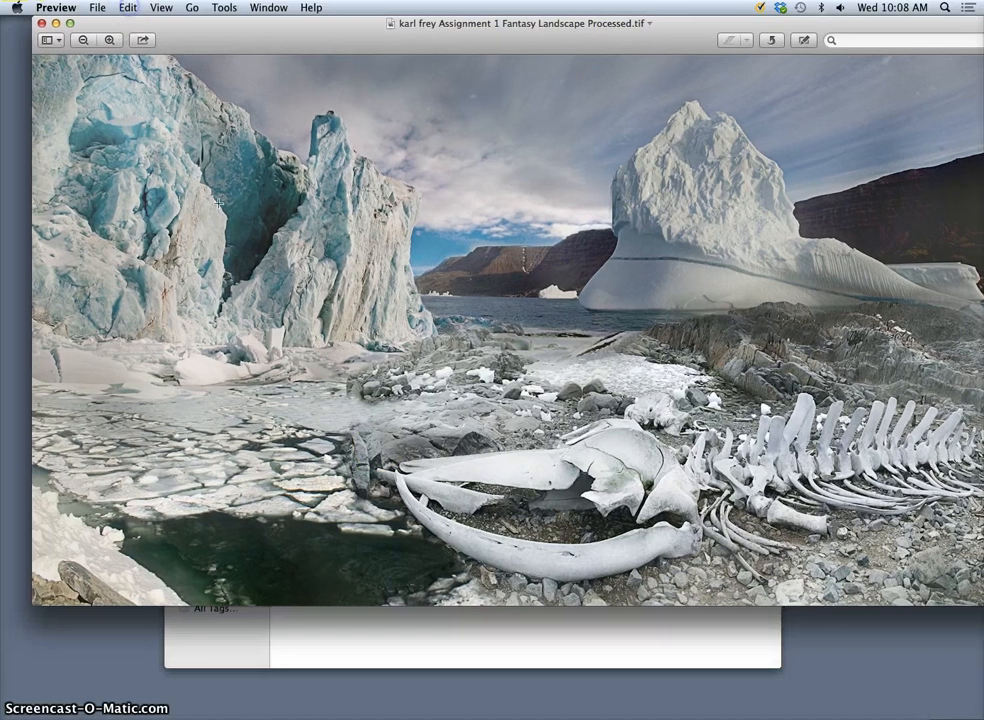
{"action": "right_click", "coordinate": [607, 218]}
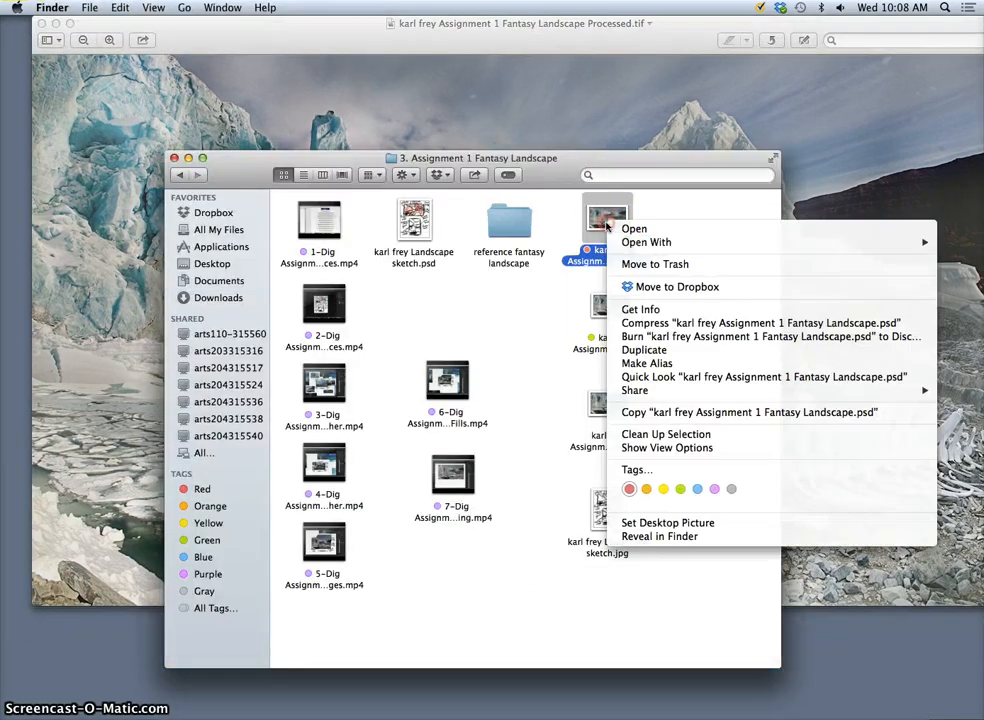
{"action": "left_click", "coordinate": [646, 242]}
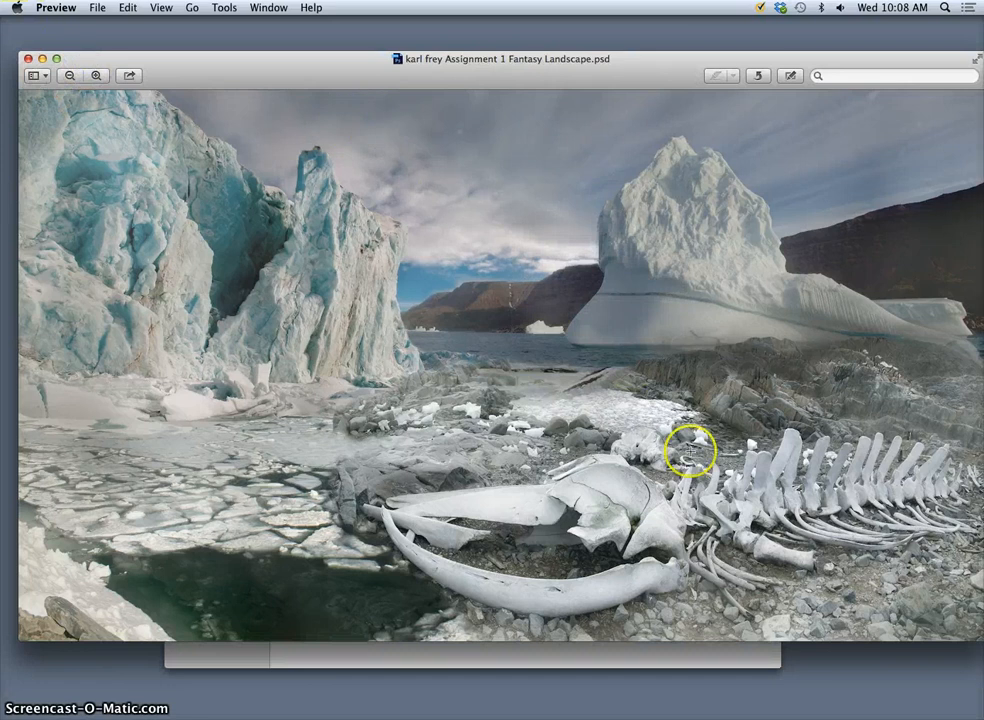
{"action": "mouse_move", "coordinate": [487, 363]}
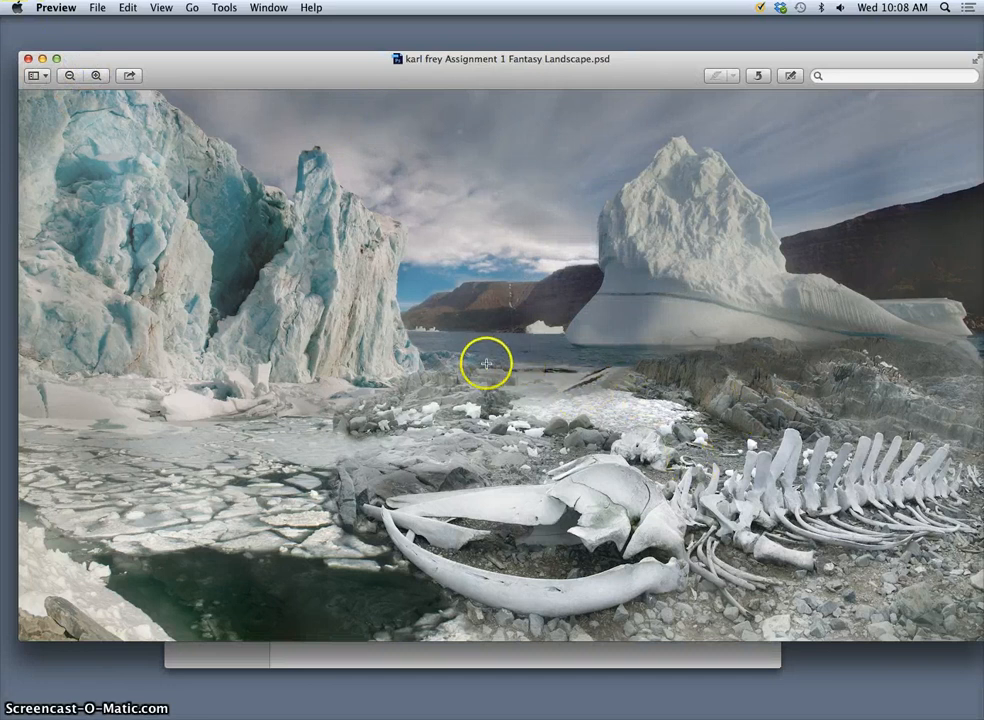
{"action": "mouse_move", "coordinate": [434, 372]}
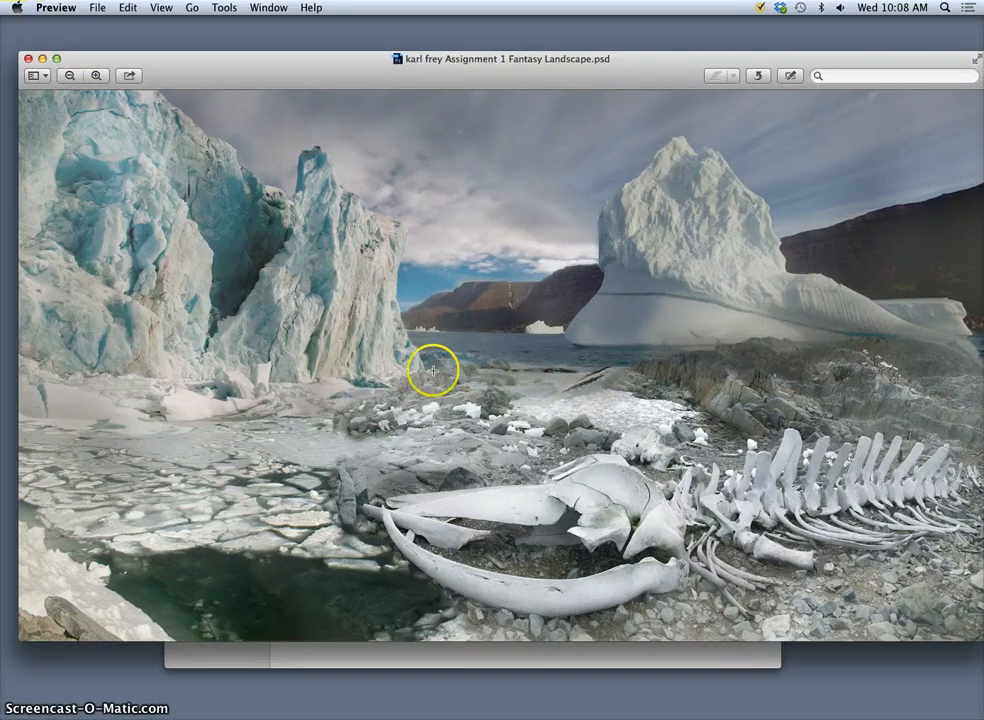
{"action": "mouse_move", "coordinate": [608, 398]}
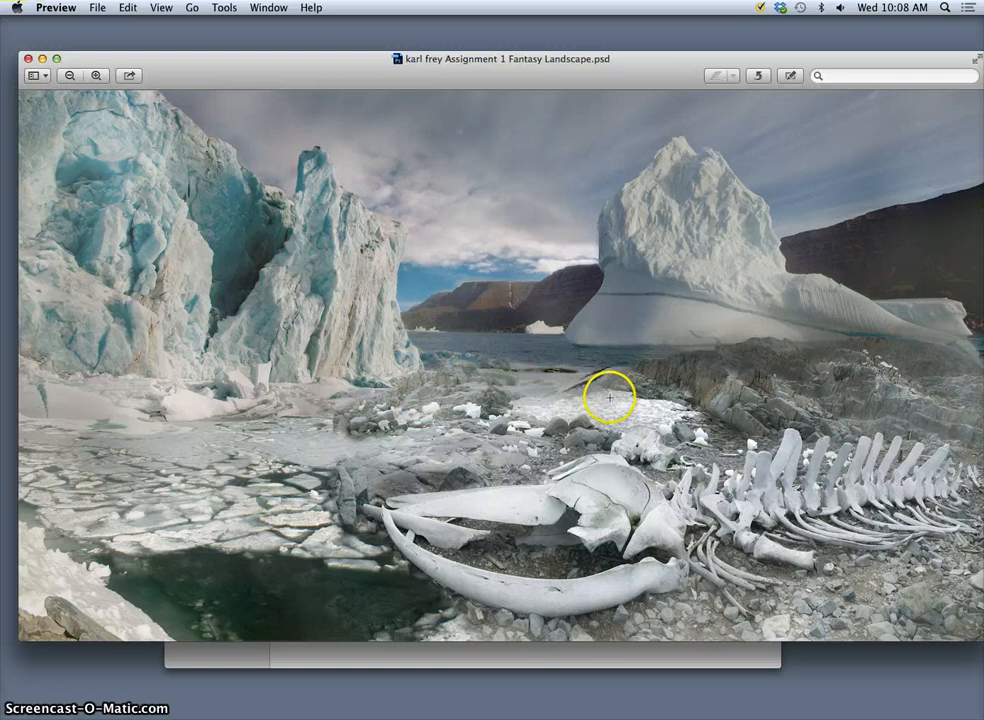
{"action": "mouse_move", "coordinate": [558, 347]}
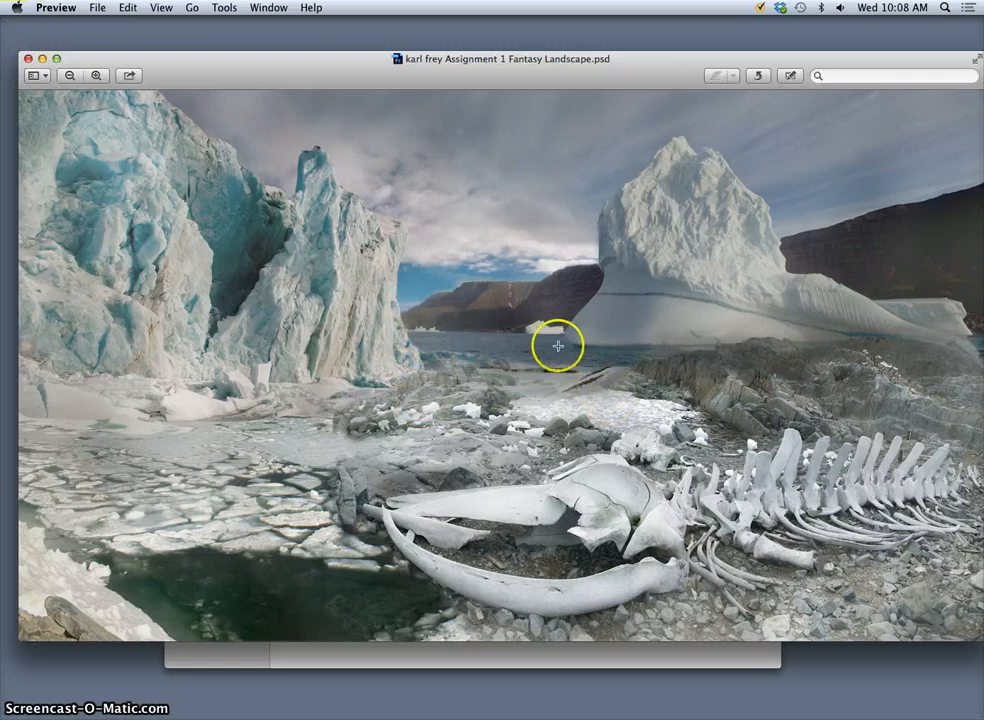
{"action": "mouse_move", "coordinate": [497, 347]}
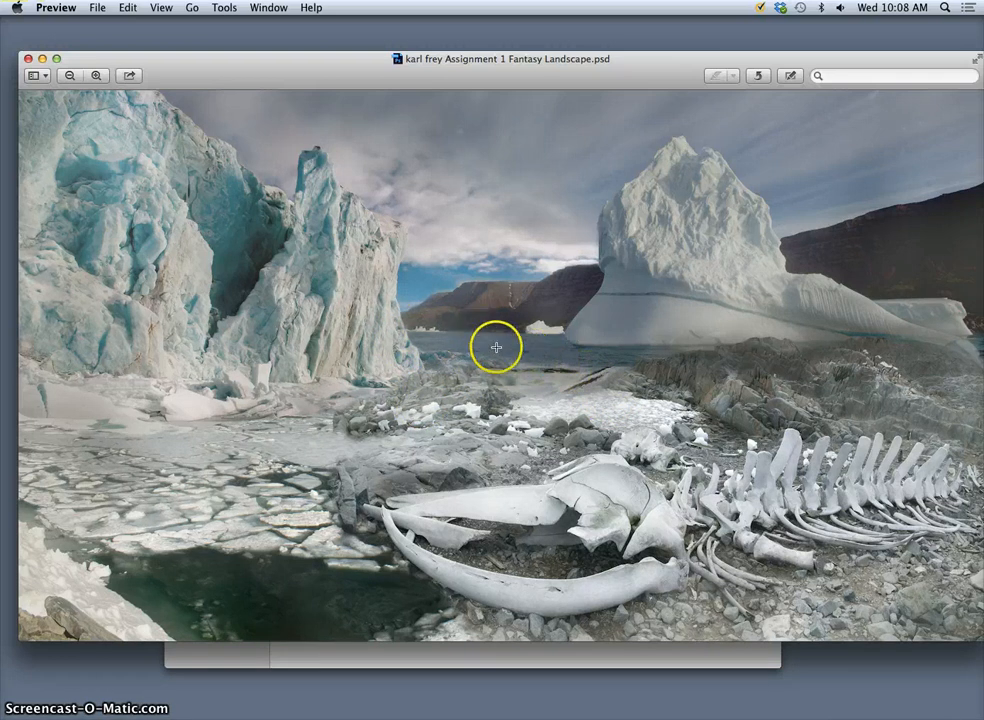
{"action": "mouse_move", "coordinate": [300, 449]}
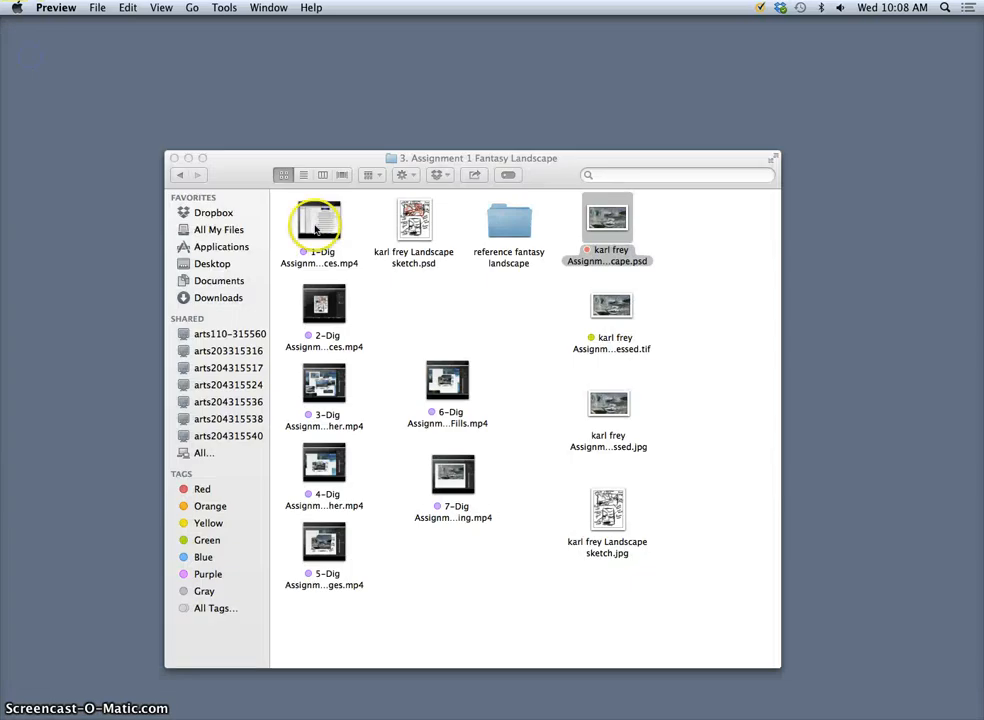
Step: Open the Fantasy Landscape PSD in Adobe Photoshop CC using Open With
{"action": "left_click", "coordinate": [607, 218]}
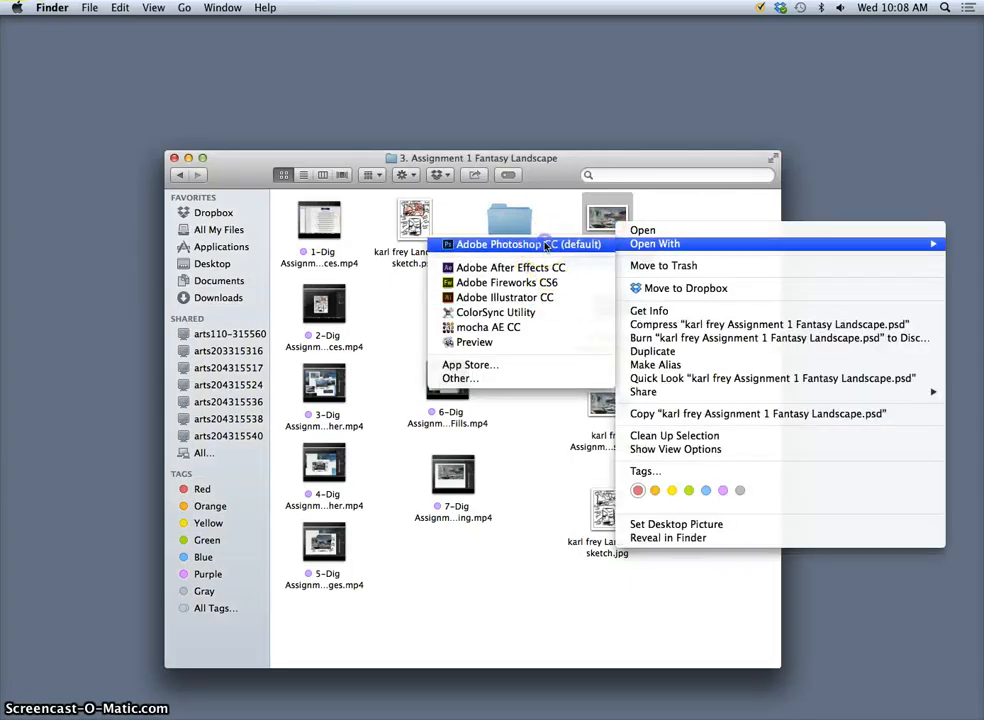
{"action": "left_click", "coordinate": [504, 244]}
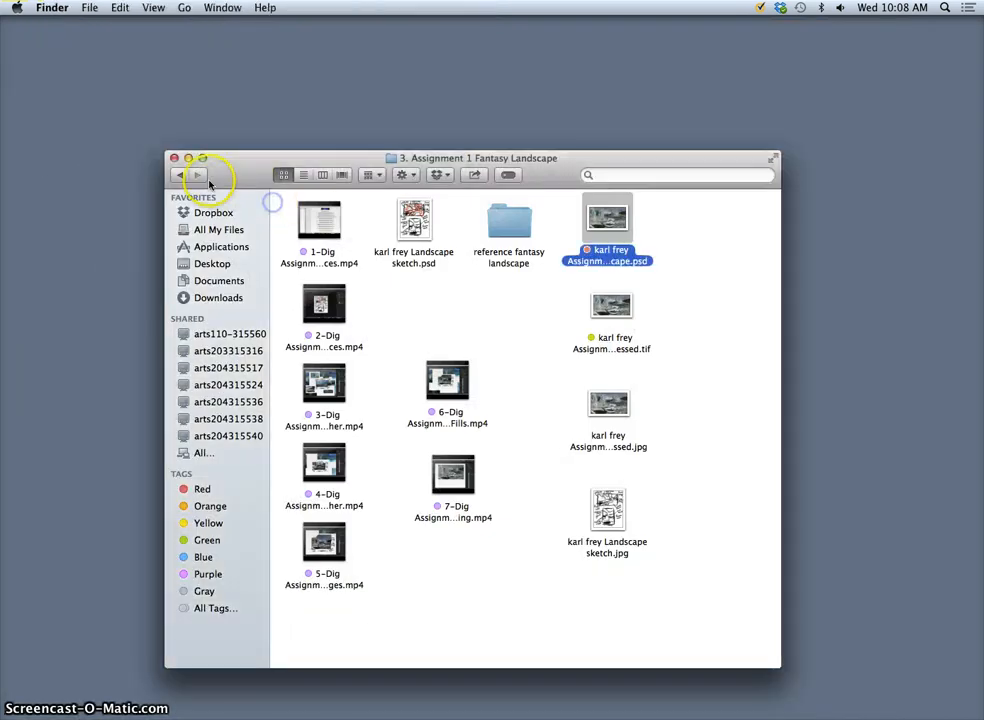
{"action": "left_click", "coordinate": [180, 174]}
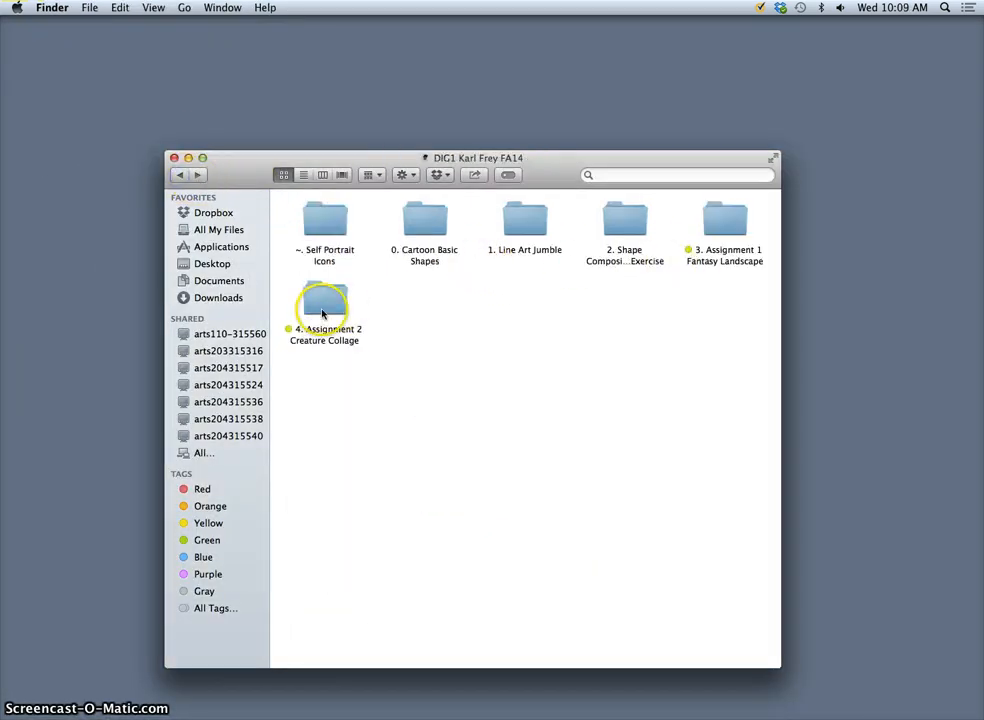
Step: Enter the '4. Assignment 2 Creature Collage' folder and open the creature collage TIFF
{"action": "double_click", "coordinate": [324, 305]}
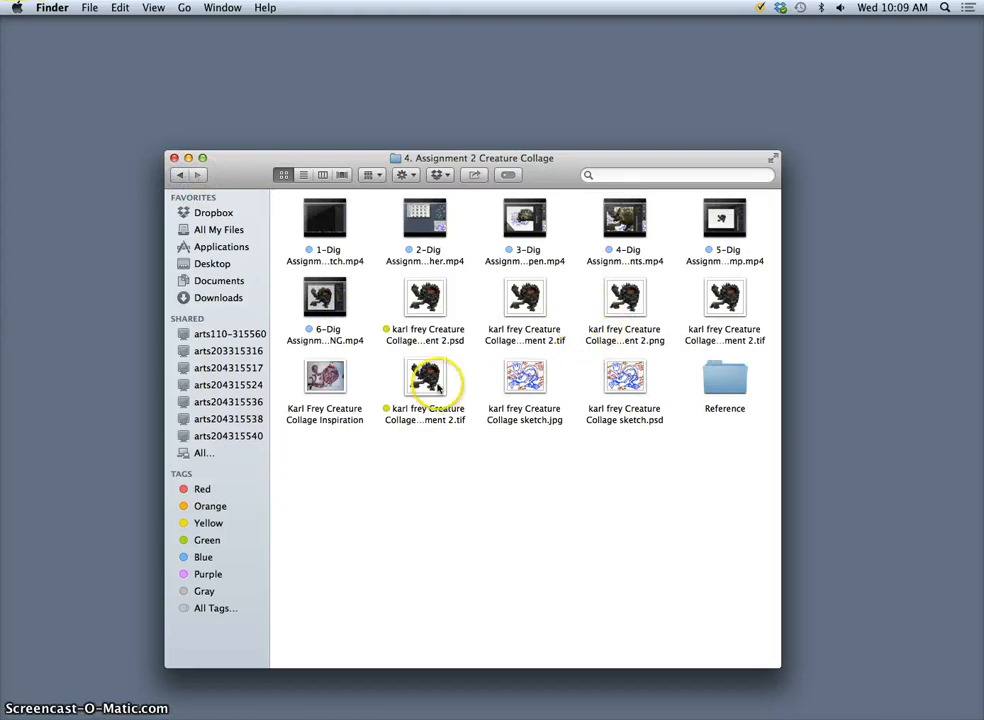
{"action": "double_click", "coordinate": [424, 377]}
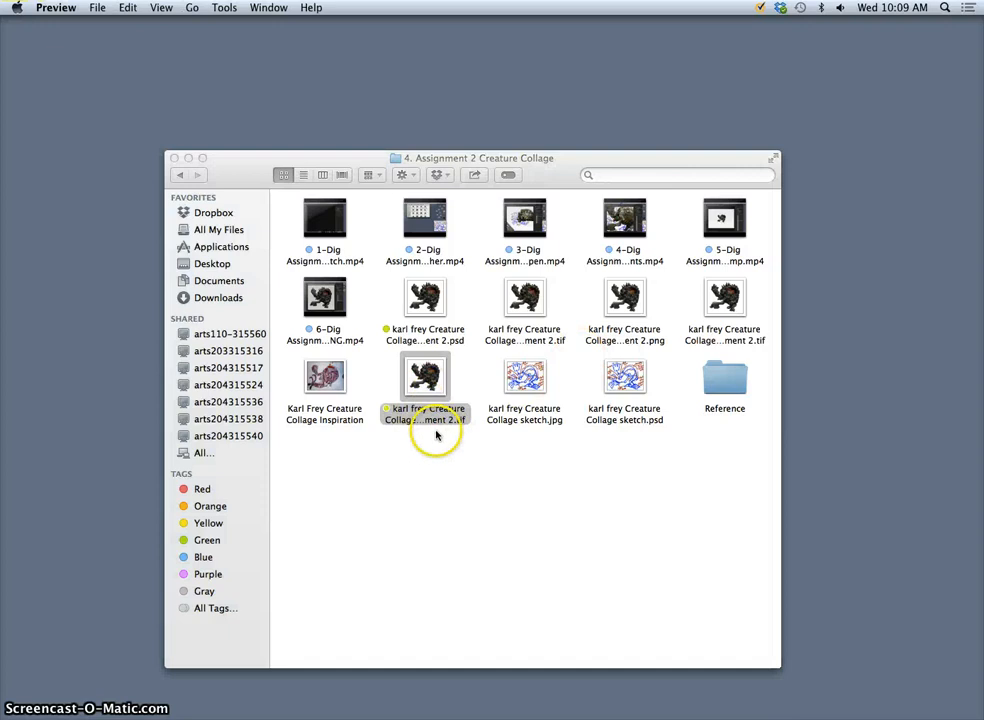
{"action": "double_click", "coordinate": [424, 376]}
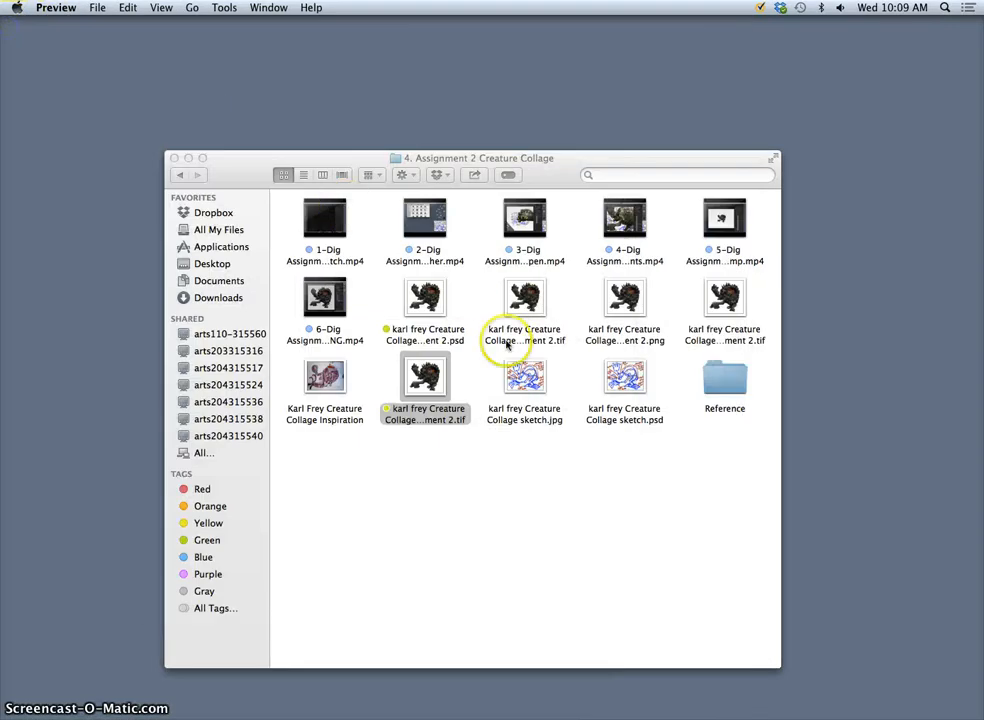
{"action": "left_click", "coordinate": [624, 297]}
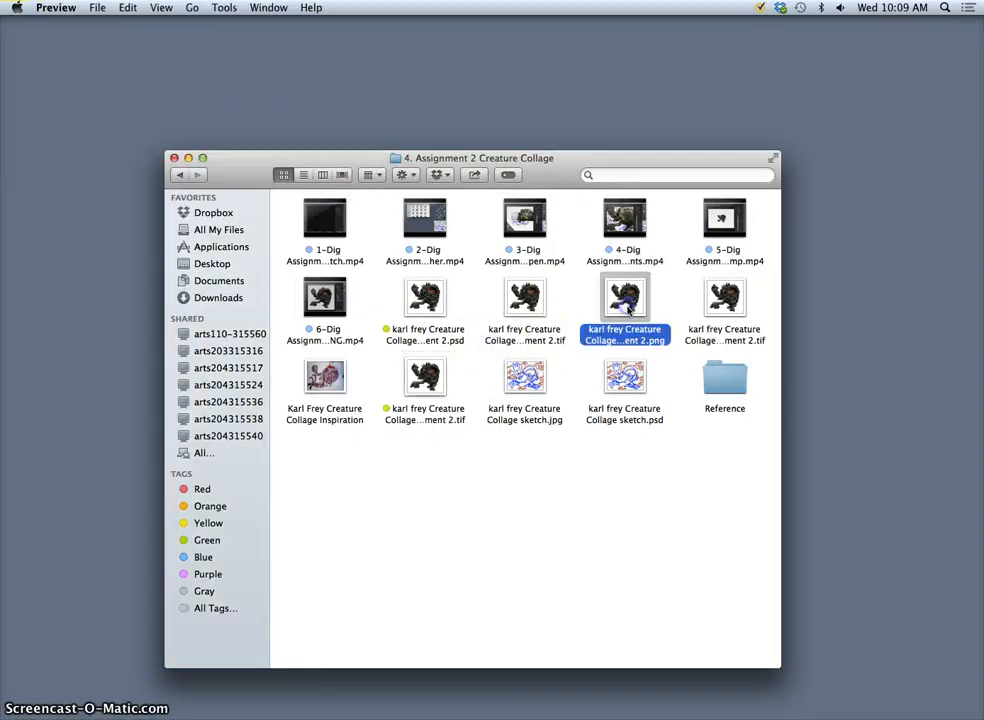
{"action": "double_click", "coordinate": [624, 300]}
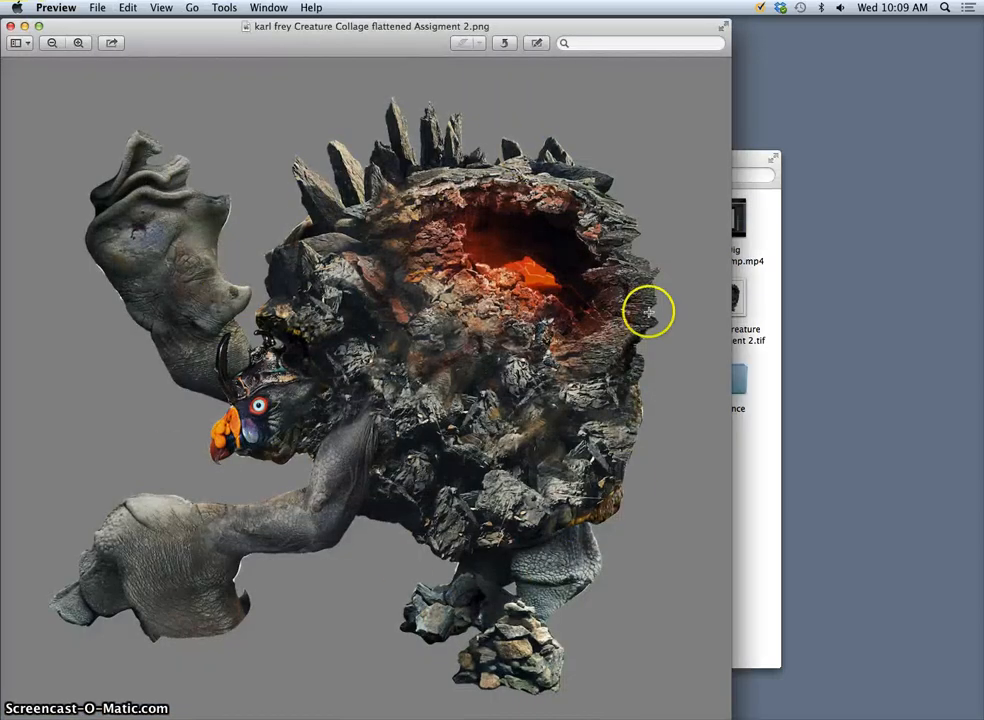
{"action": "mouse_move", "coordinate": [435, 340]}
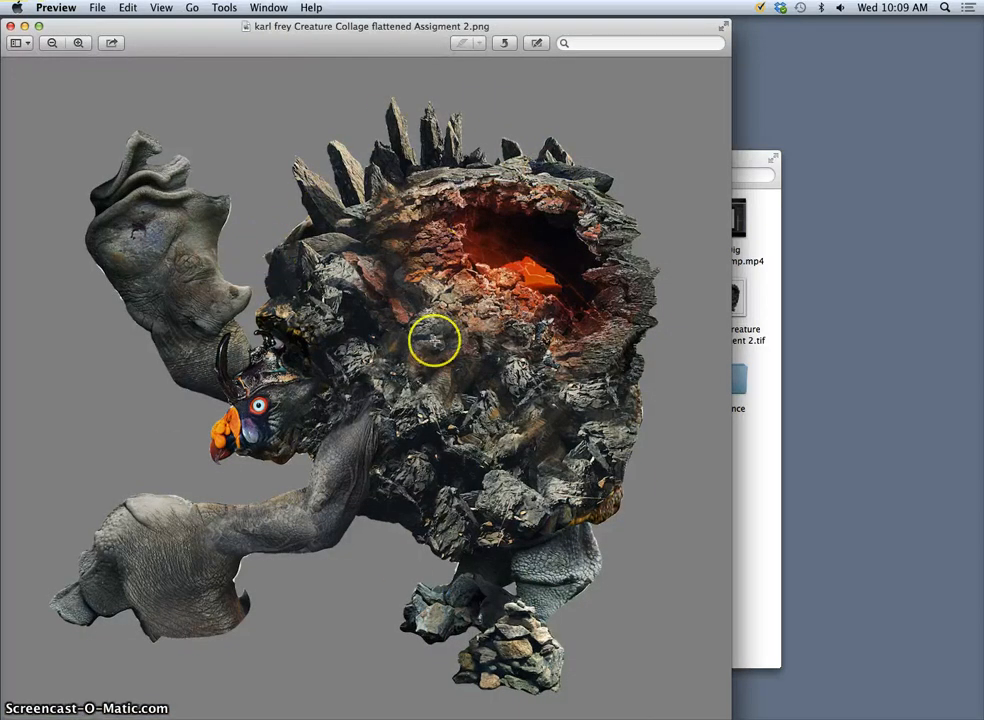
{"action": "mouse_move", "coordinate": [460, 270]}
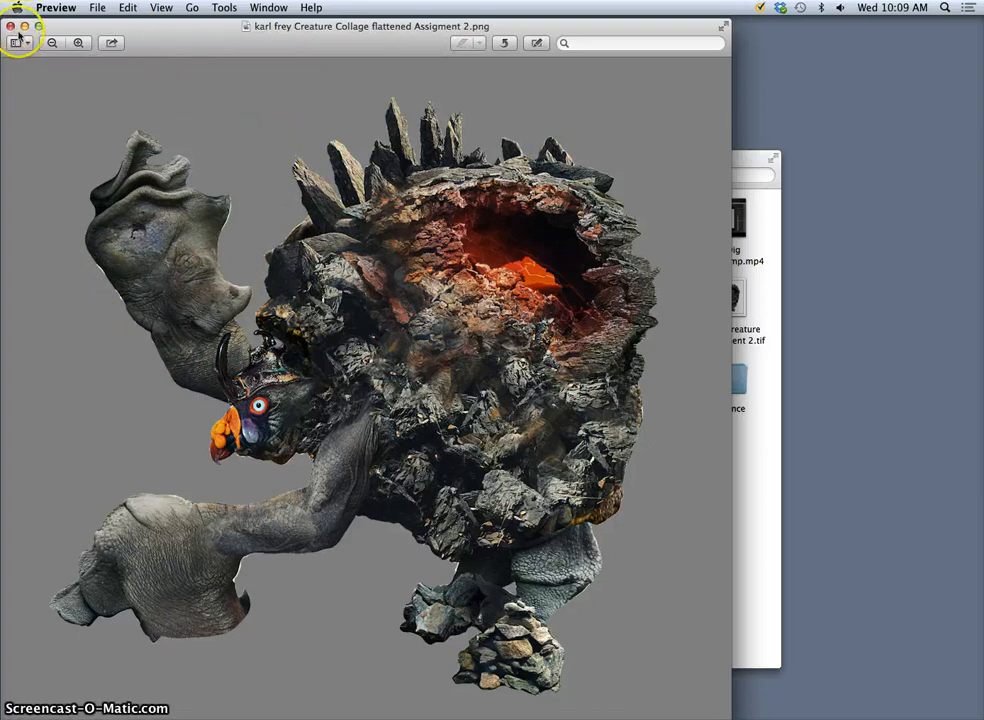
{"action": "left_click", "coordinate": [10, 27]}
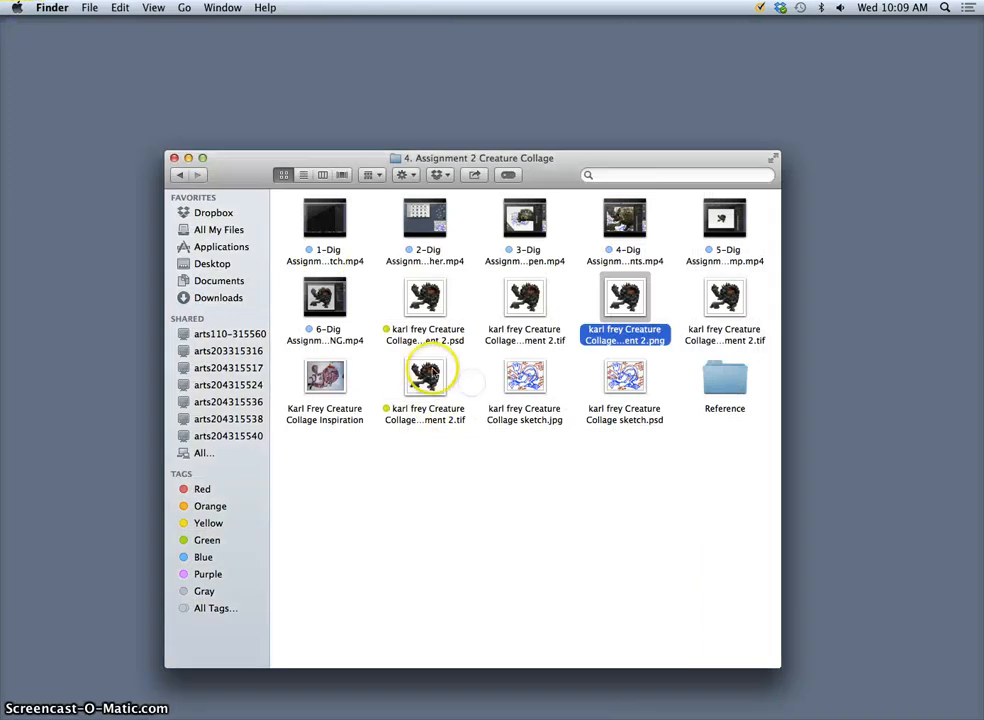
Step: Select top creature layer Layer 39 and Merge Visible into one layer
{"action": "right_click", "coordinate": [424, 375]}
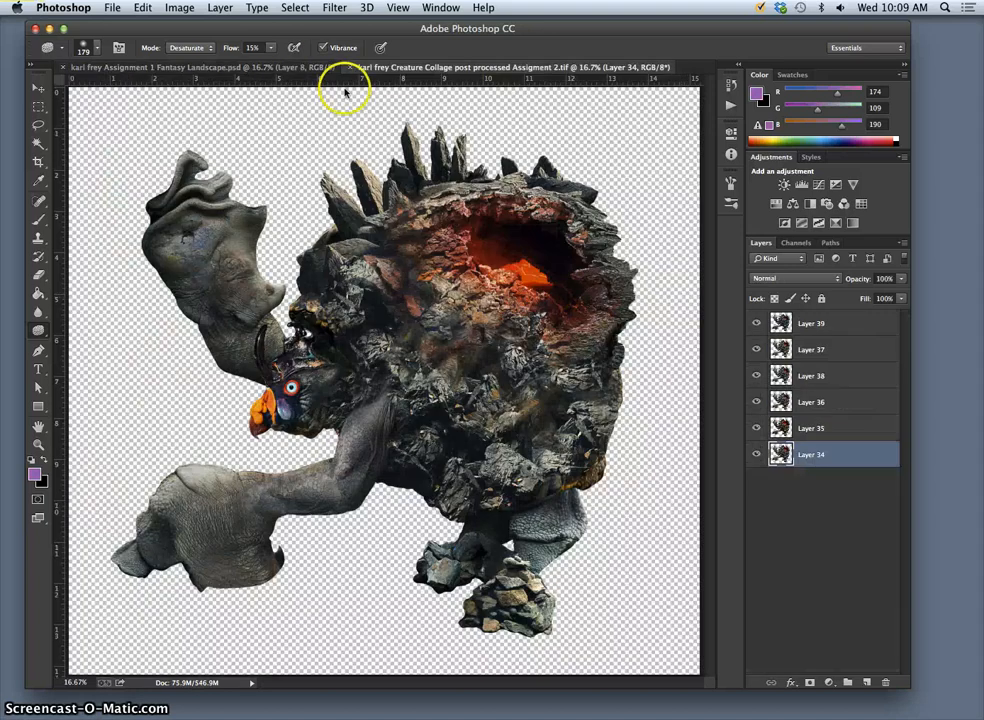
{"action": "mouse_move", "coordinate": [290, 143]}
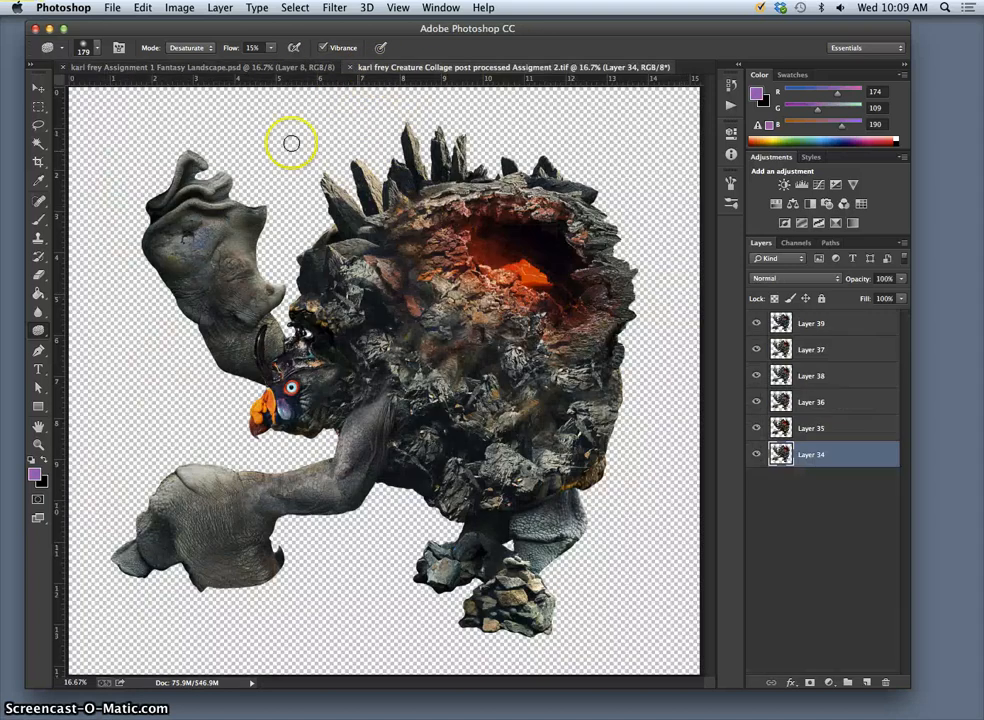
{"action": "left_click", "coordinate": [811, 323]}
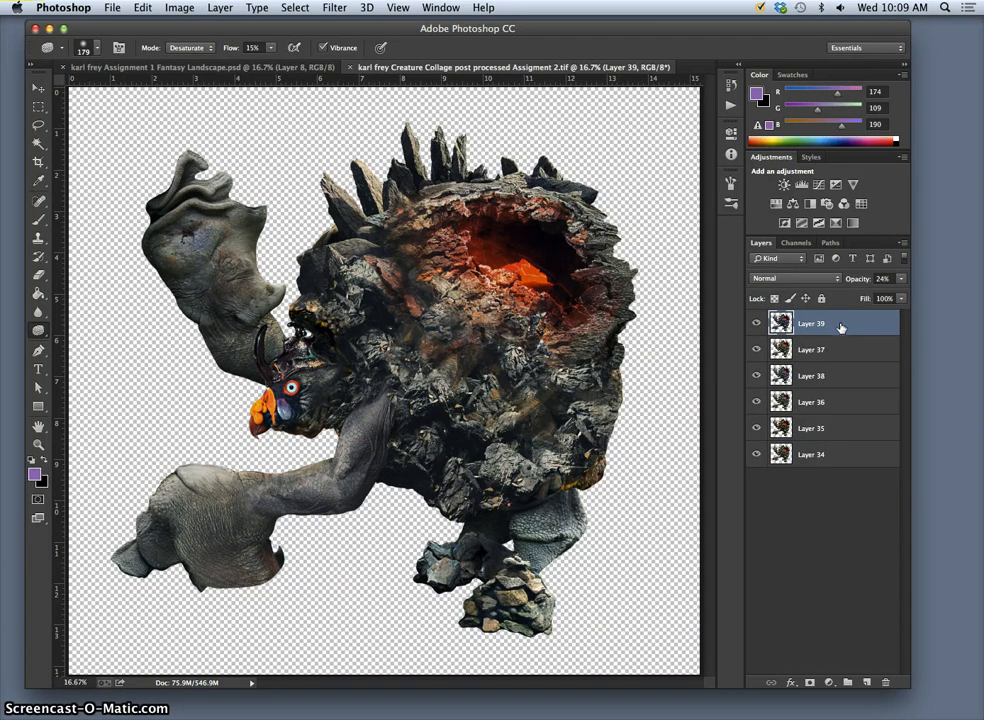
{"action": "mouse_move", "coordinate": [200, 8]}
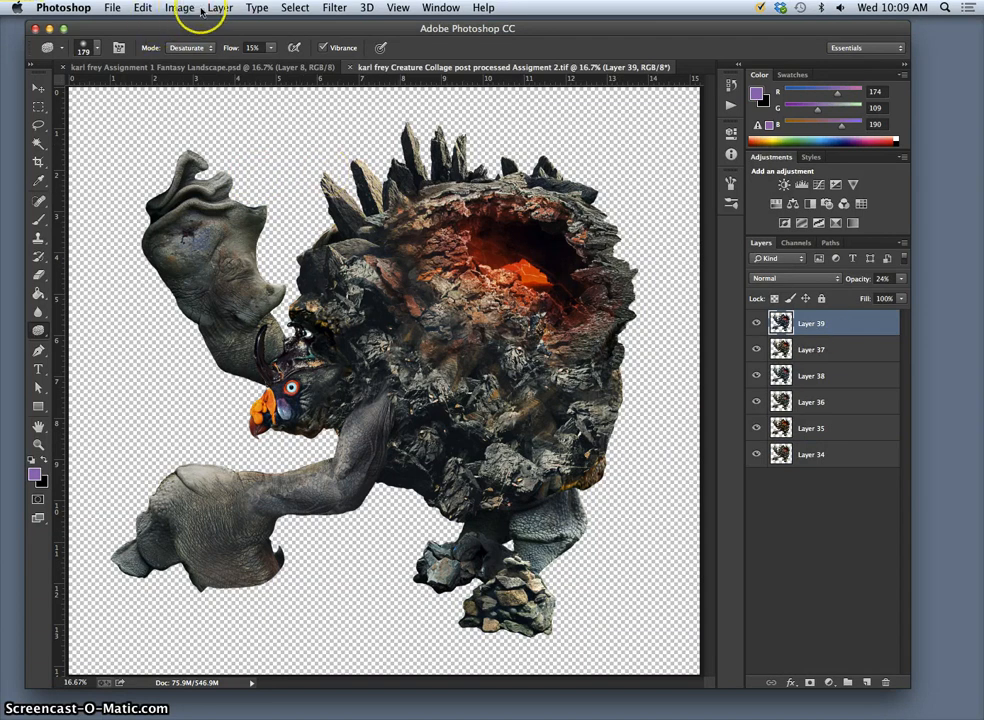
{"action": "left_click", "coordinate": [220, 7]}
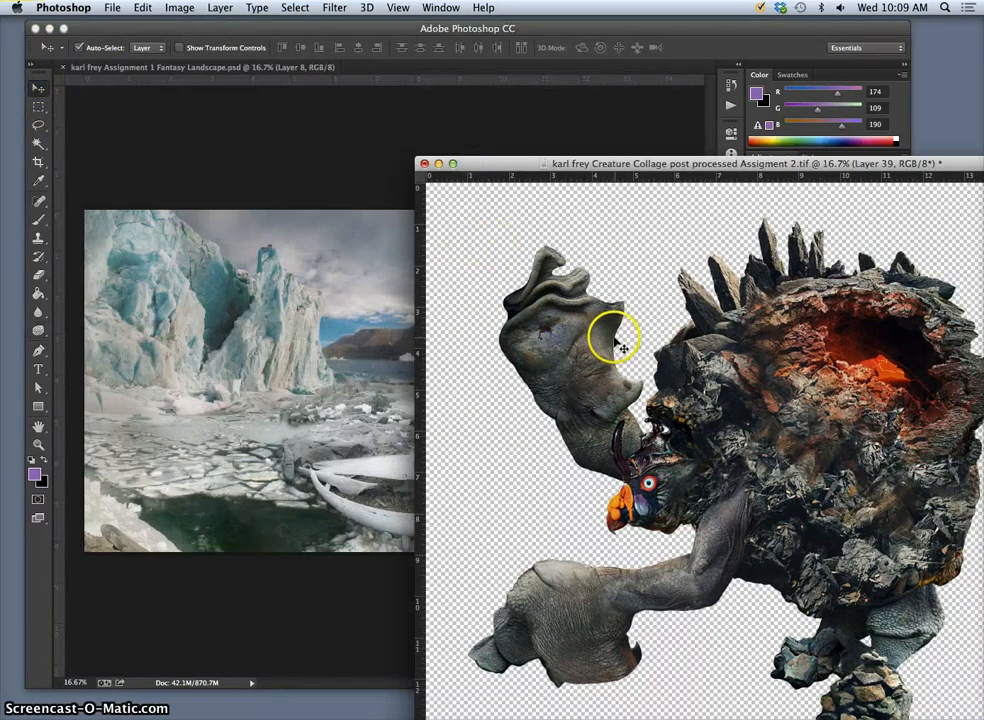
{"action": "mouse_move", "coordinate": [810, 375]}
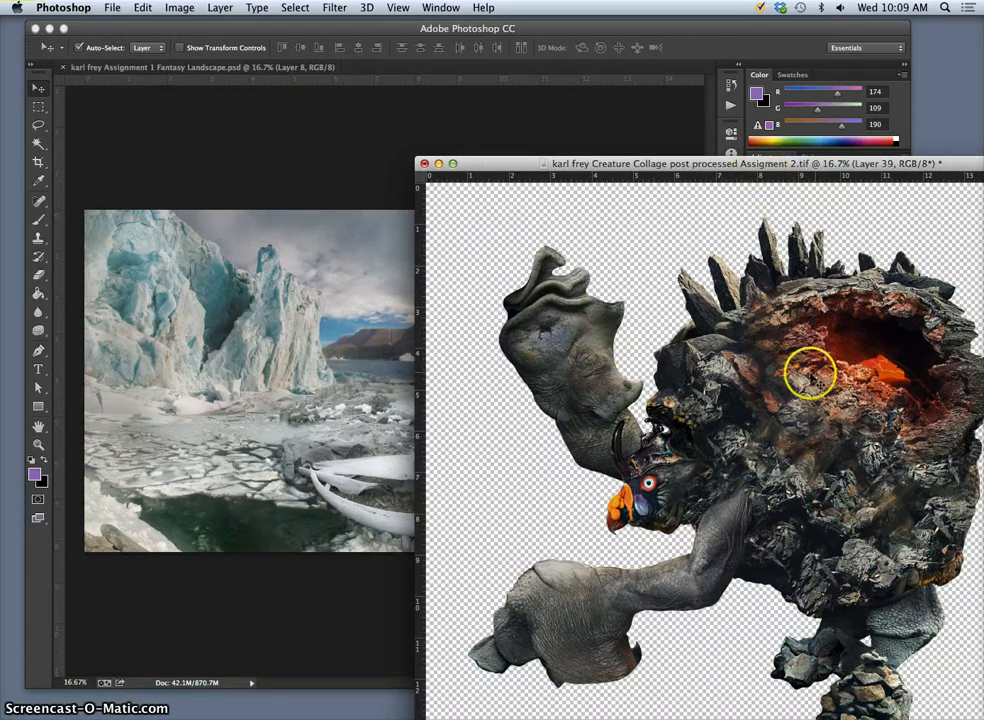
{"action": "mouse_move", "coordinate": [730, 210]}
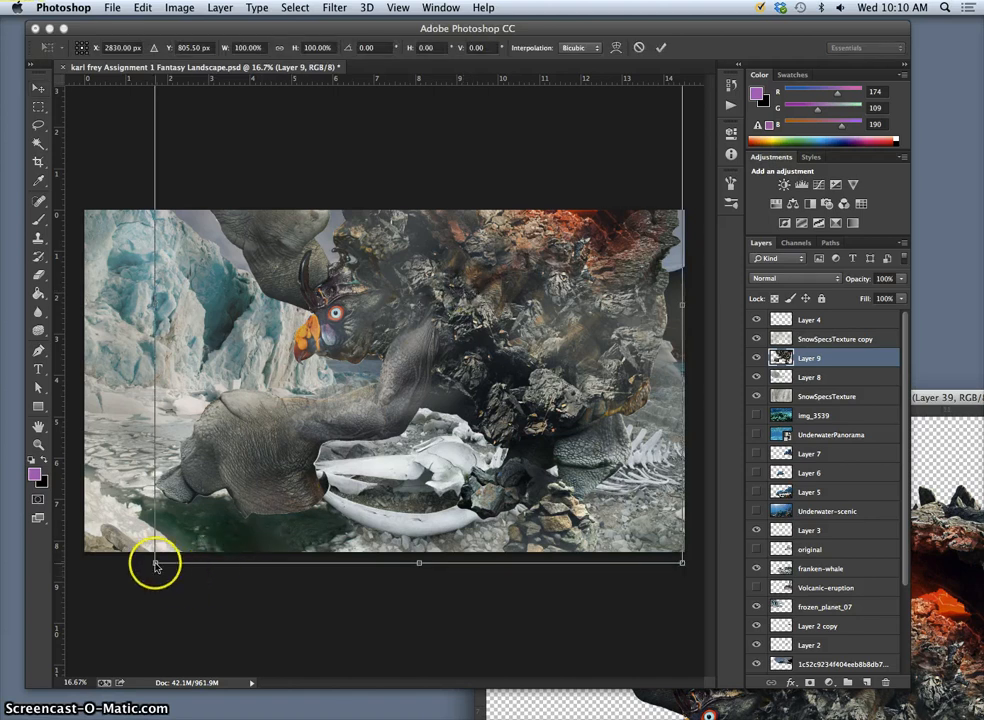
Step: Scale the creature to about 43% and place it over the left ice cliffs
{"action": "left_click_drag", "start_coordinate": [155, 562], "coordinate": [307, 428]}
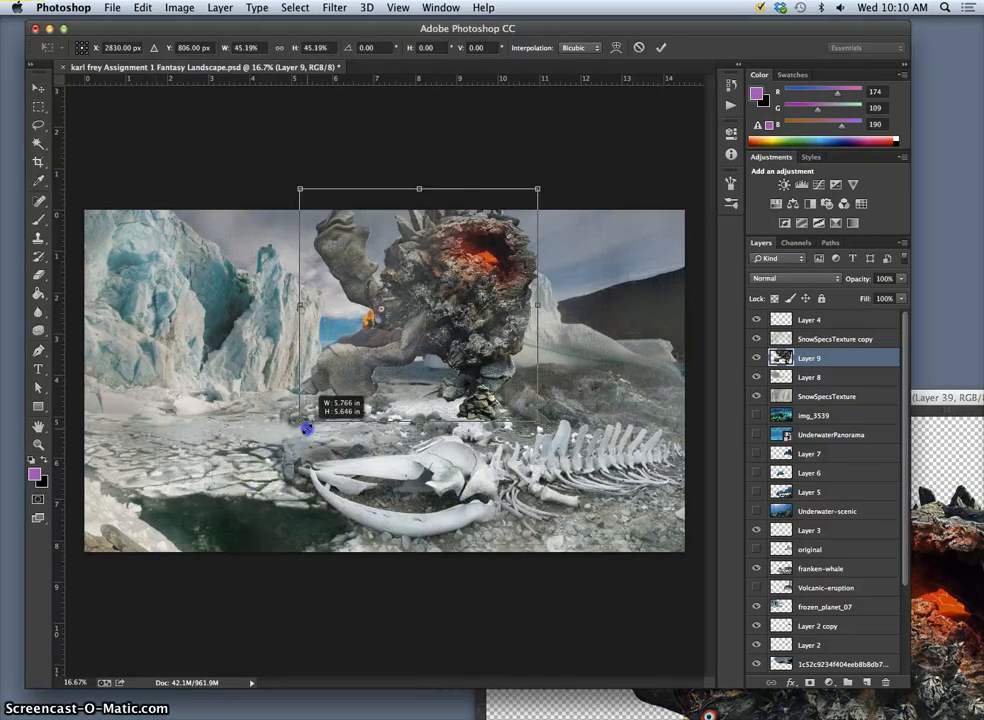
{"action": "left_click_drag", "start_coordinate": [308, 428], "coordinate": [330, 410]}
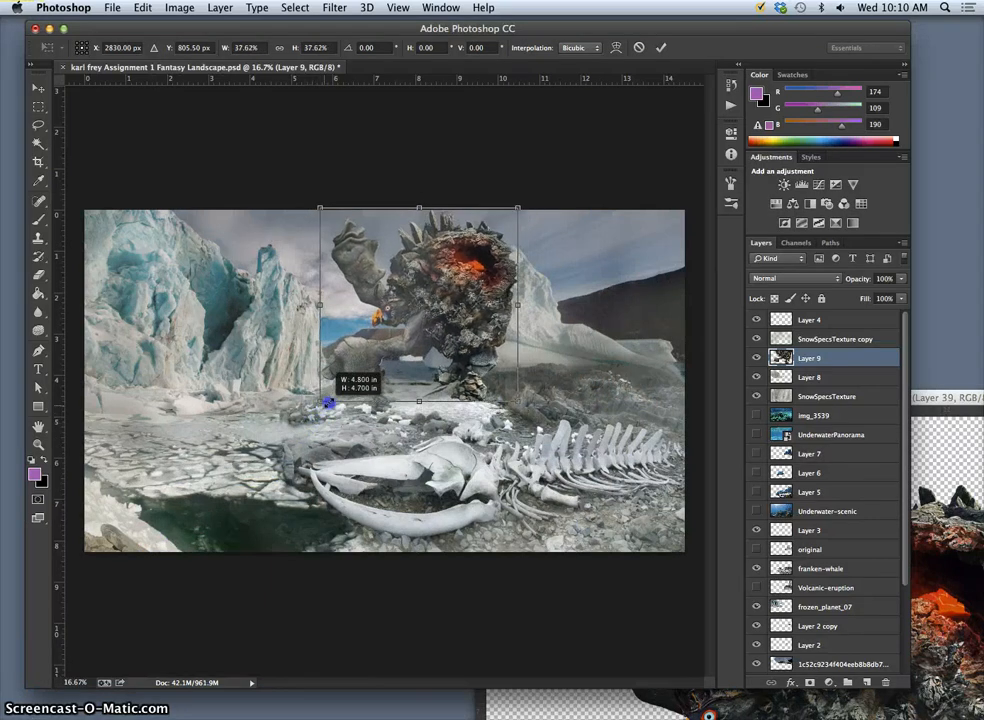
{"action": "left_click_drag", "start_coordinate": [320, 209], "coordinate": [305, 195]}
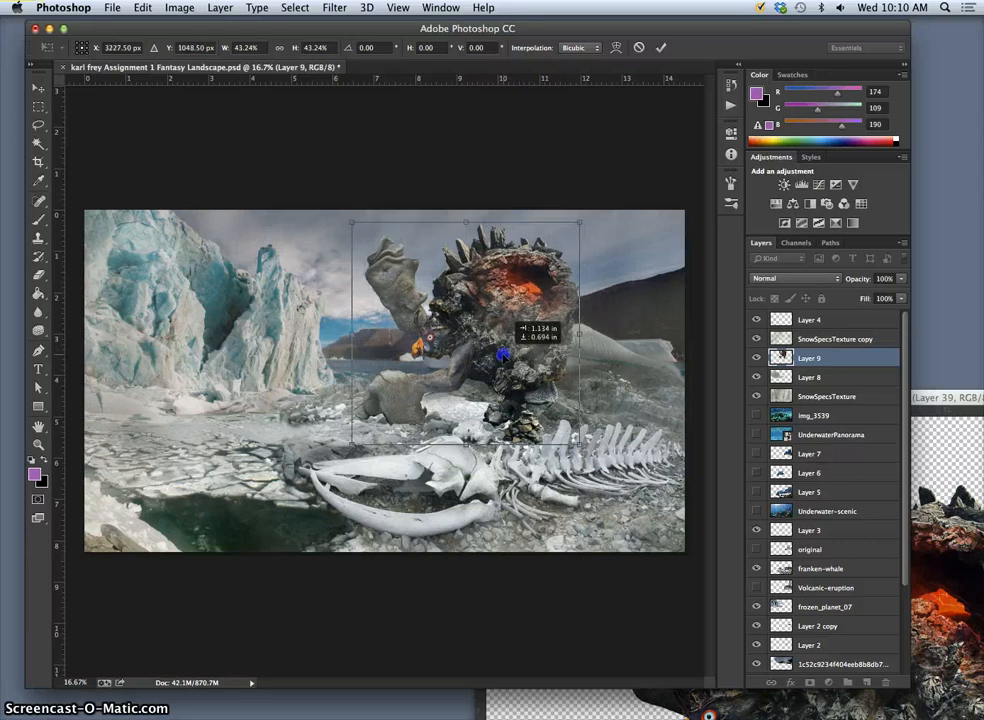
{"action": "left_click_drag", "start_coordinate": [505, 353], "coordinate": [467, 368]}
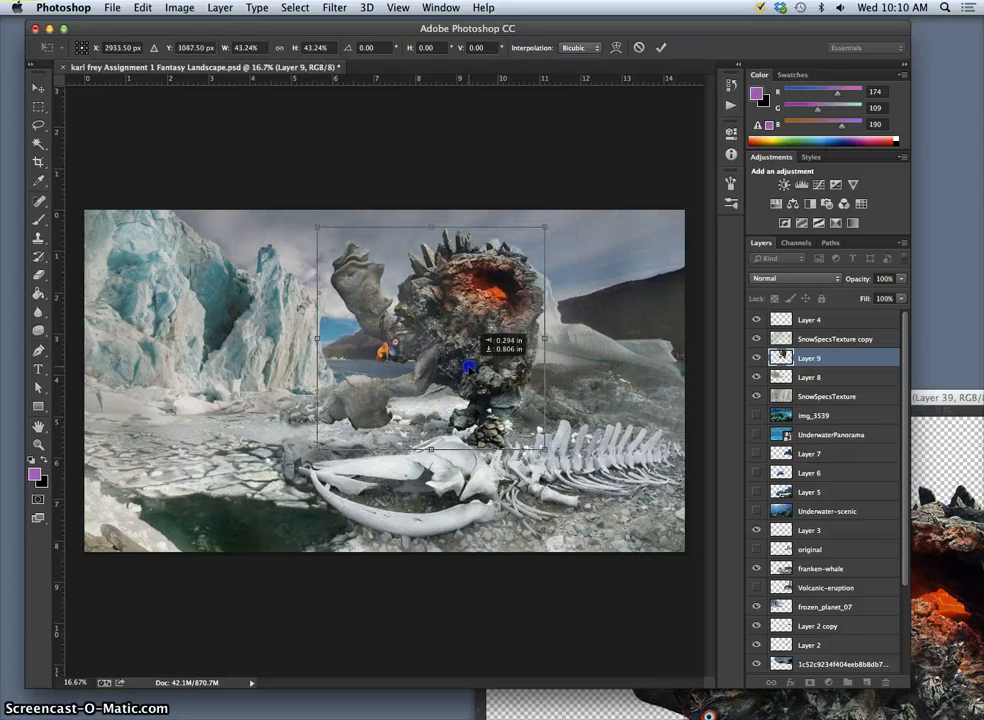
{"action": "left_click_drag", "start_coordinate": [467, 367], "coordinate": [517, 397]}
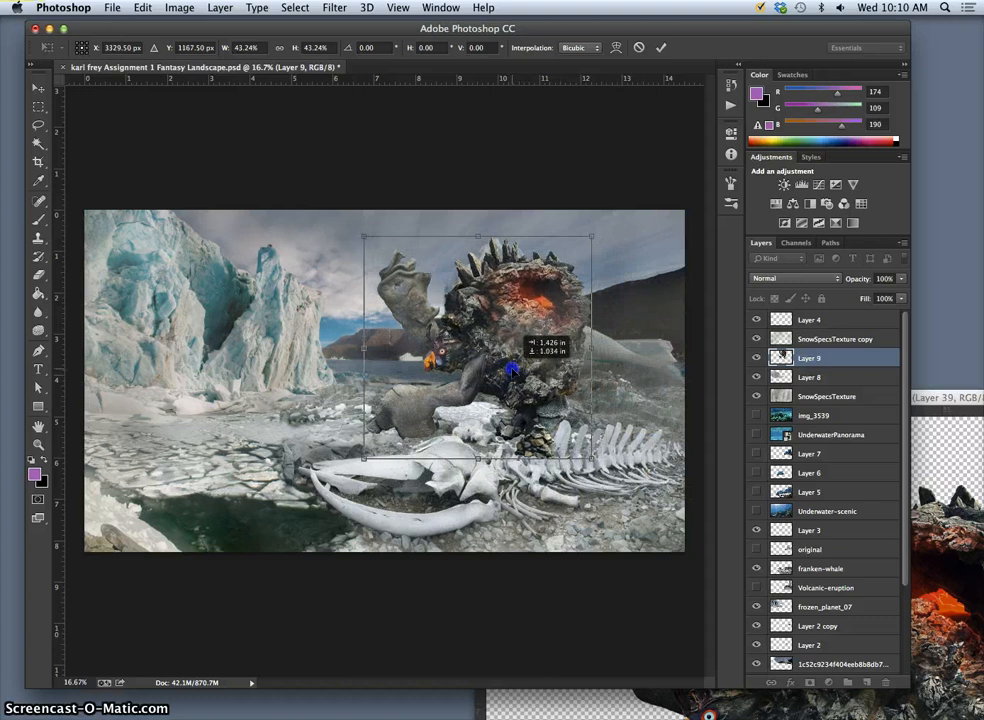
{"action": "left_click_drag", "start_coordinate": [510, 370], "coordinate": [435, 410]}
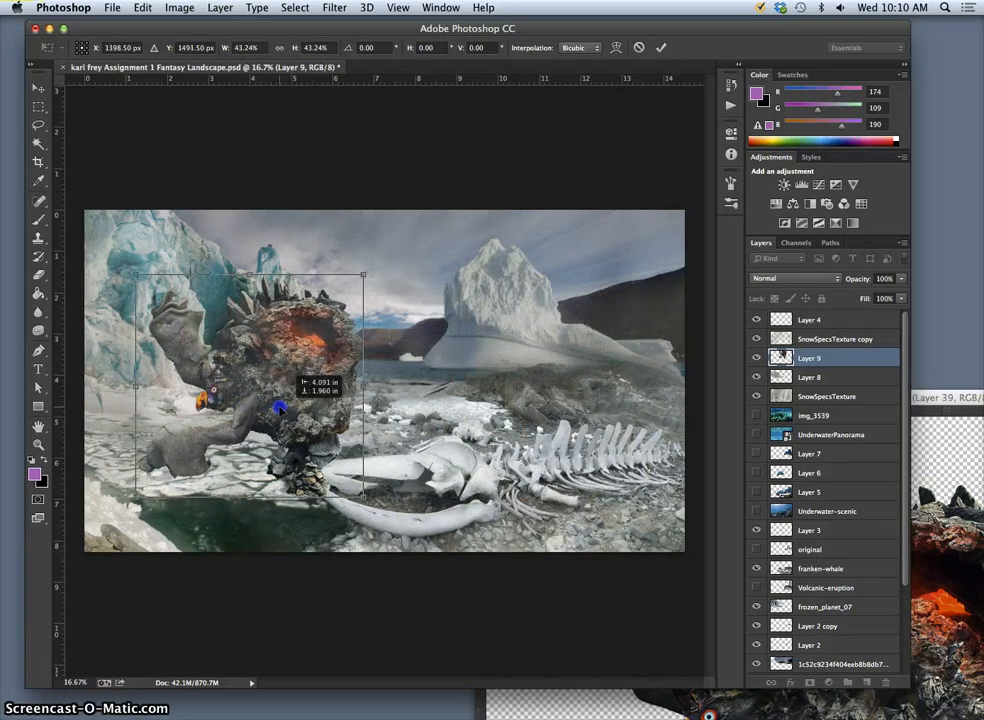
{"action": "left_click_drag", "start_coordinate": [280, 405], "coordinate": [278, 388]}
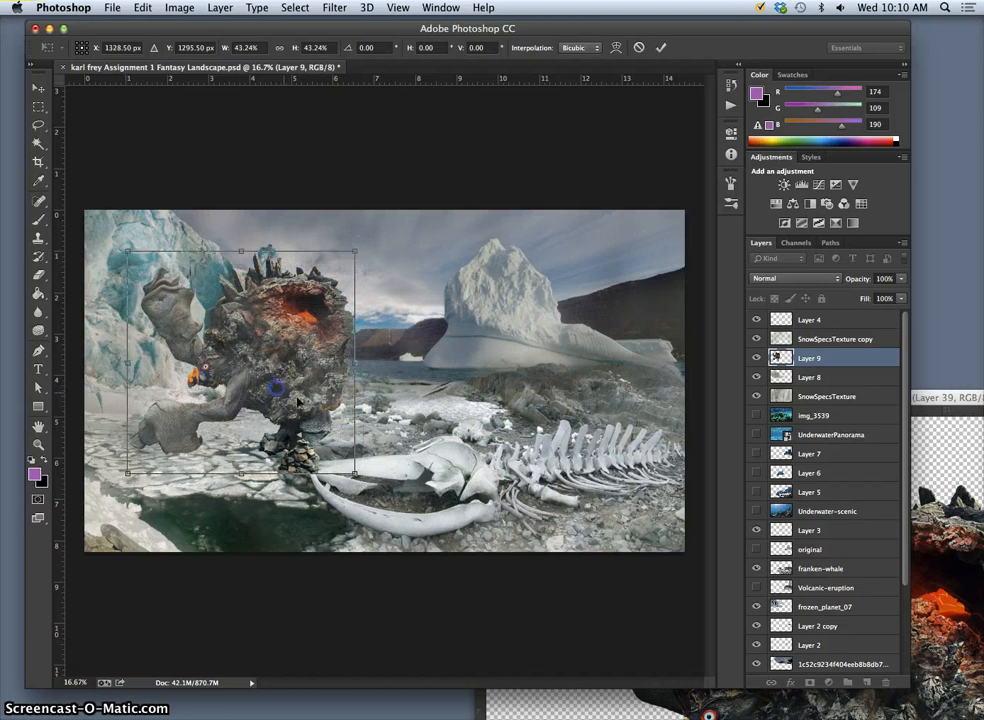
Step: Flip the creature horizontally, then flip it back to its original facing
{"action": "right_click", "coordinate": [298, 372]}
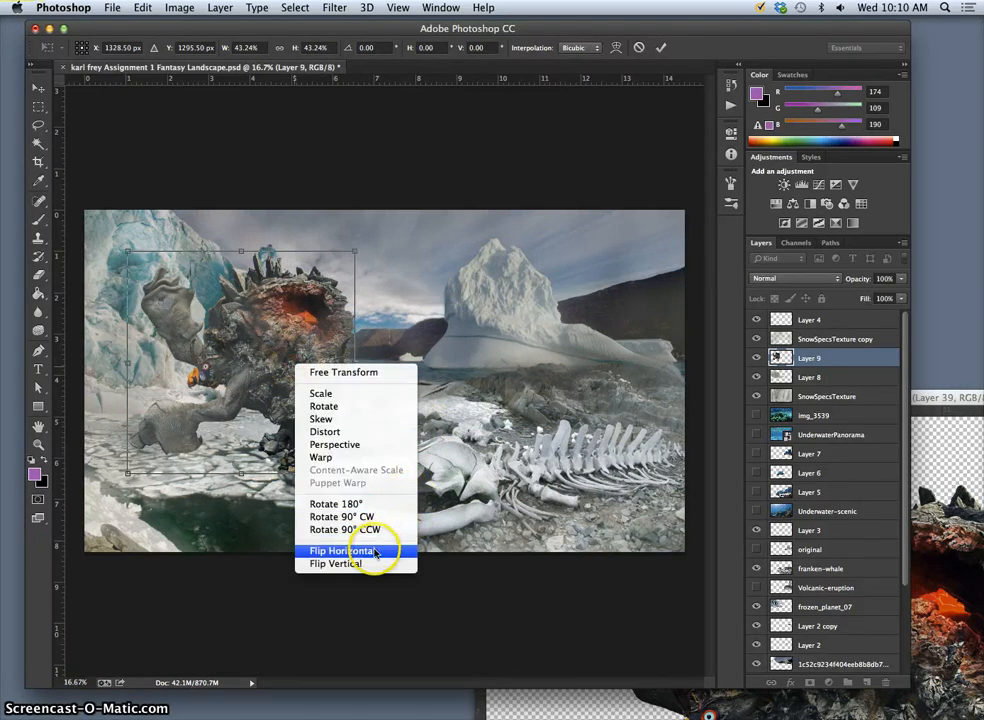
{"action": "left_click", "coordinate": [345, 550]}
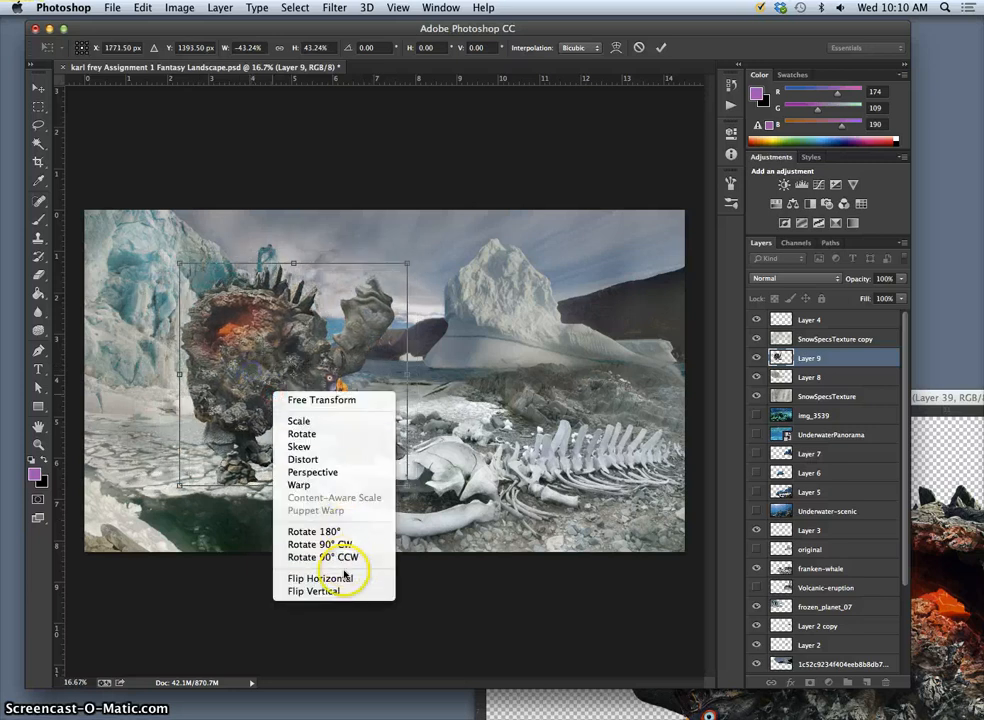
{"action": "left_click", "coordinate": [320, 578]}
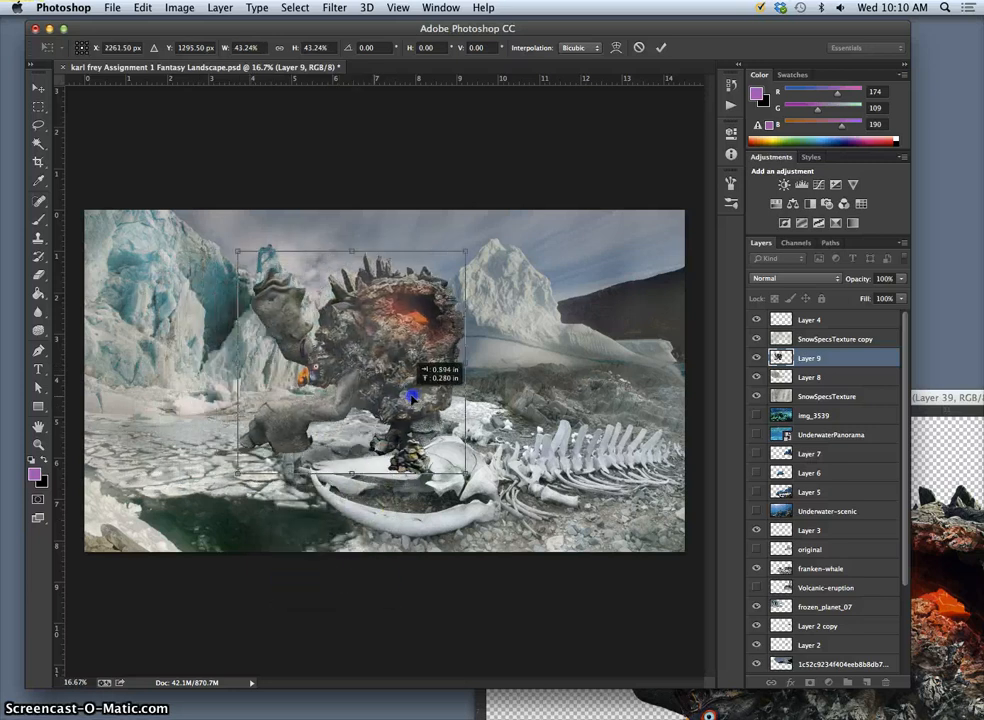
Step: Scale the creature to about 49% and centre it above the whale skeleton
{"action": "left_click_drag", "start_coordinate": [410, 398], "coordinate": [483, 382]}
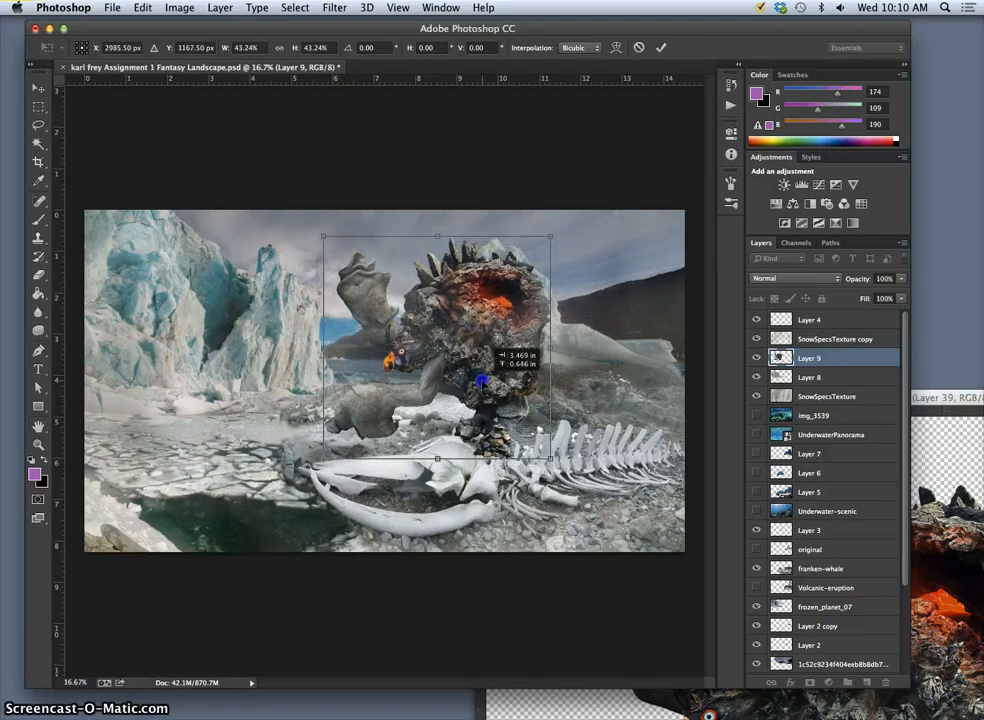
{"action": "left_click_drag", "start_coordinate": [480, 380], "coordinate": [585, 390]}
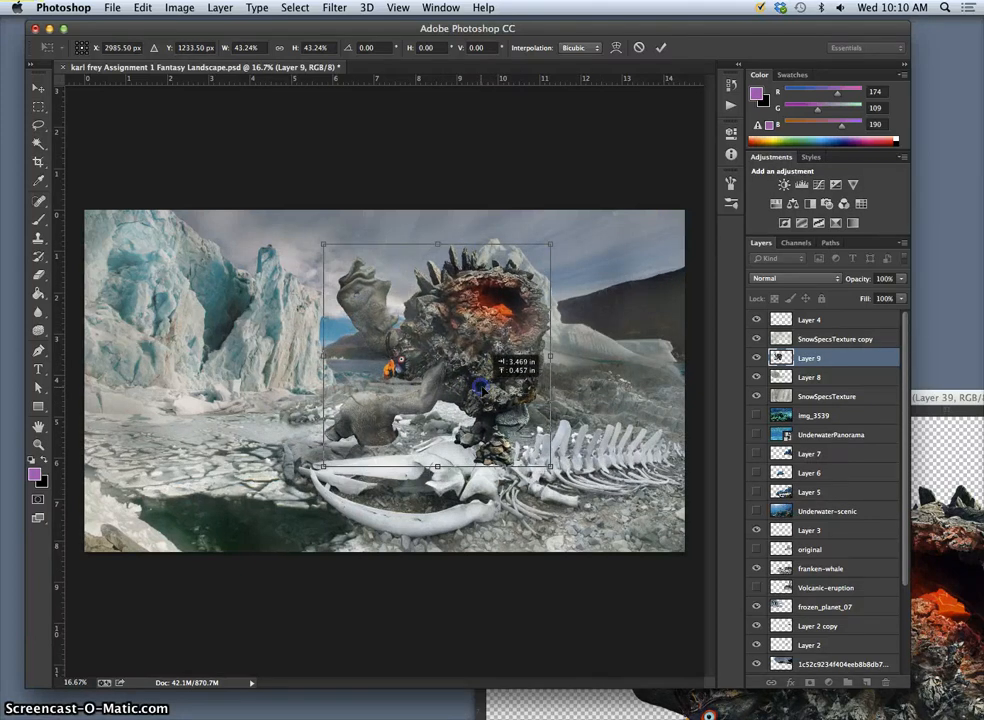
{"action": "mouse_move", "coordinate": [495, 345]}
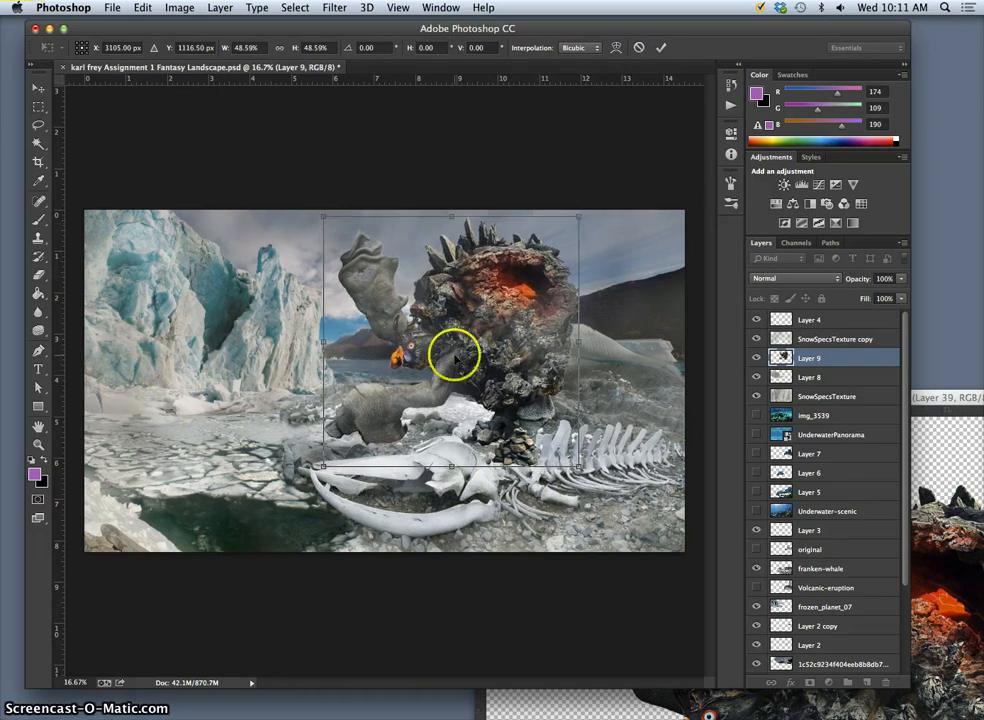
{"action": "left_click_drag", "start_coordinate": [455, 355], "coordinate": [510, 388]}
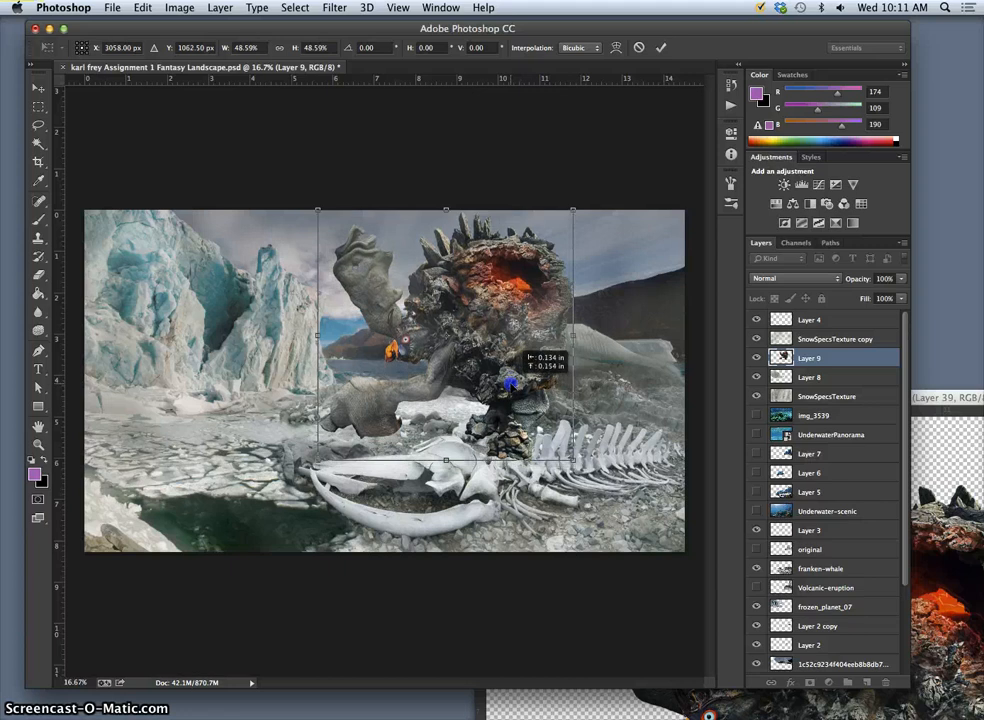
{"action": "left_click_drag", "start_coordinate": [510, 385], "coordinate": [615, 385]}
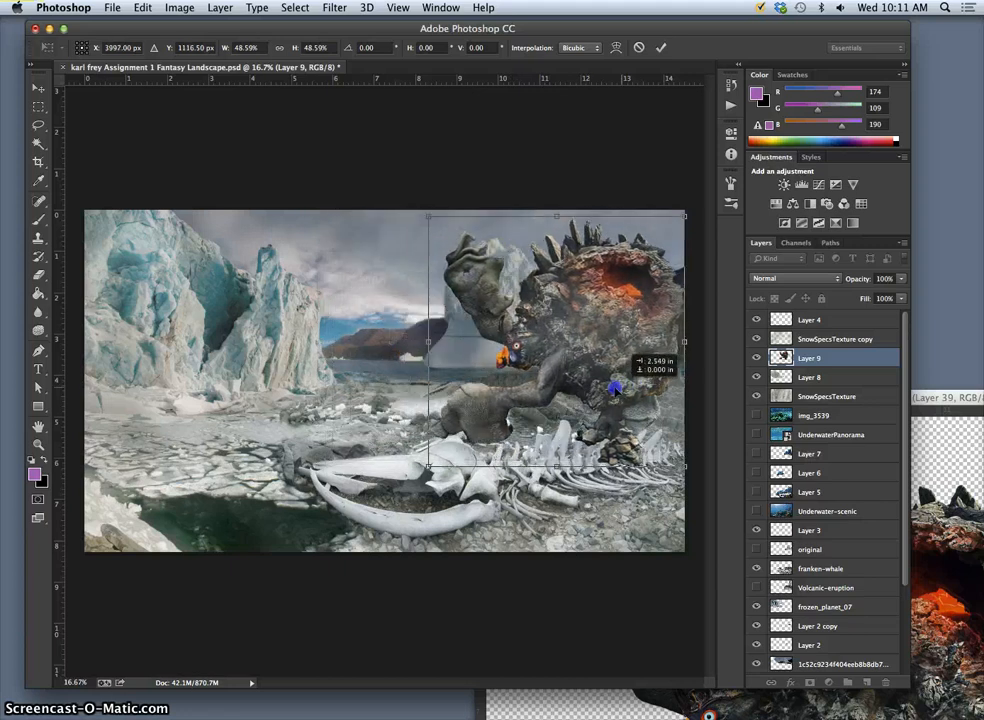
{"action": "left_click_drag", "start_coordinate": [557, 340], "coordinate": [473, 340]}
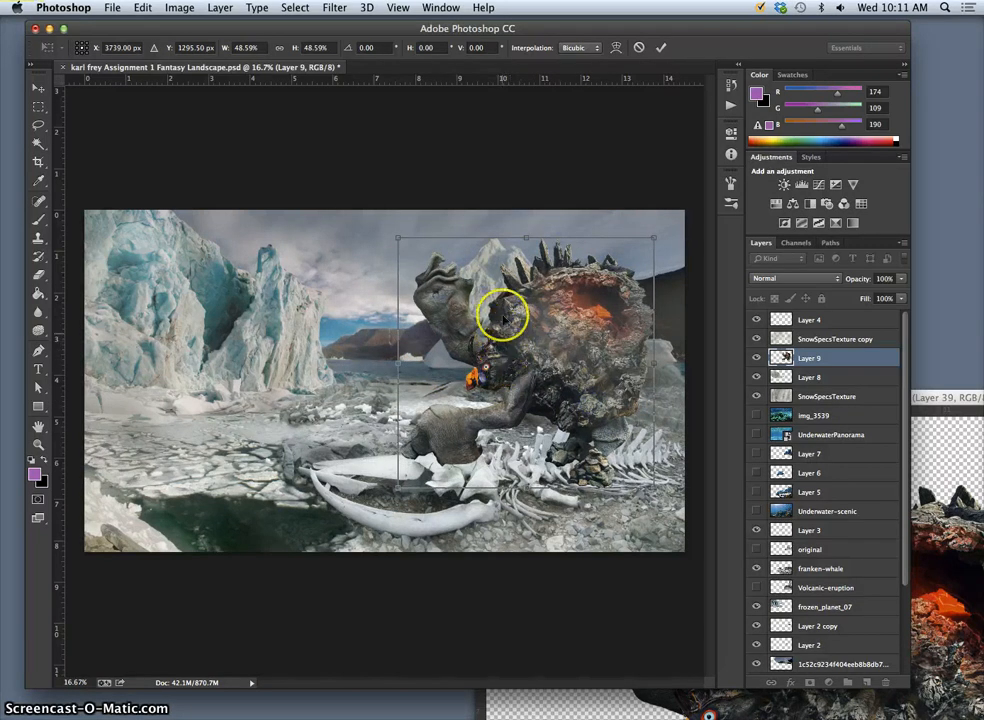
{"action": "mouse_move", "coordinate": [547, 340]}
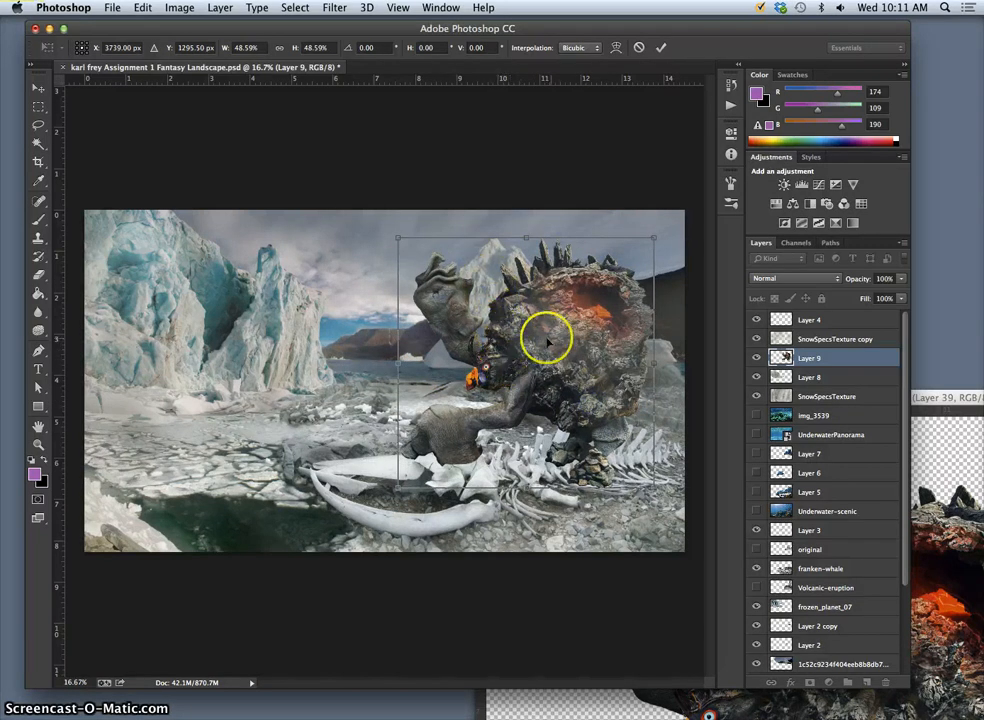
{"action": "left_click_drag", "start_coordinate": [547, 337], "coordinate": [557, 357]}
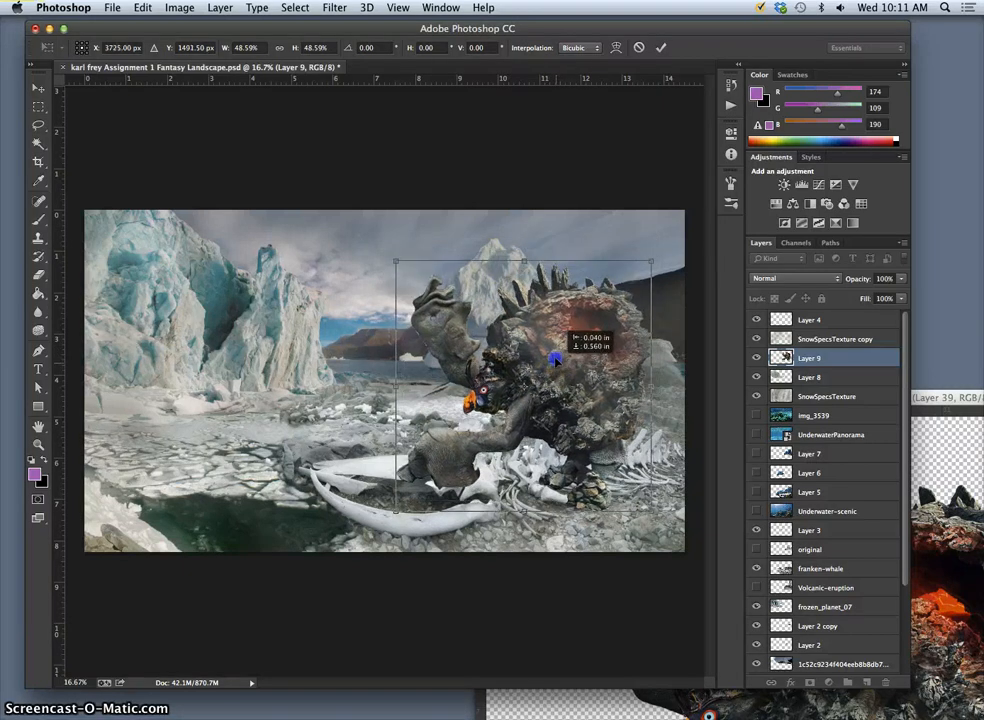
{"action": "left_click_drag", "start_coordinate": [555, 358], "coordinate": [555, 380]}
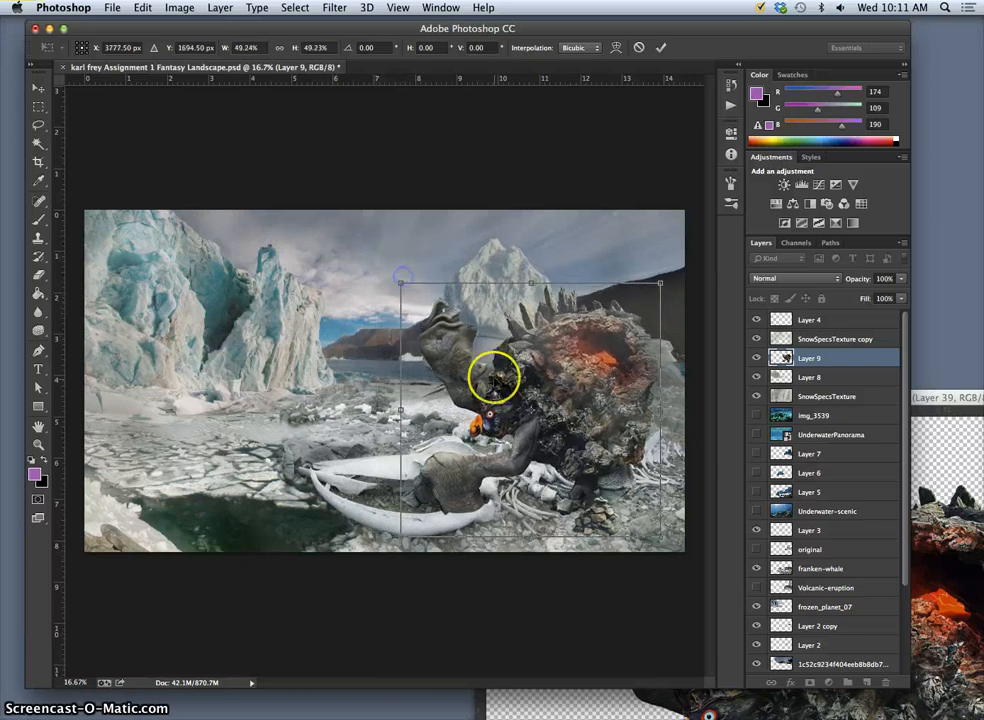
{"action": "left_click_drag", "start_coordinate": [495, 380], "coordinate": [435, 350]}
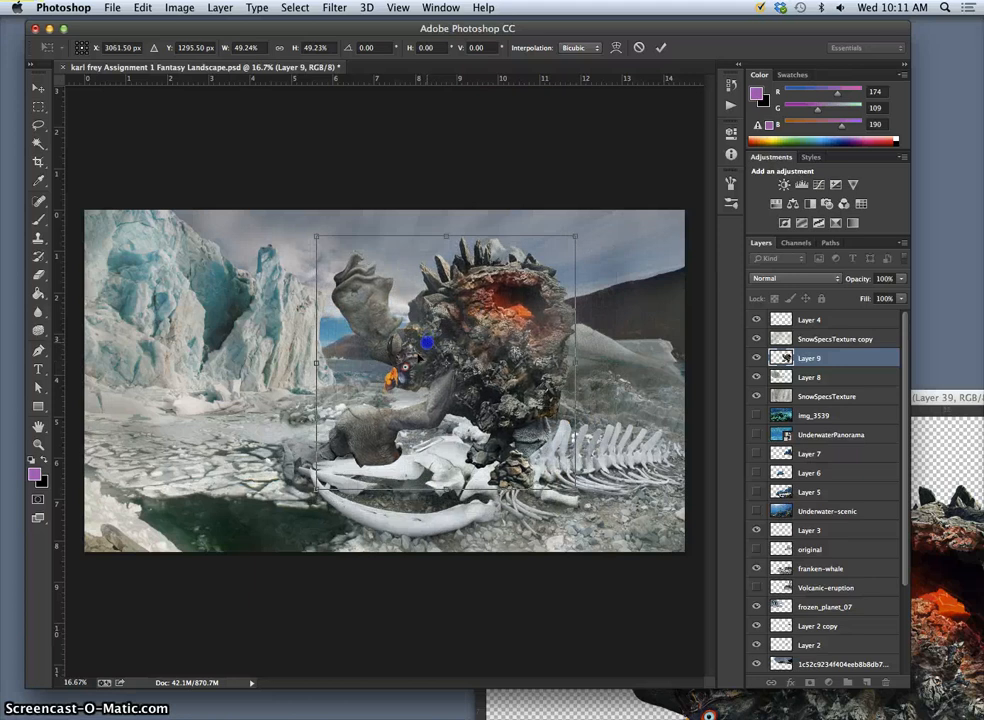
{"action": "left_click_drag", "start_coordinate": [425, 343], "coordinate": [395, 412]}
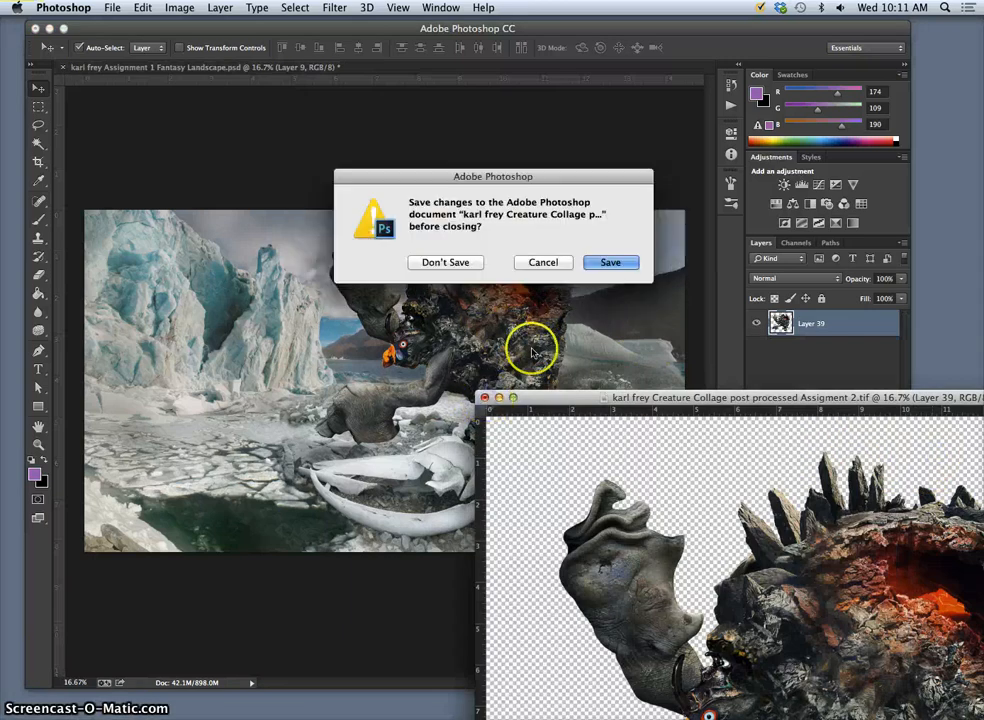
Step: Close the creature collage without saving and move Layer 9 beneath SnowSpecsTexture
{"action": "left_click", "coordinate": [445, 262]}
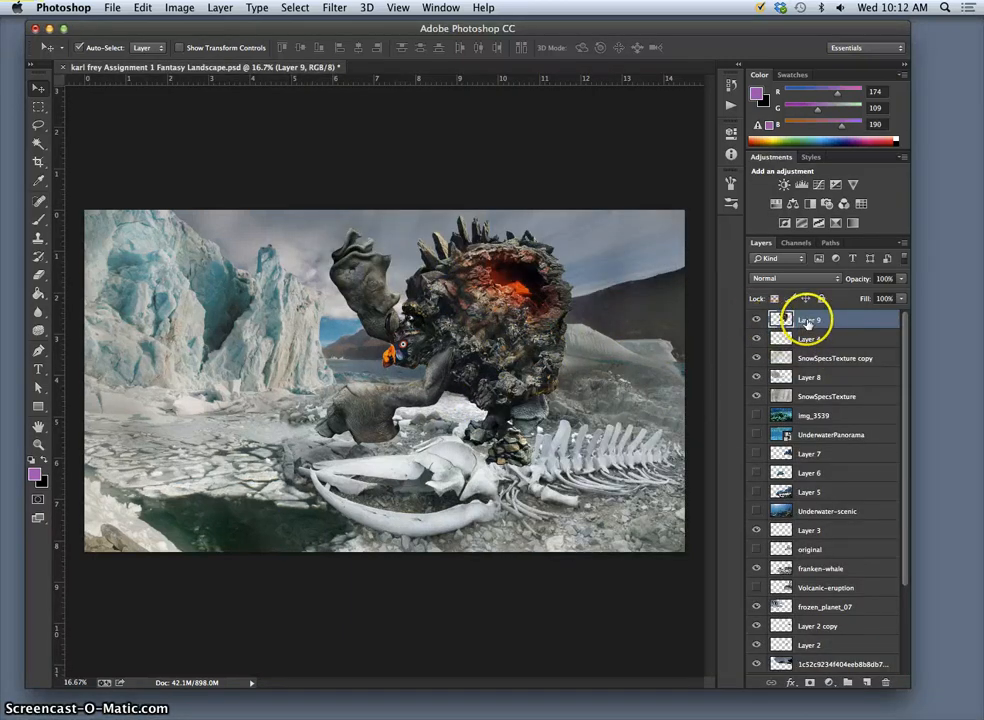
{"action": "left_click", "coordinate": [810, 338]}
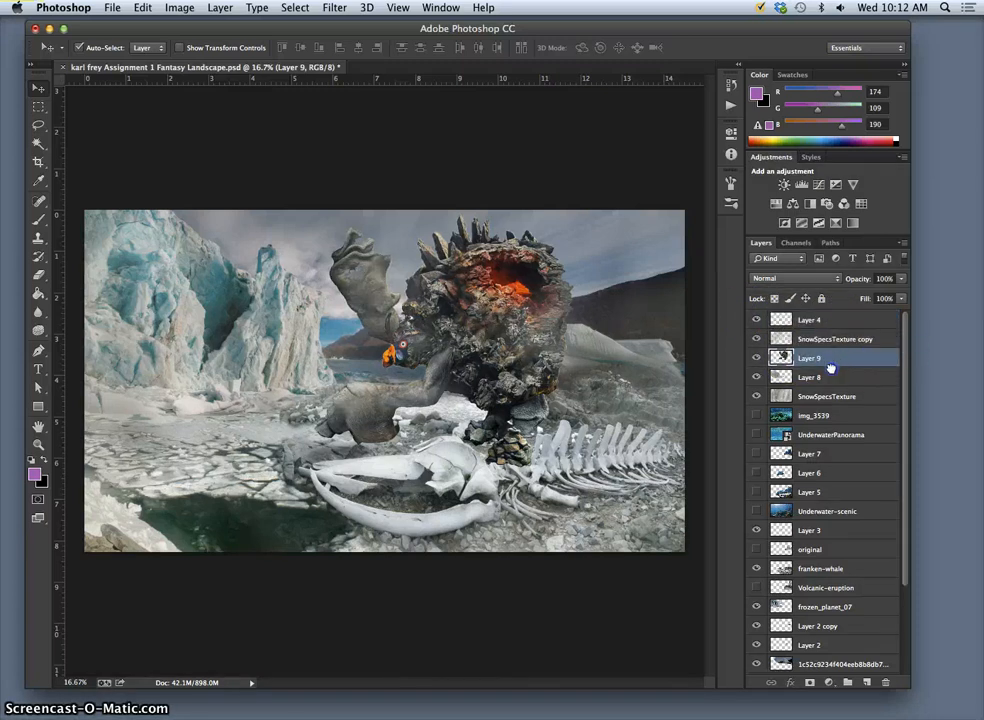
{"action": "left_click_drag", "start_coordinate": [808, 358], "coordinate": [808, 380]}
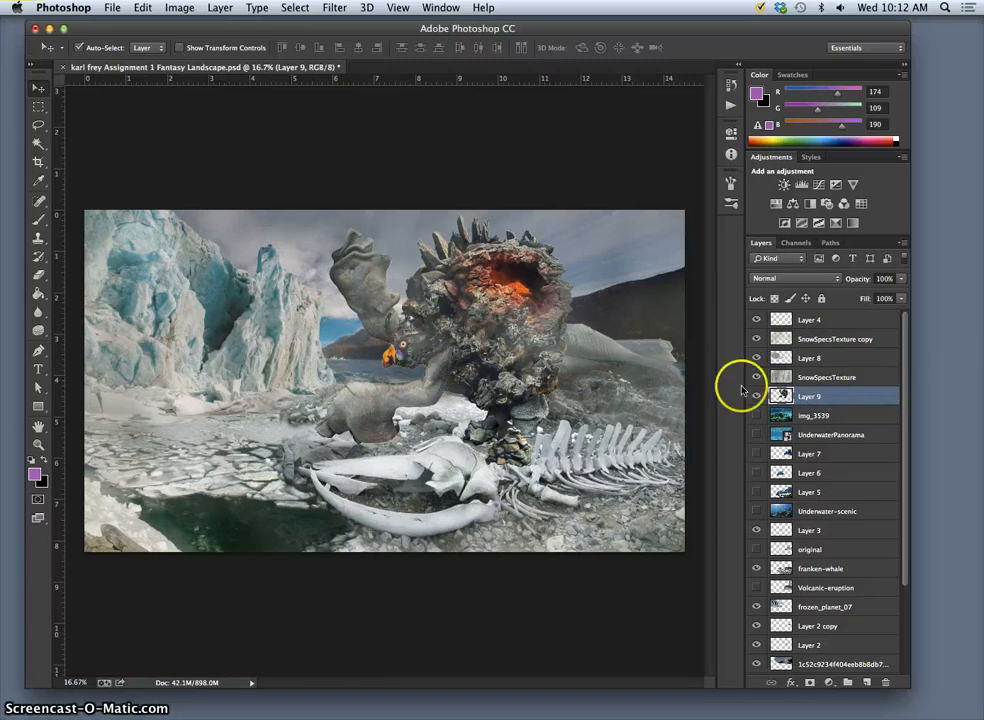
{"action": "left_click_drag", "start_coordinate": [810, 396], "coordinate": [810, 415]}
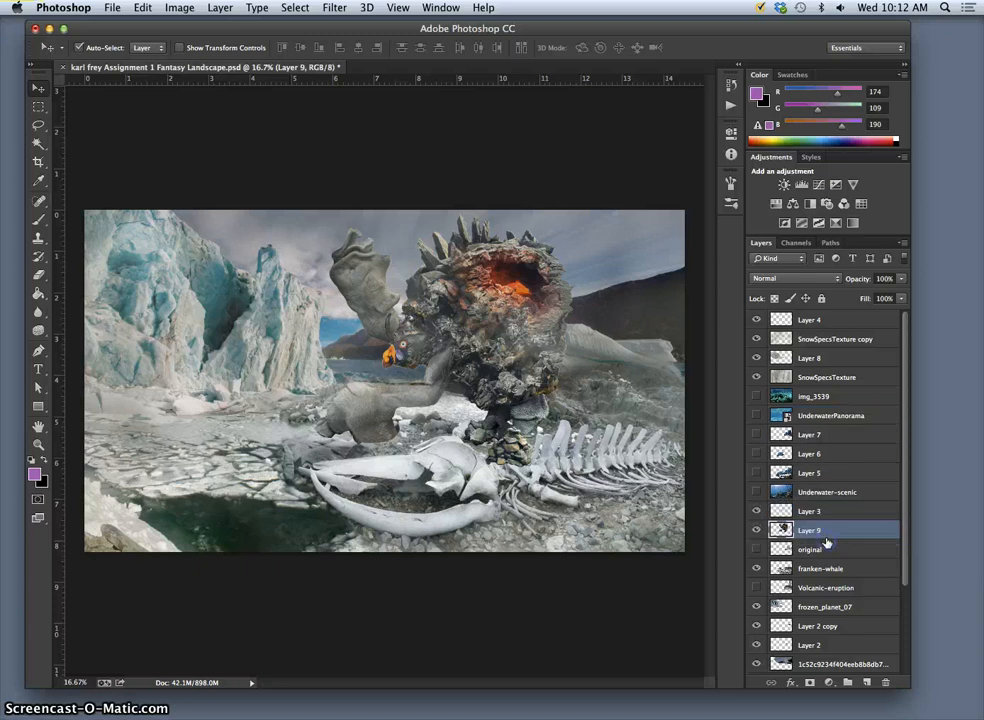
{"action": "left_click_drag", "start_coordinate": [810, 530], "coordinate": [810, 549]}
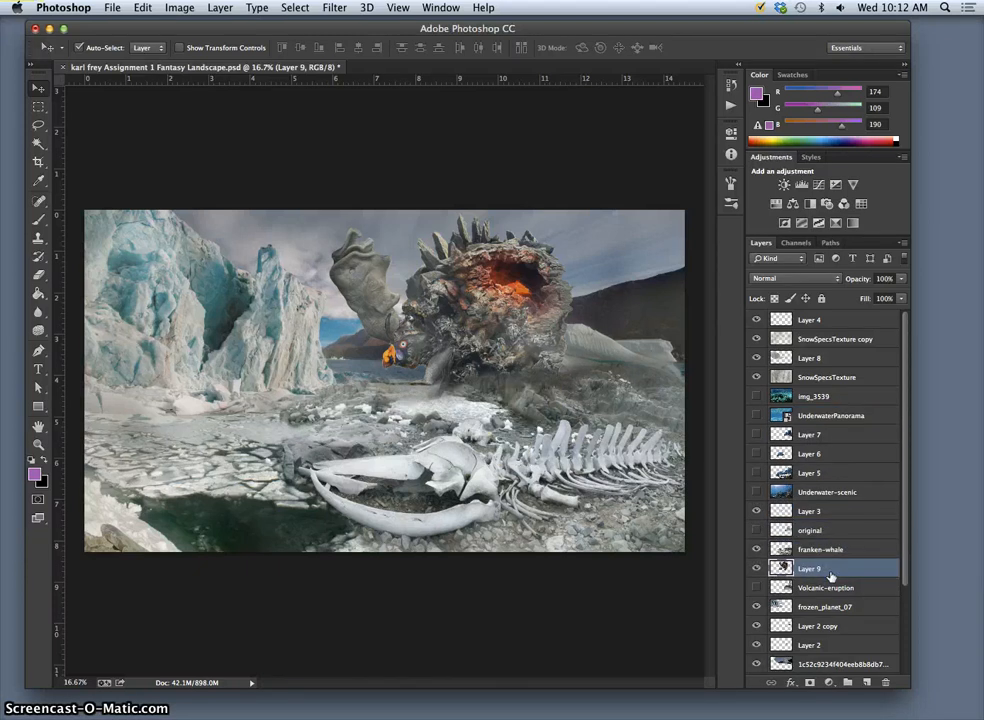
{"action": "left_click", "coordinate": [756, 530]}
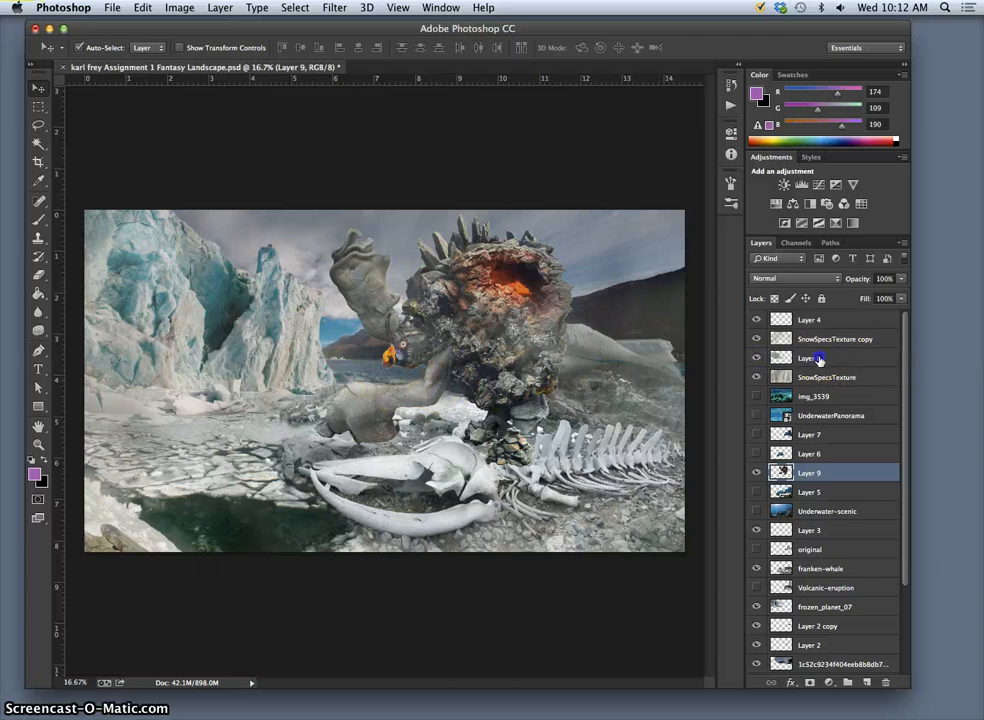
Step: Erase snow texture Layer 8 over creature and whale skull with a 361 px, 22% Eraser
{"action": "left_click", "coordinate": [808, 358]}
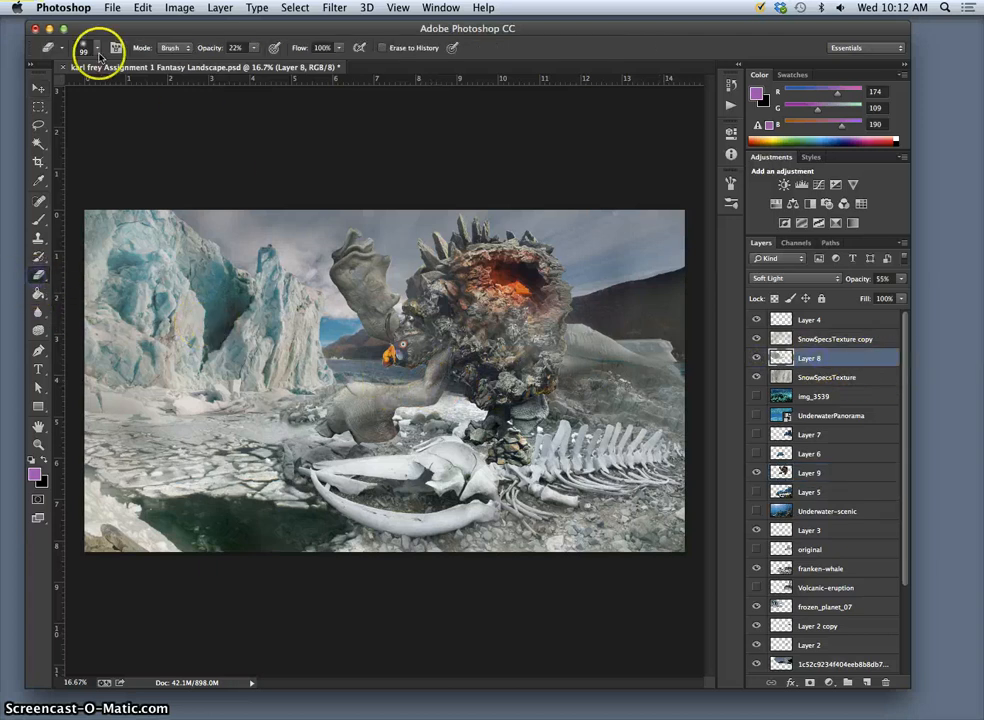
{"action": "left_click", "coordinate": [116, 47]}
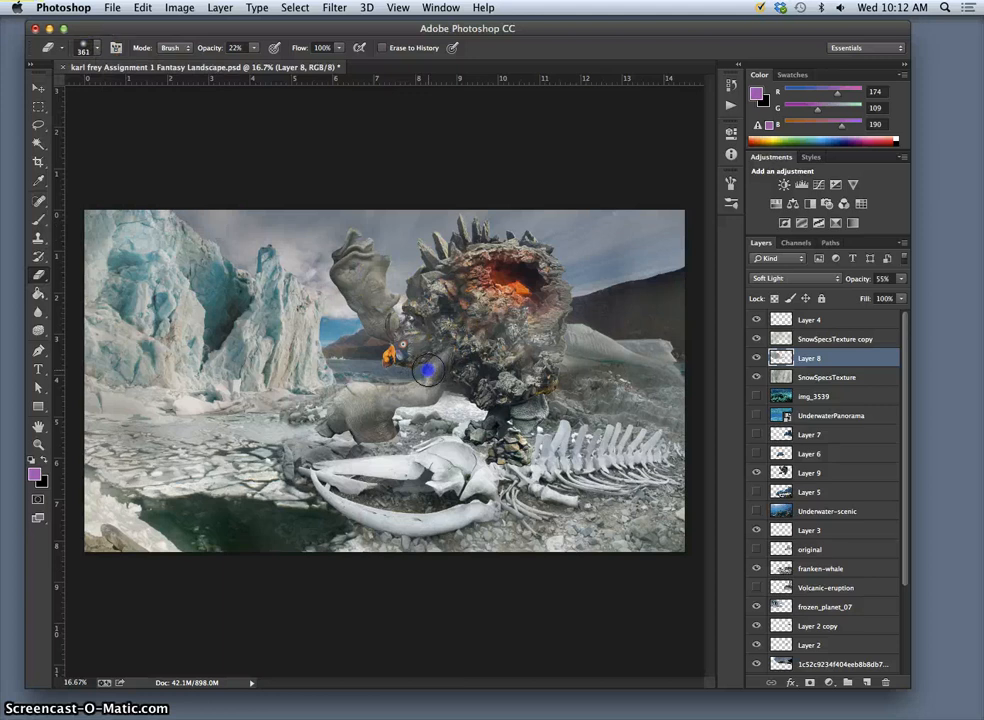
{"action": "left_click", "coordinate": [757, 358]}
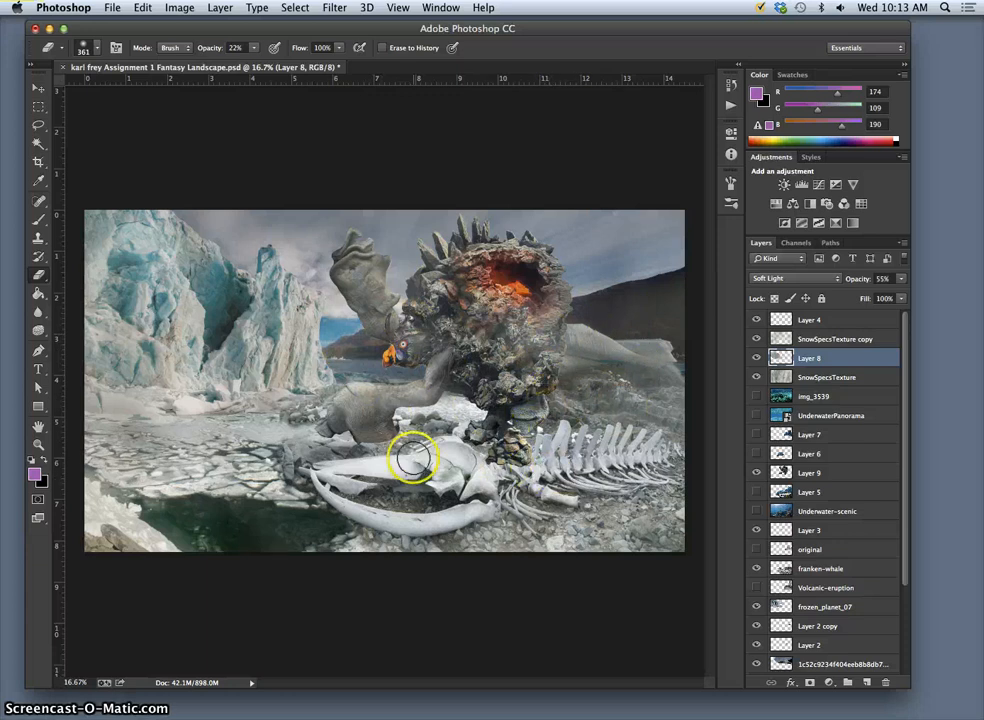
{"action": "left_click_drag", "start_coordinate": [415, 458], "coordinate": [558, 315]}
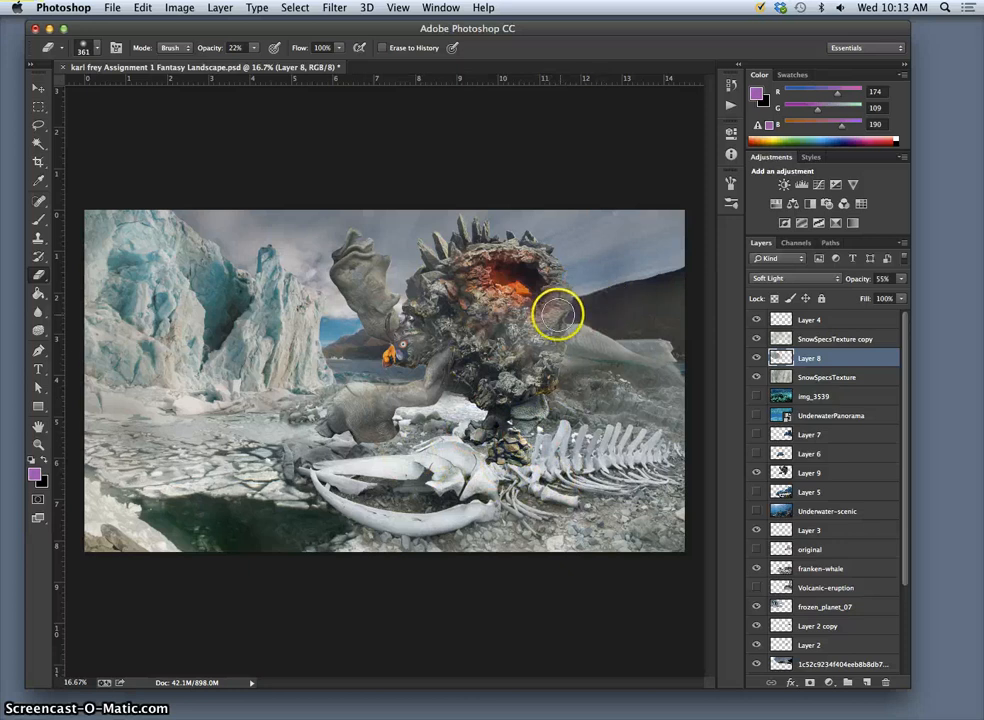
{"action": "left_click", "coordinate": [398, 7]}
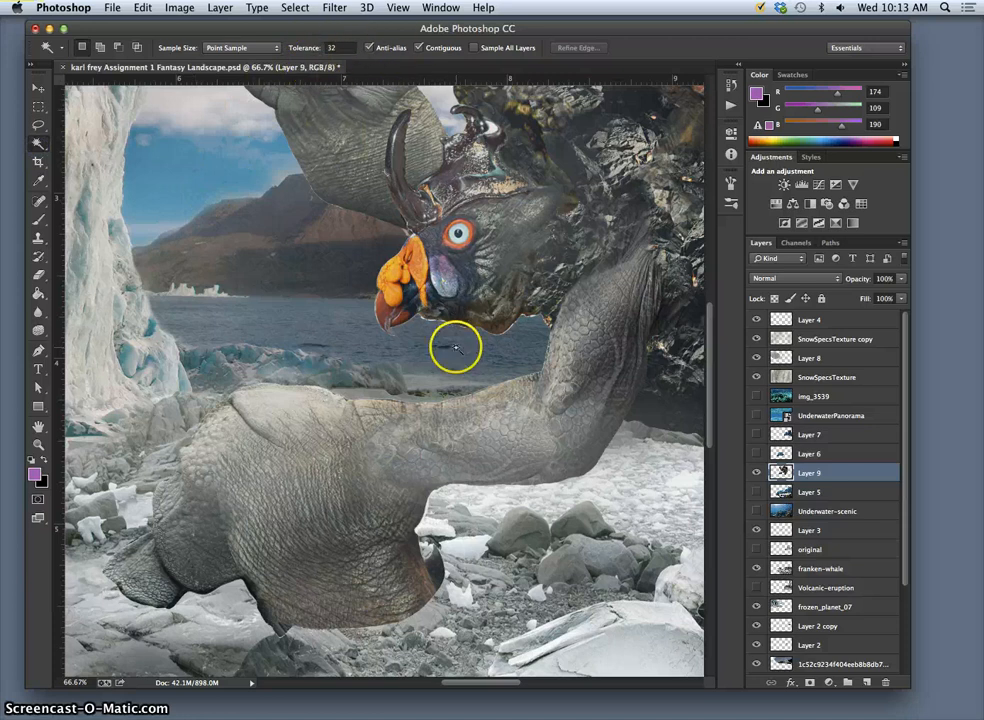
{"action": "mouse_move", "coordinate": [424, 47]}
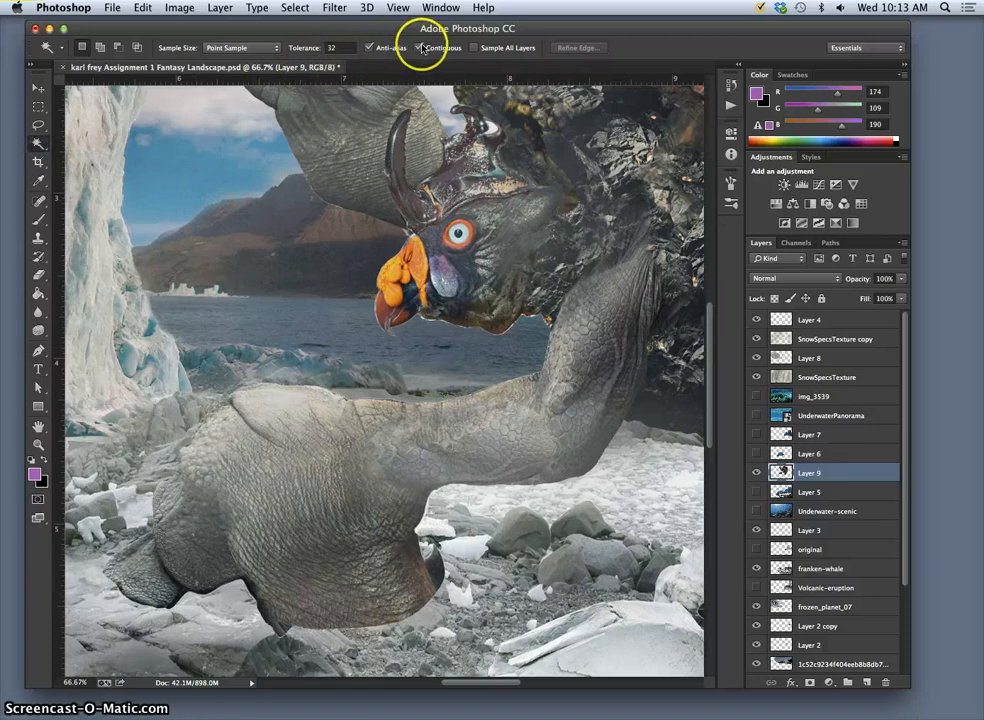
Step: Magic Wand the creature non-contiguously and refine its edge with a 9.5 px radius
{"action": "left_click", "coordinate": [360, 290]}
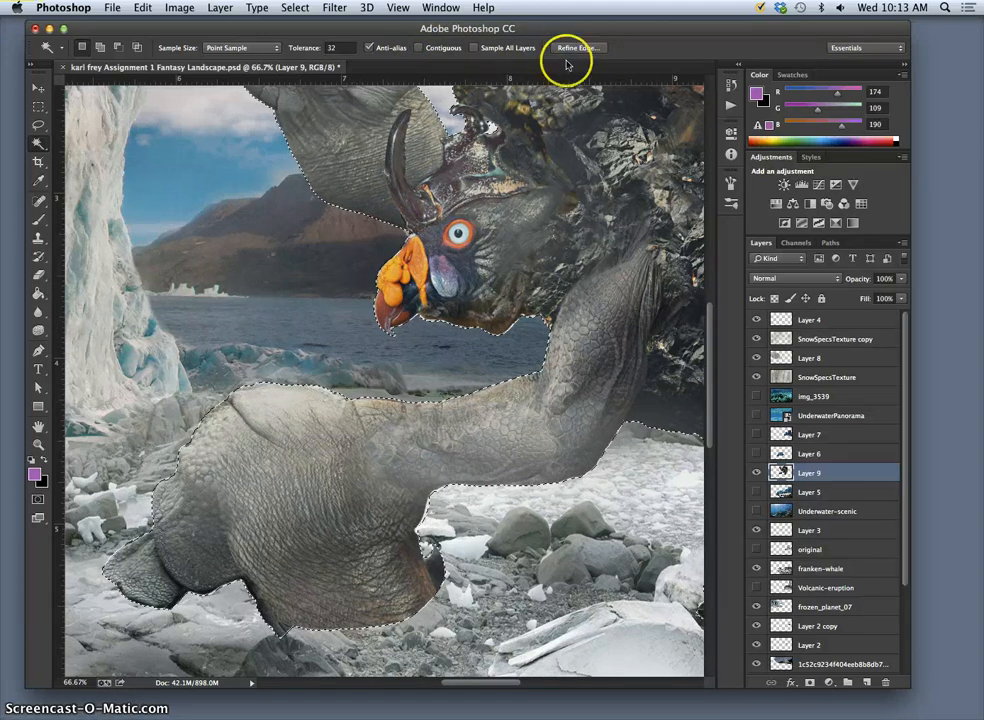
{"action": "left_click", "coordinate": [575, 47]}
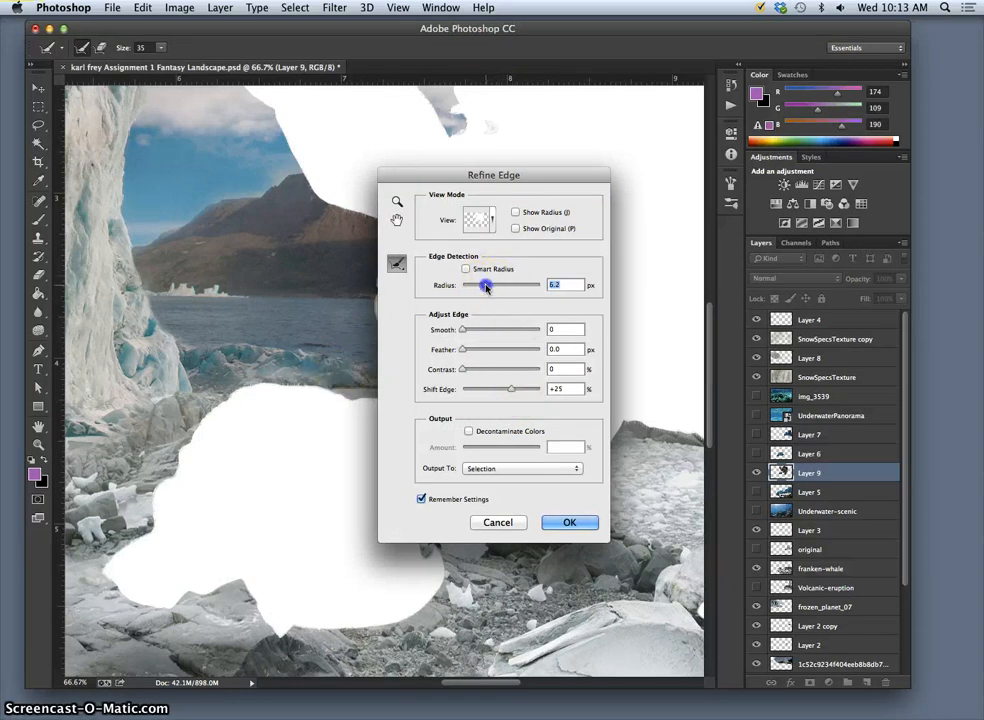
{"action": "left_click_drag", "start_coordinate": [485, 285], "coordinate": [490, 285]}
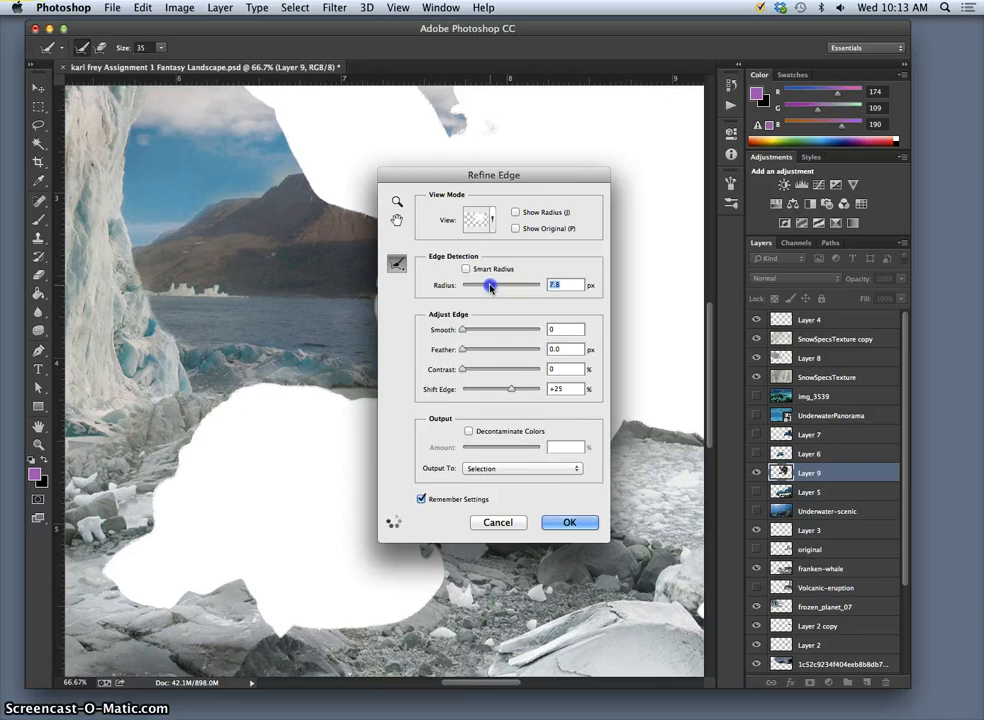
{"action": "left_click_drag", "start_coordinate": [488, 285], "coordinate": [491, 285]}
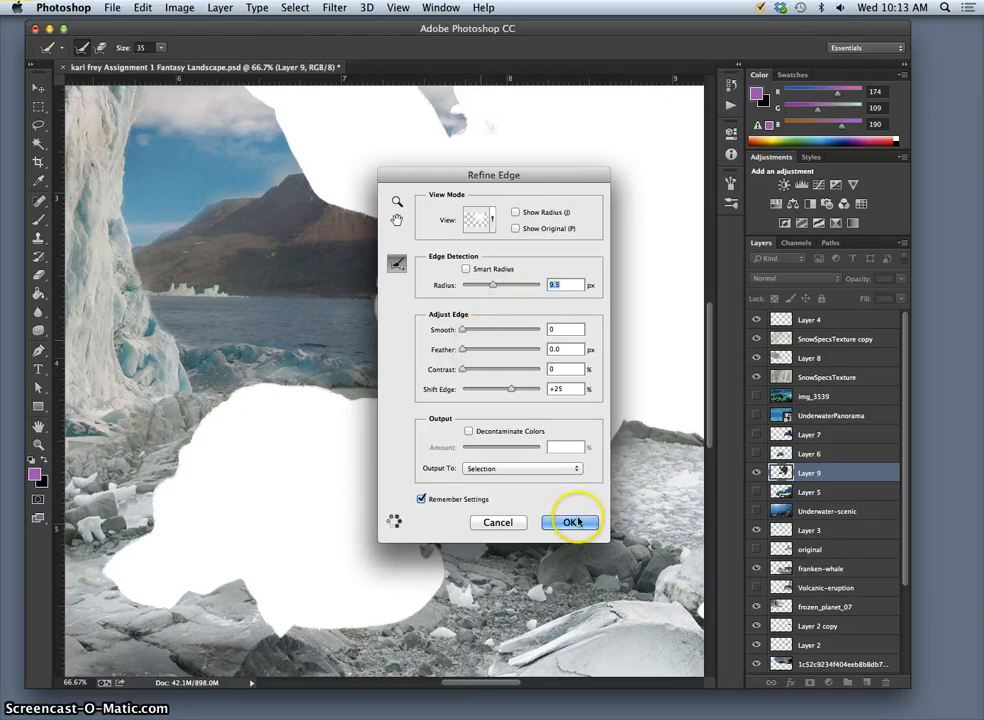
{"action": "left_click", "coordinate": [573, 522]}
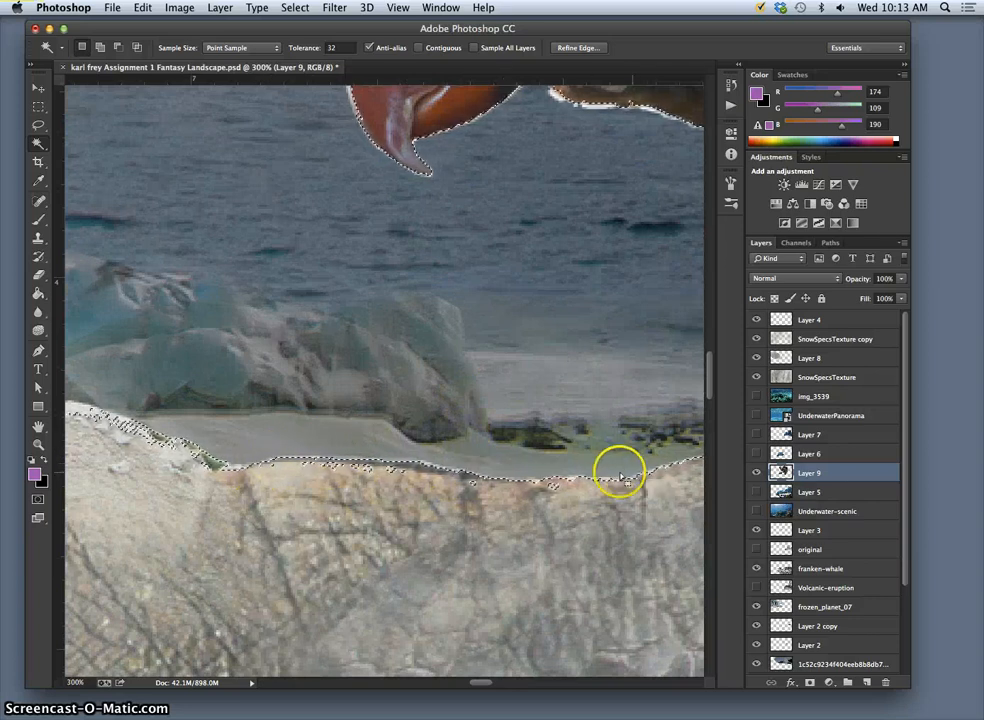
{"action": "mouse_move", "coordinate": [505, 267]}
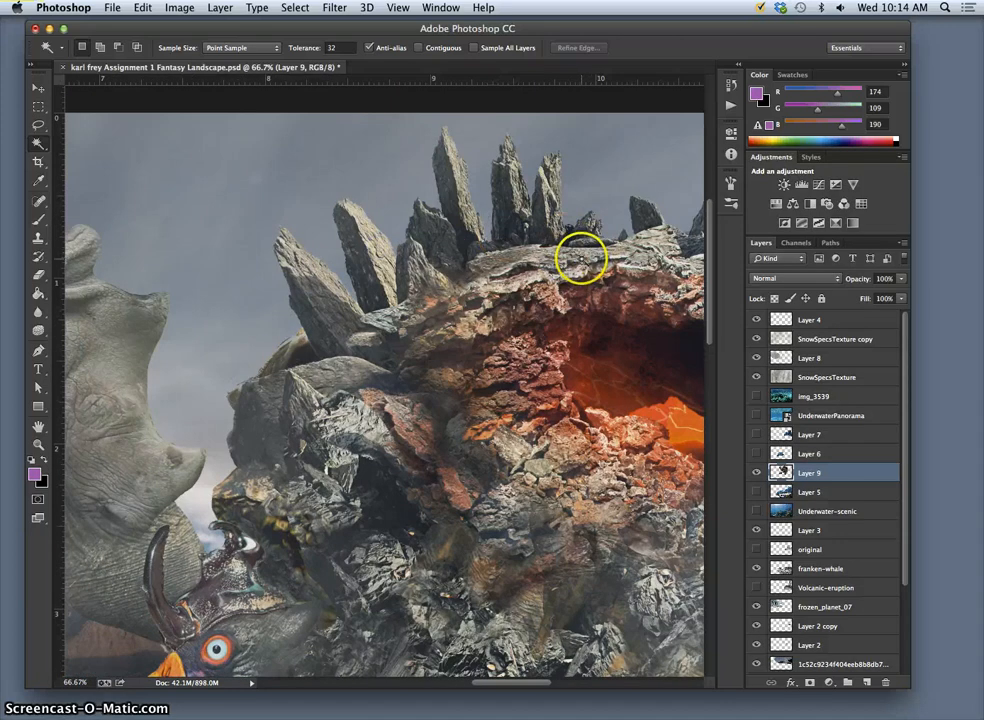
Step: Magic Wand select the leftover background around the creature's rock spikes
{"action": "left_click", "coordinate": [582, 258]}
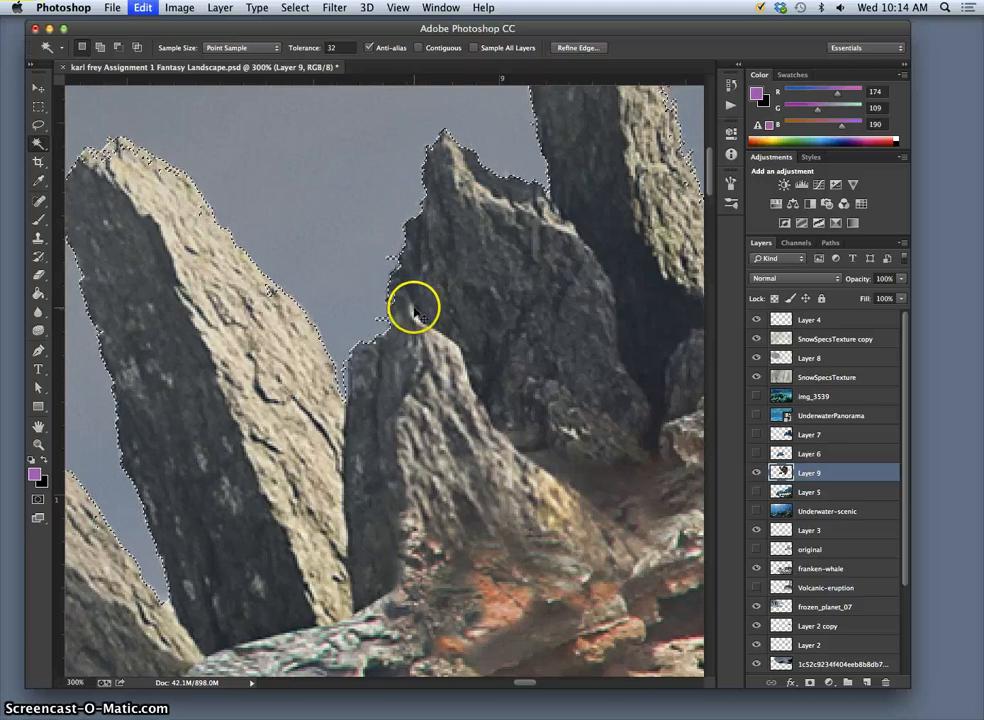
{"action": "mouse_move", "coordinate": [370, 258]}
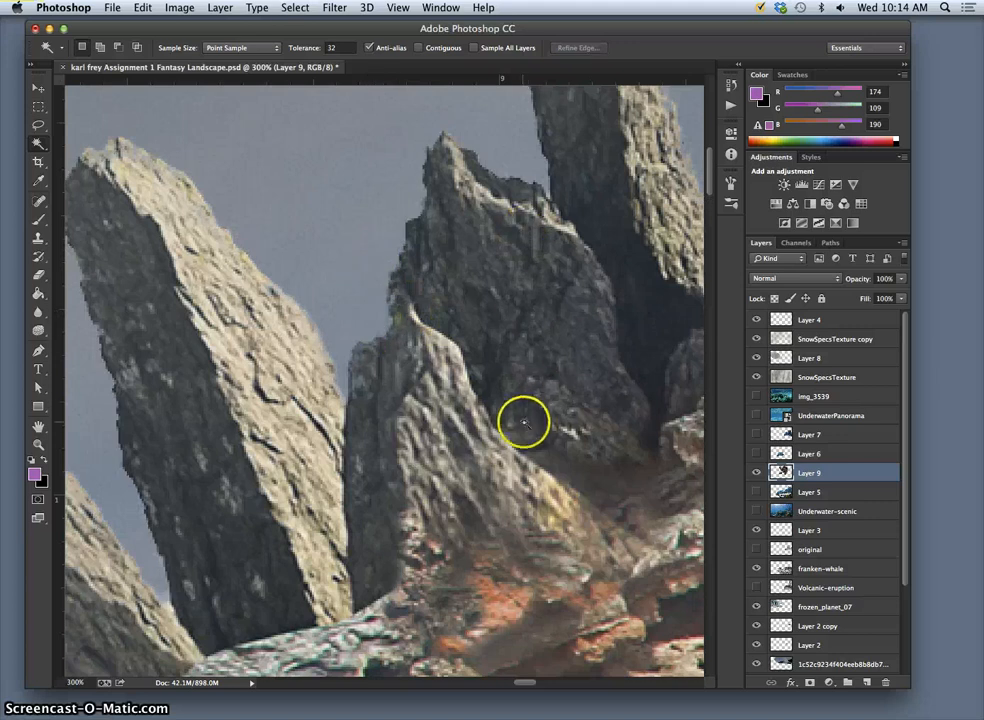
{"action": "mouse_move", "coordinate": [405, 277]}
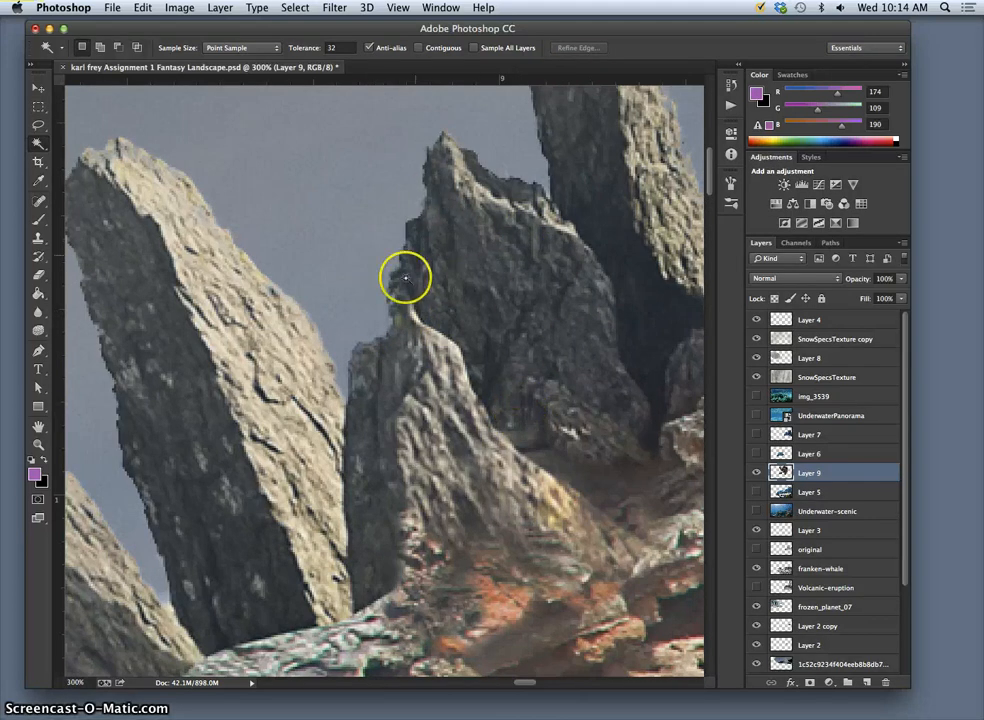
{"action": "mouse_move", "coordinate": [329, 342]}
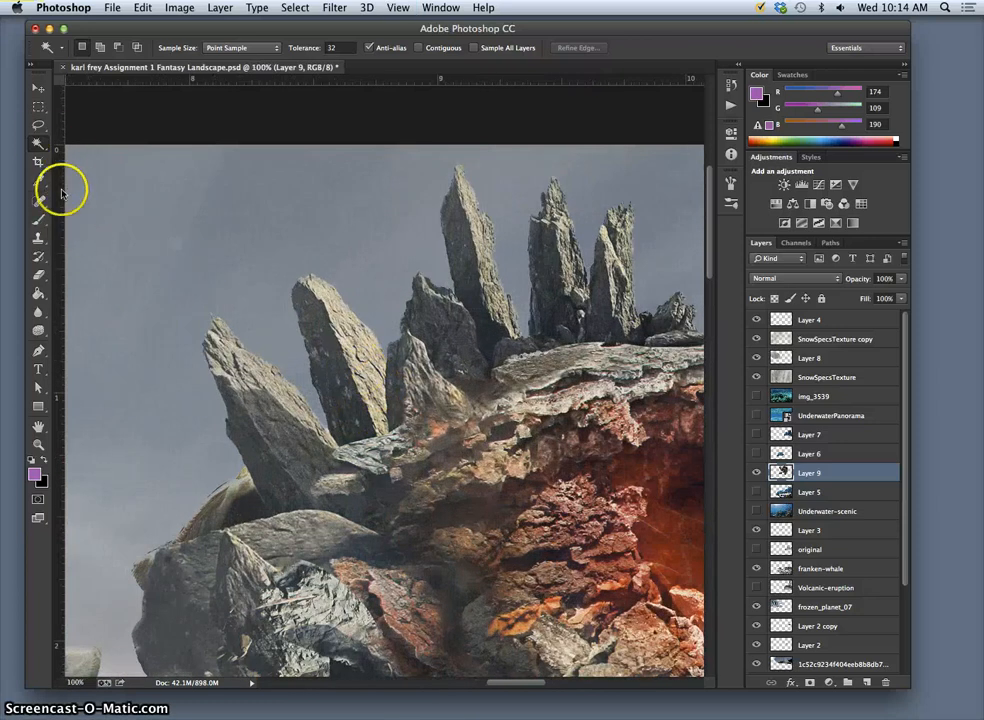
{"action": "mouse_move", "coordinate": [333, 187]}
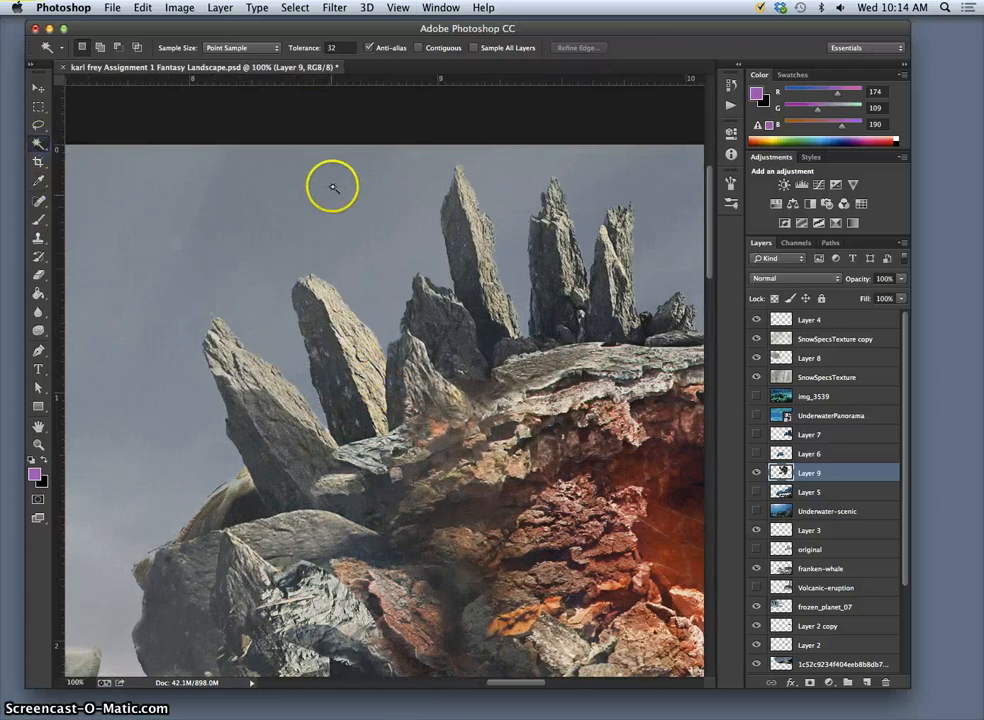
Step: Select sky around the spikes, refine with Shift Edge +5 and Feather 2.0, then deselect
{"action": "left_click", "coordinate": [333, 187]}
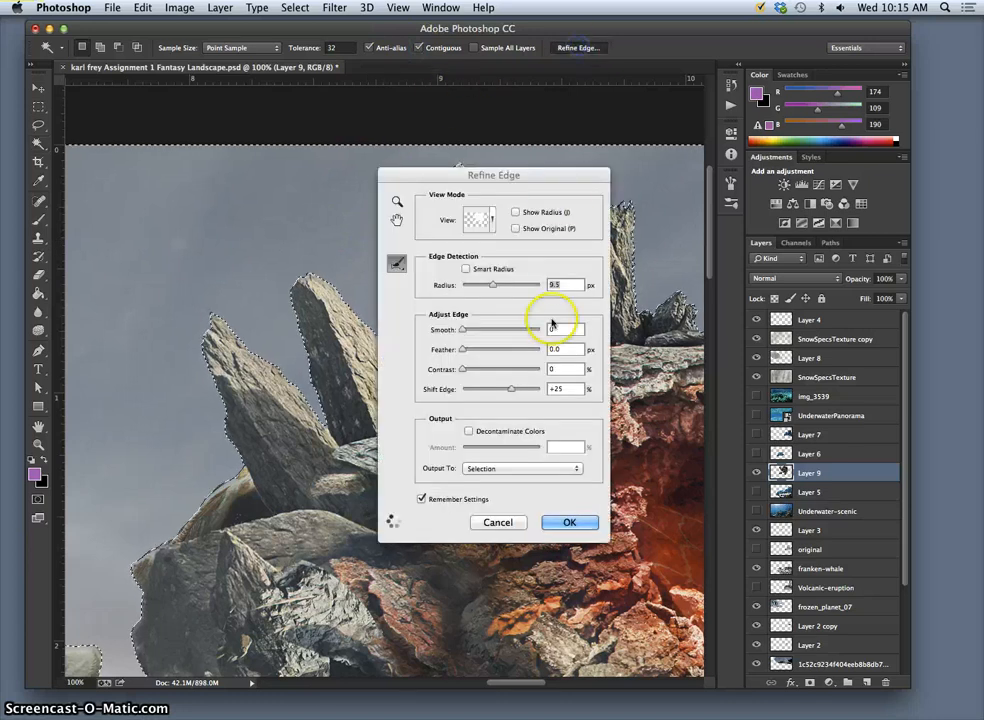
{"action": "left_click_drag", "start_coordinate": [515, 389], "coordinate": [505, 389]}
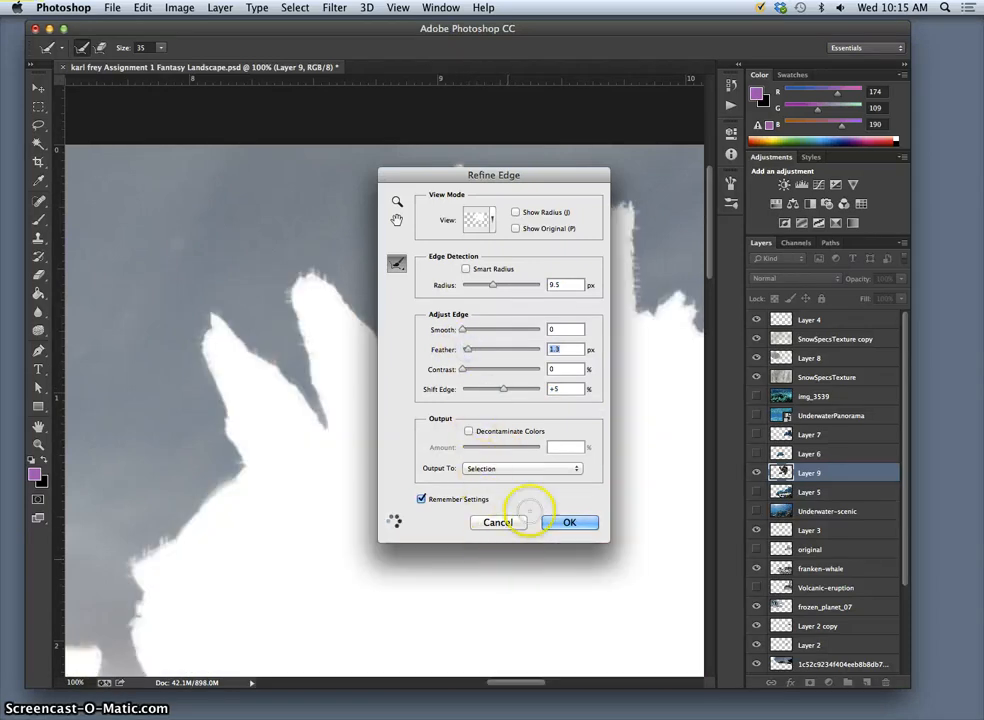
{"action": "left_click_drag", "start_coordinate": [494, 349], "coordinate": [471, 349]}
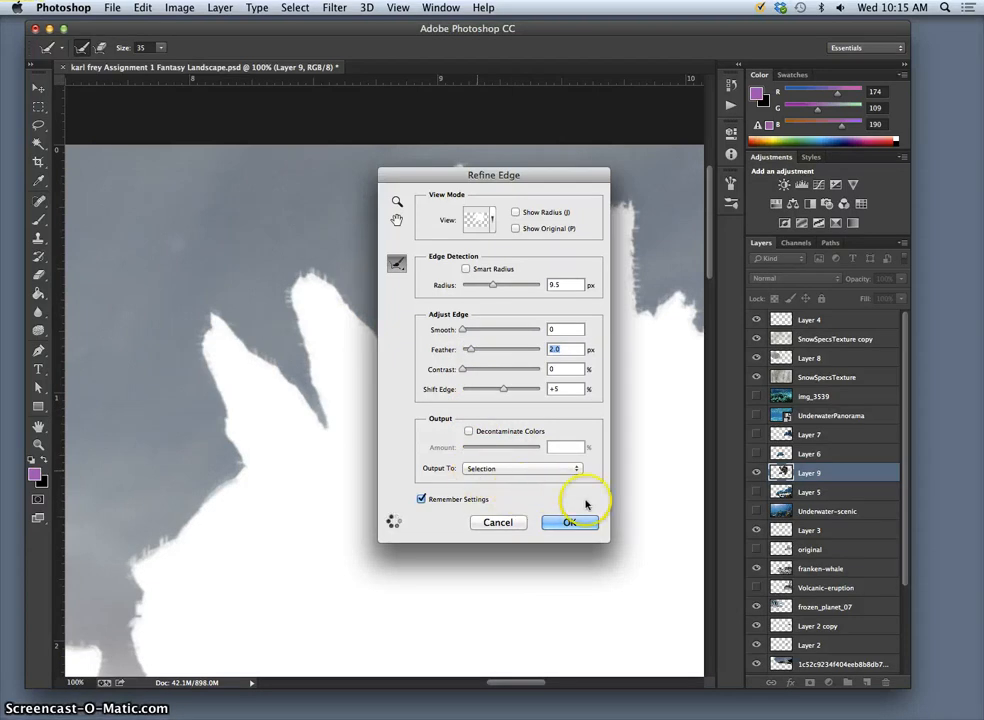
{"action": "left_click", "coordinate": [569, 522]}
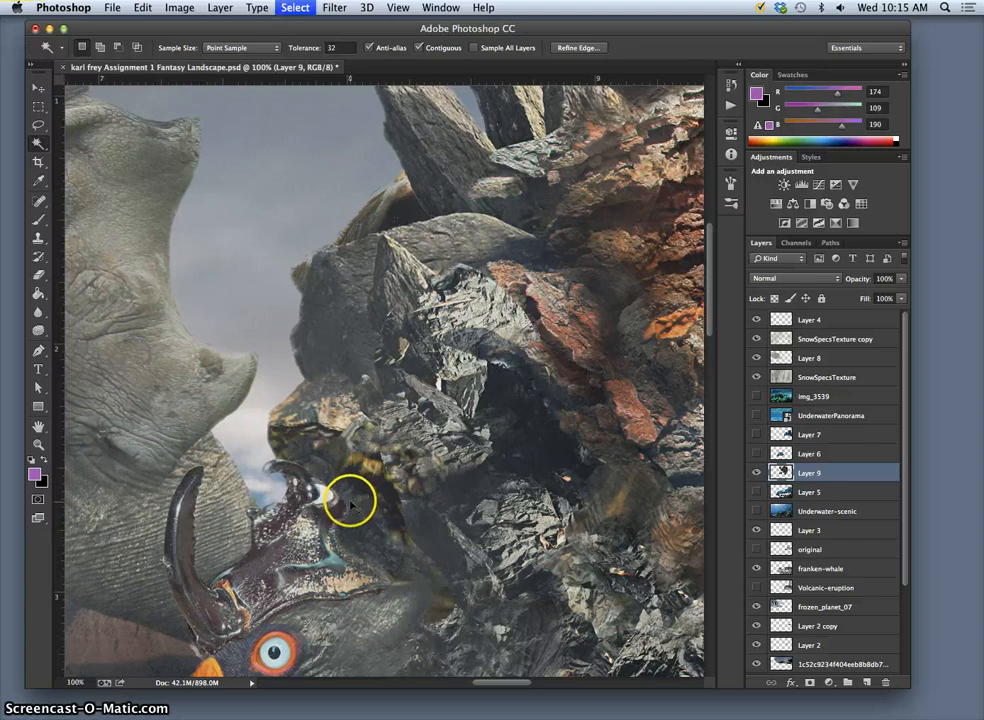
{"action": "left_click", "coordinate": [398, 7]}
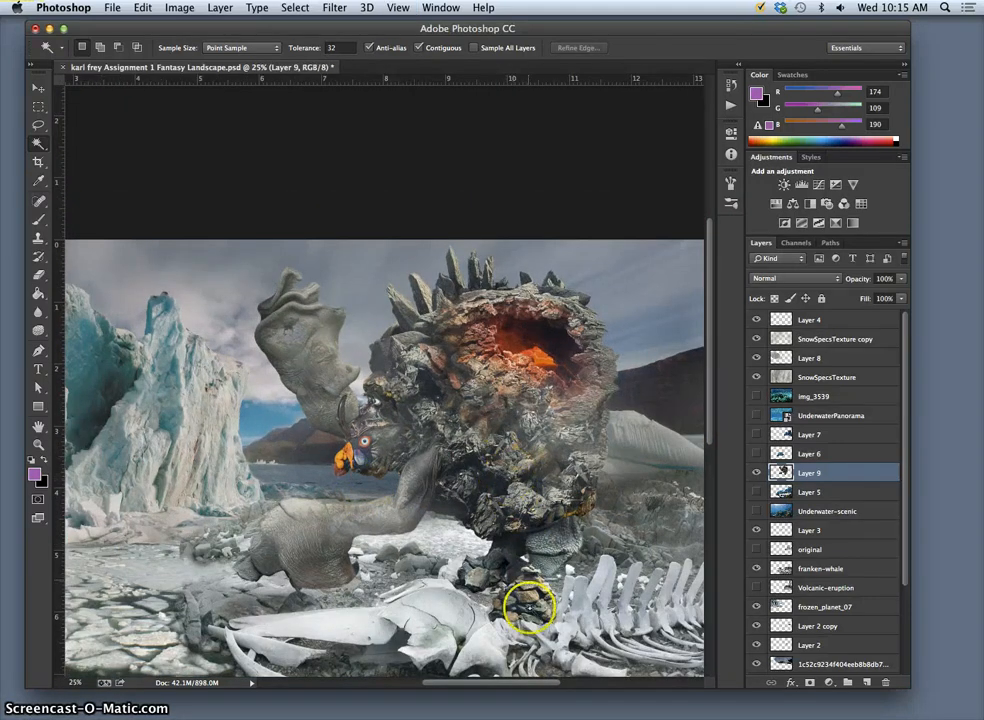
{"action": "mouse_move", "coordinate": [505, 582]}
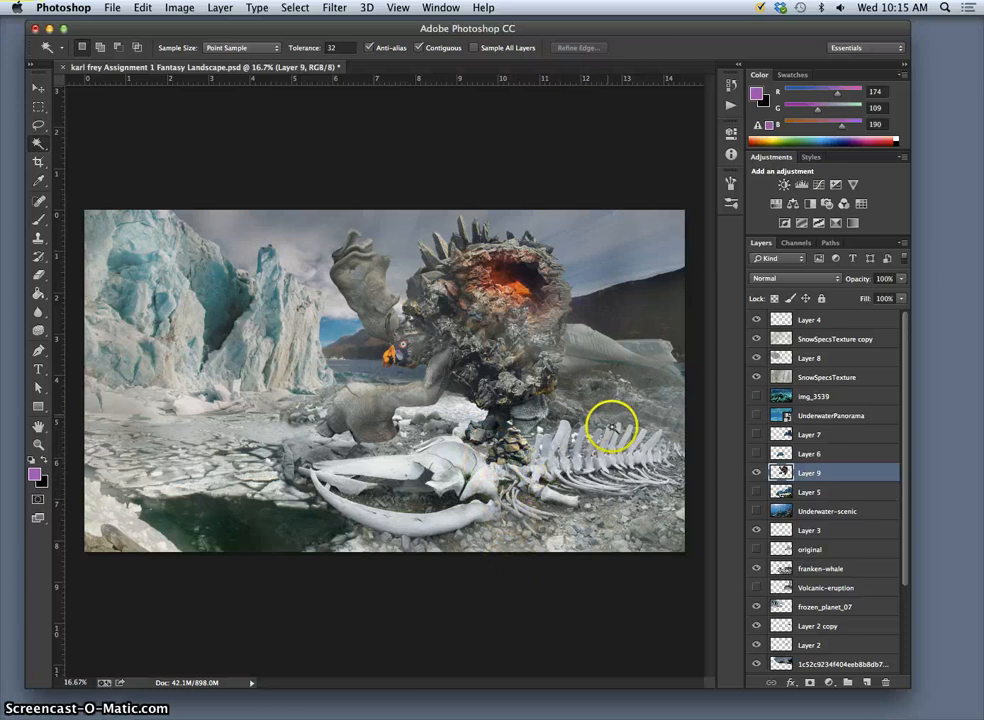
{"action": "mouse_move", "coordinate": [500, 438]}
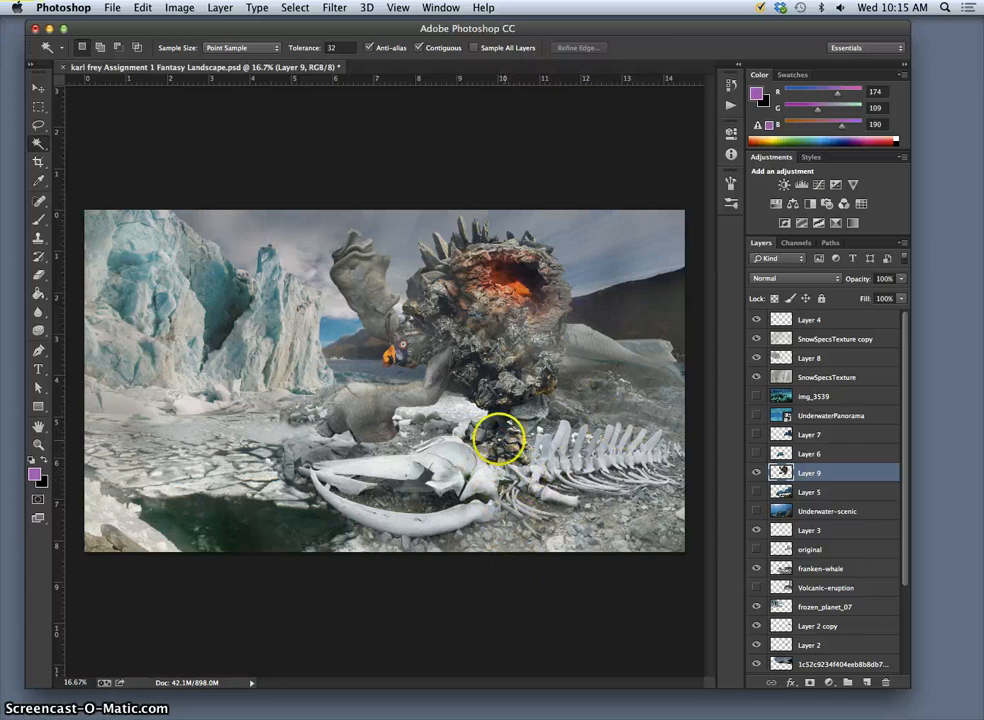
{"action": "mouse_move", "coordinate": [490, 455]}
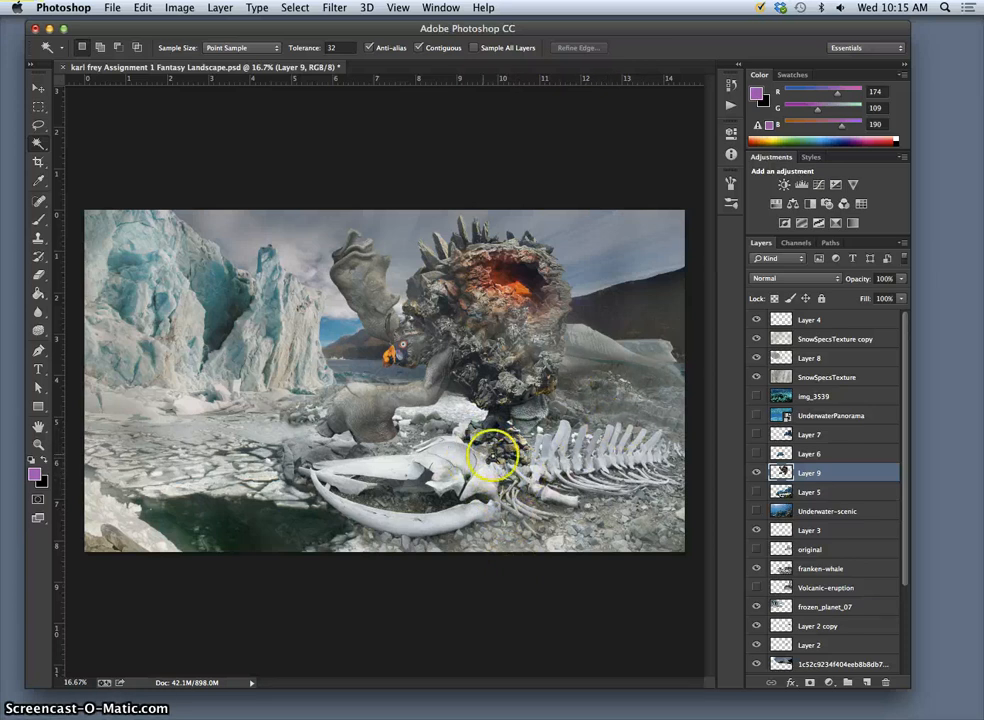
{"action": "mouse_move", "coordinate": [795, 568]}
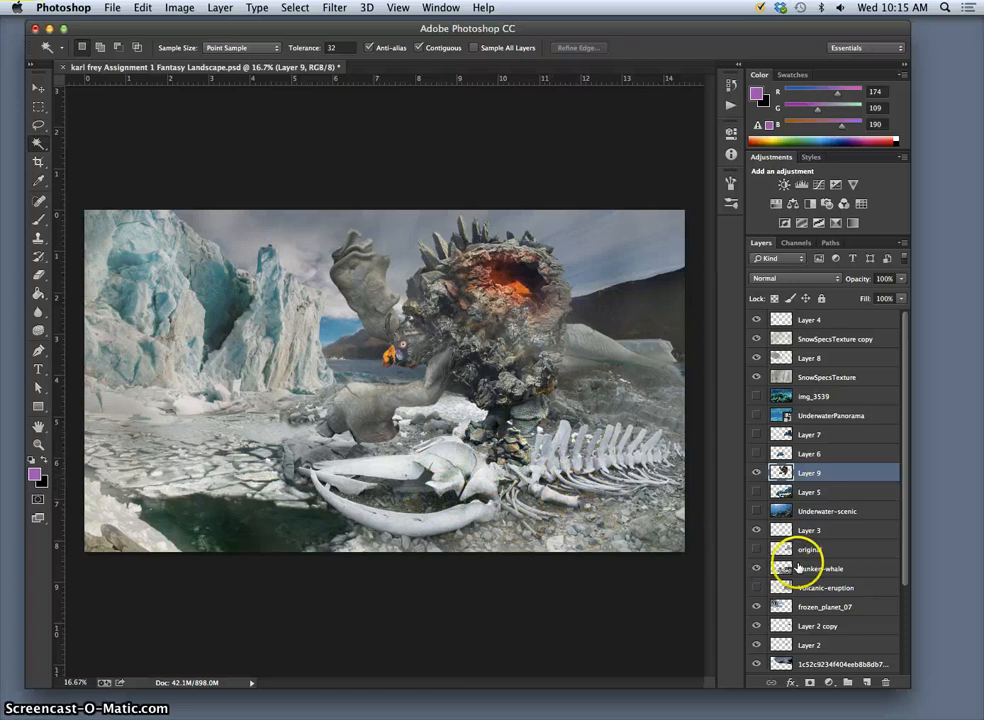
Step: Copy a whale-bone section to Layer 10, move it above Layer 9, and set 23% opacity
{"action": "left_click", "coordinate": [820, 568]}
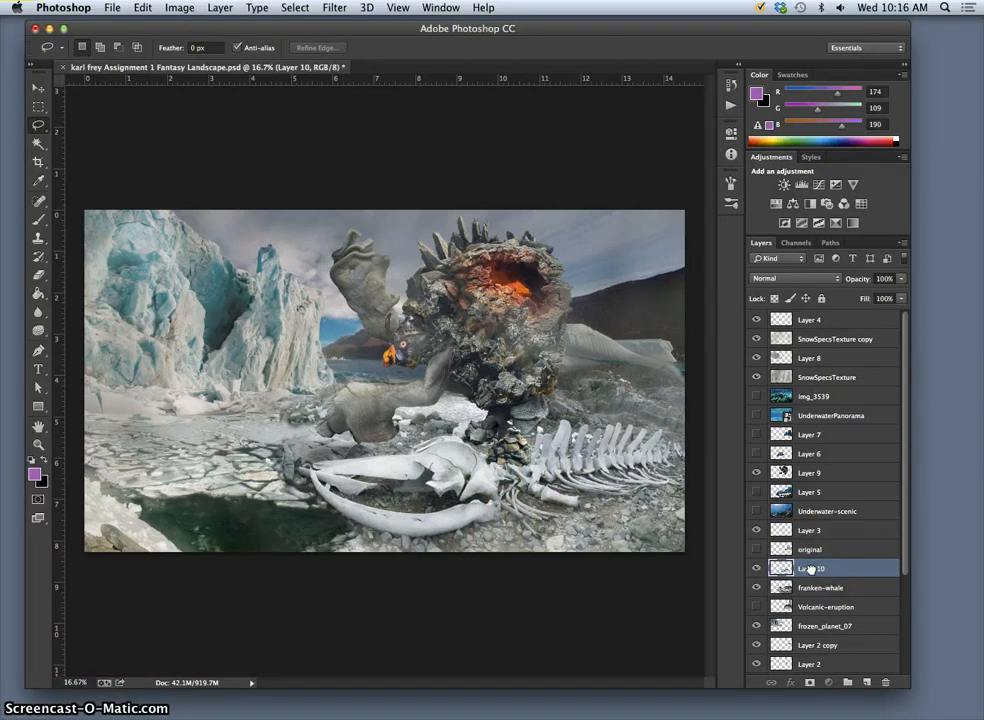
{"action": "left_click_drag", "start_coordinate": [812, 568], "coordinate": [812, 491]}
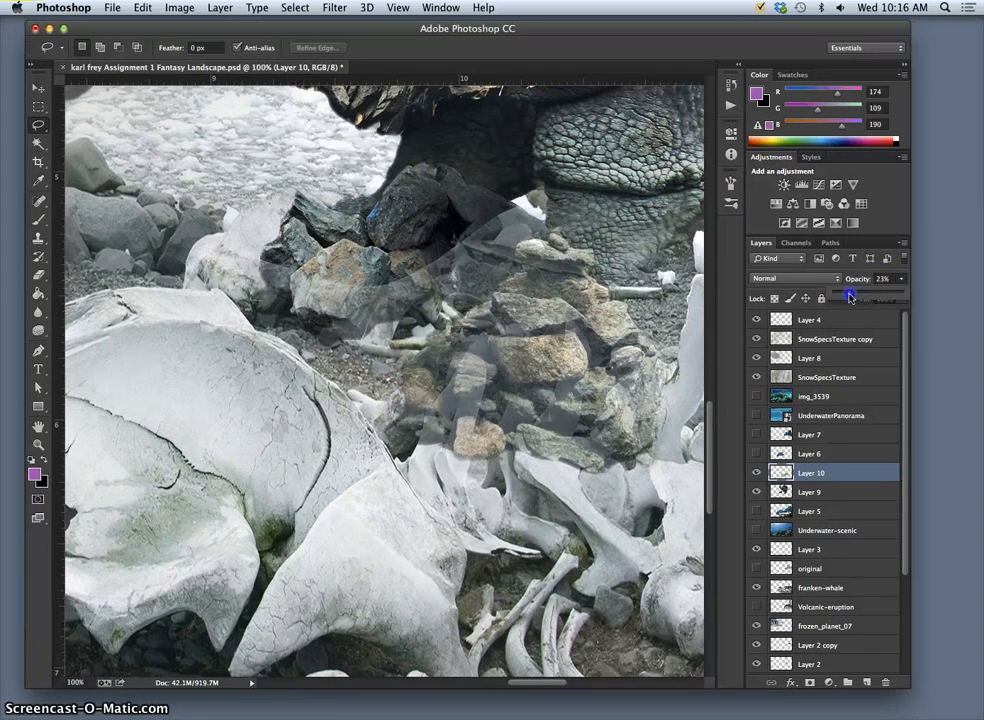
{"action": "left_click_drag", "start_coordinate": [850, 295], "coordinate": [875, 295]}
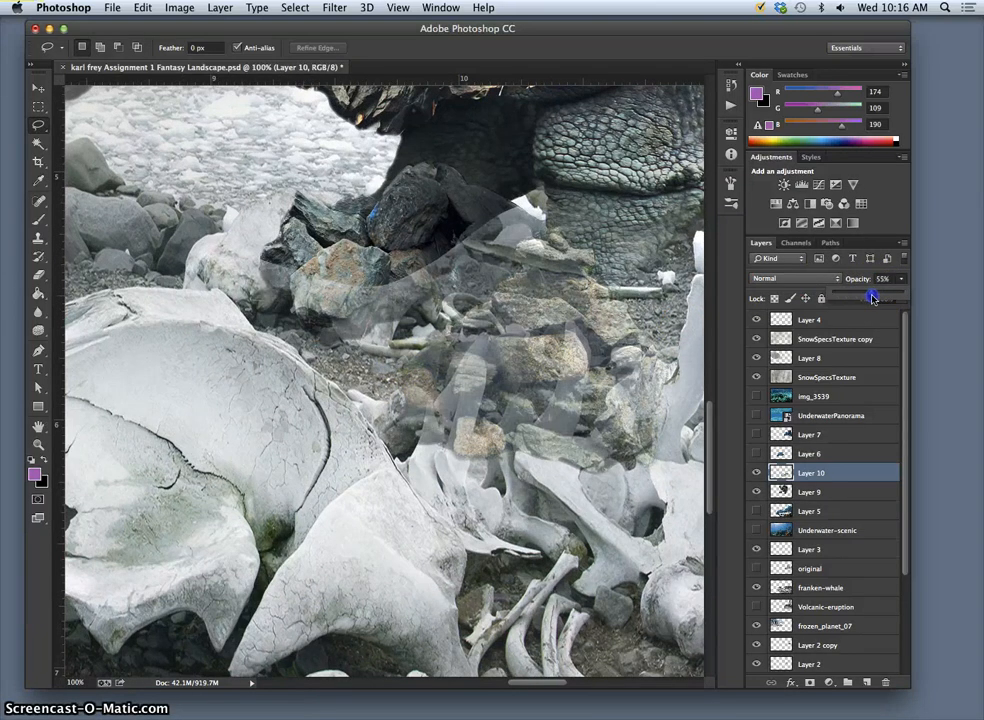
Step: Raise Layer 10's opacity from 55% up to 73%
{"action": "left_click_drag", "start_coordinate": [872, 297], "coordinate": [880, 297]}
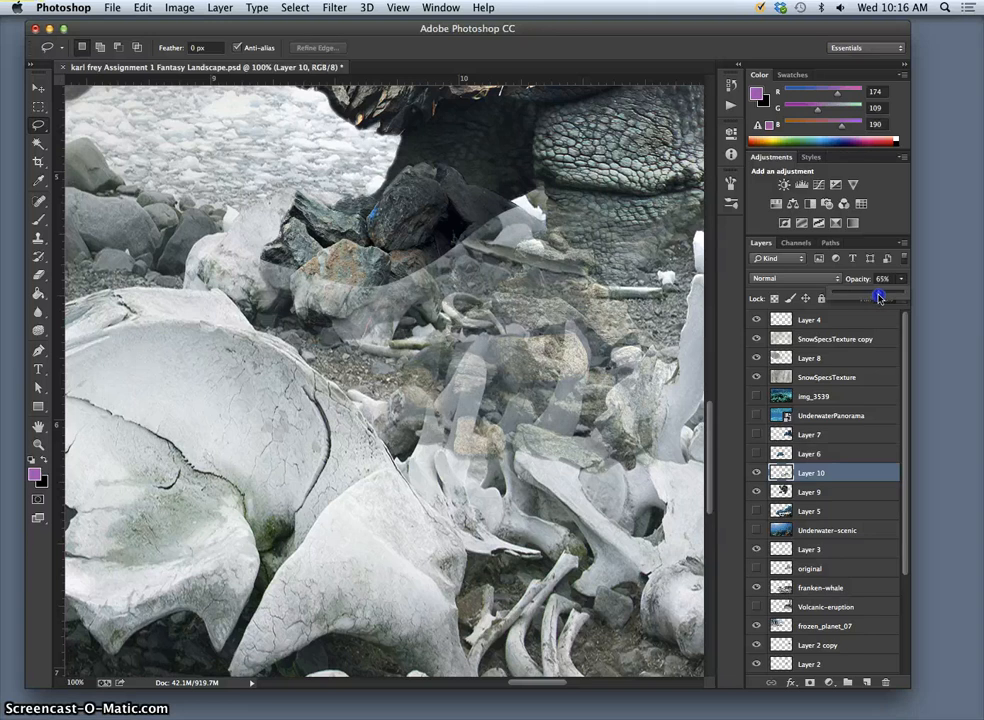
{"action": "left_click_drag", "start_coordinate": [879, 291], "coordinate": [885, 291]}
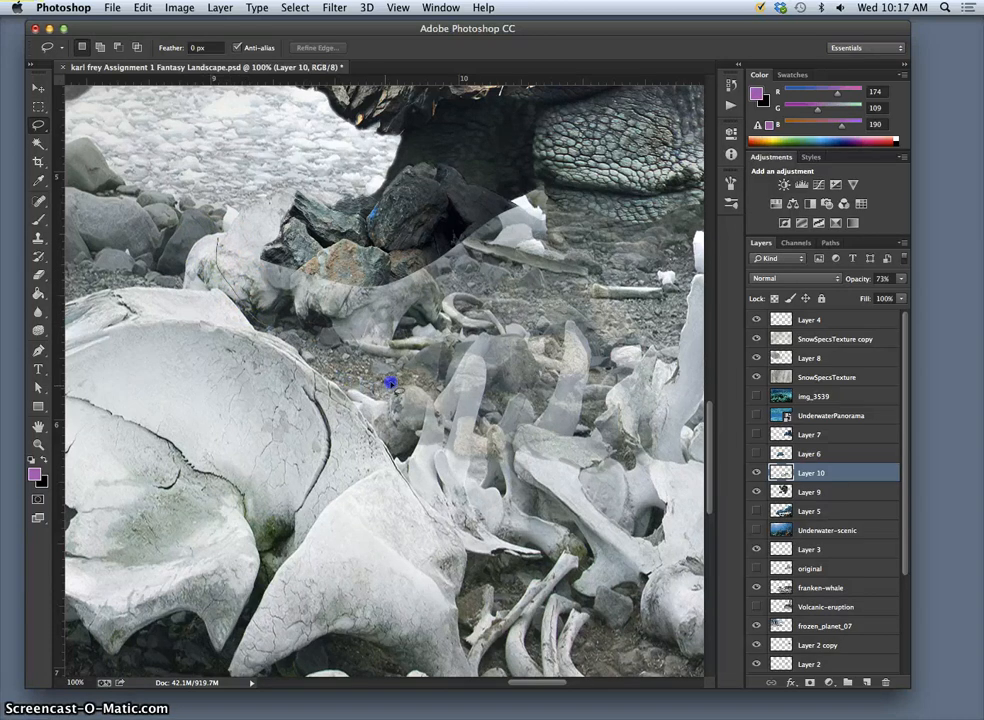
{"action": "mouse_move", "coordinate": [420, 390]}
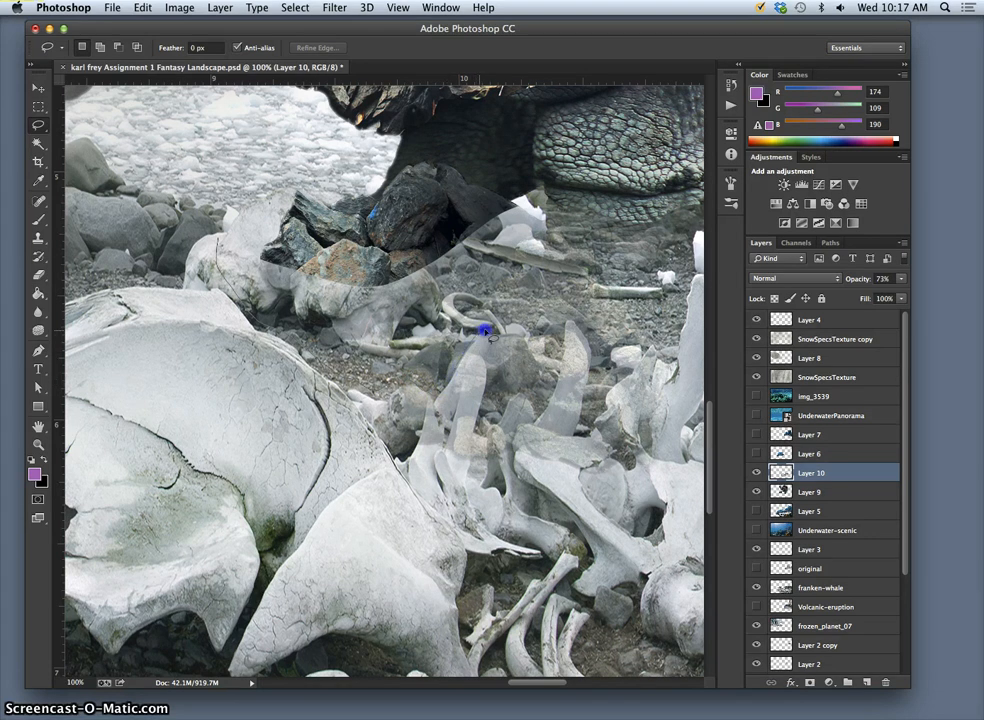
{"action": "mouse_move", "coordinate": [485, 408]}
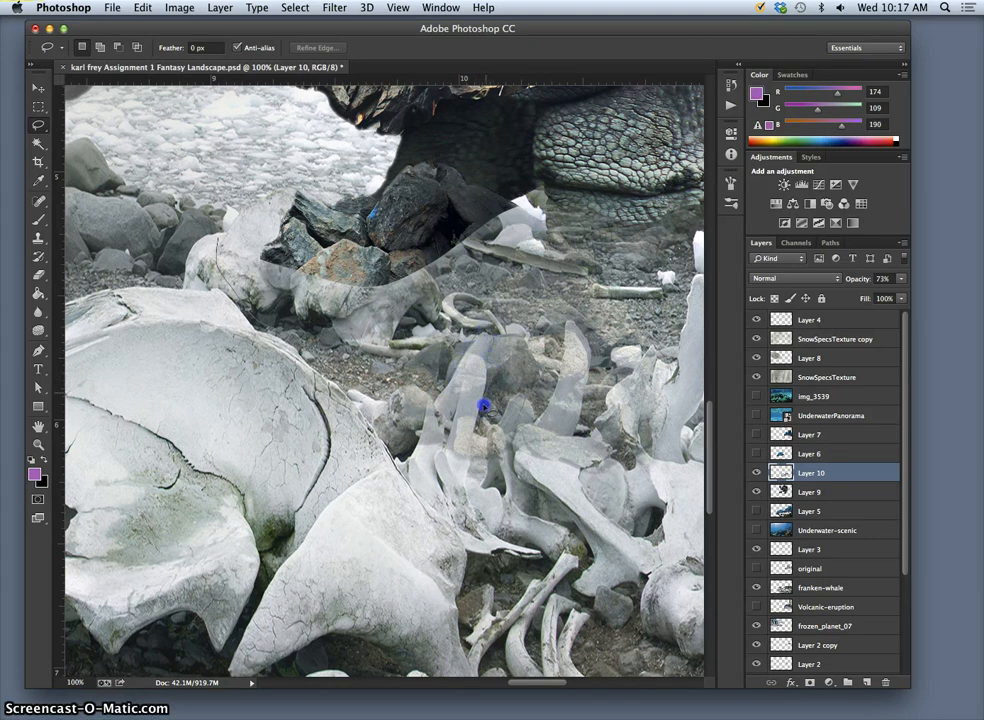
{"action": "mouse_move", "coordinate": [473, 444]}
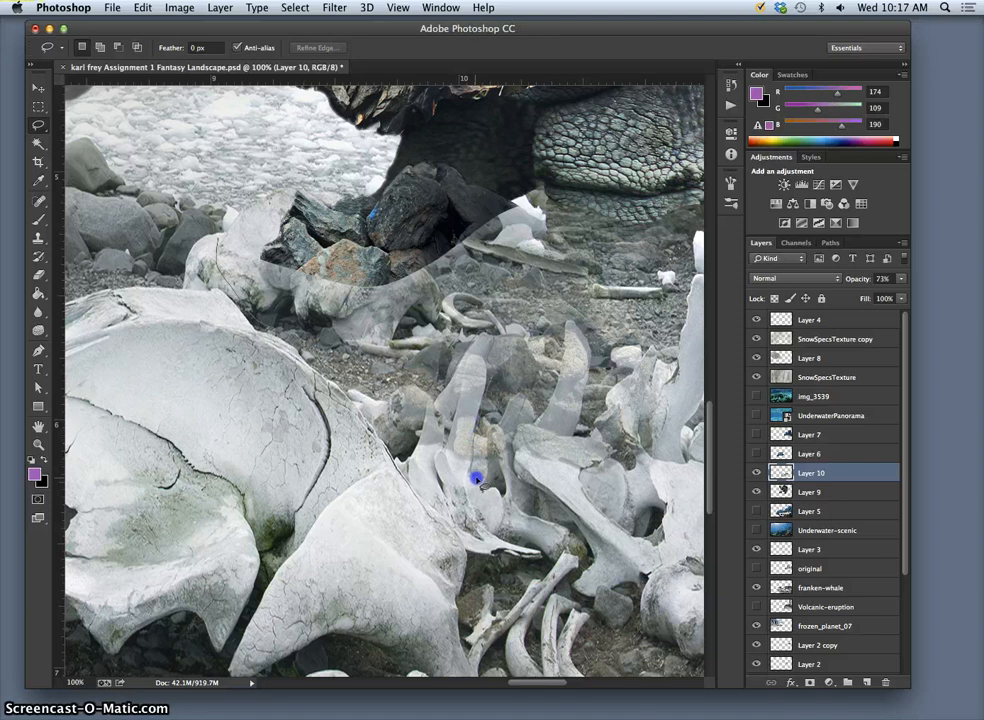
{"action": "mouse_move", "coordinate": [500, 415]}
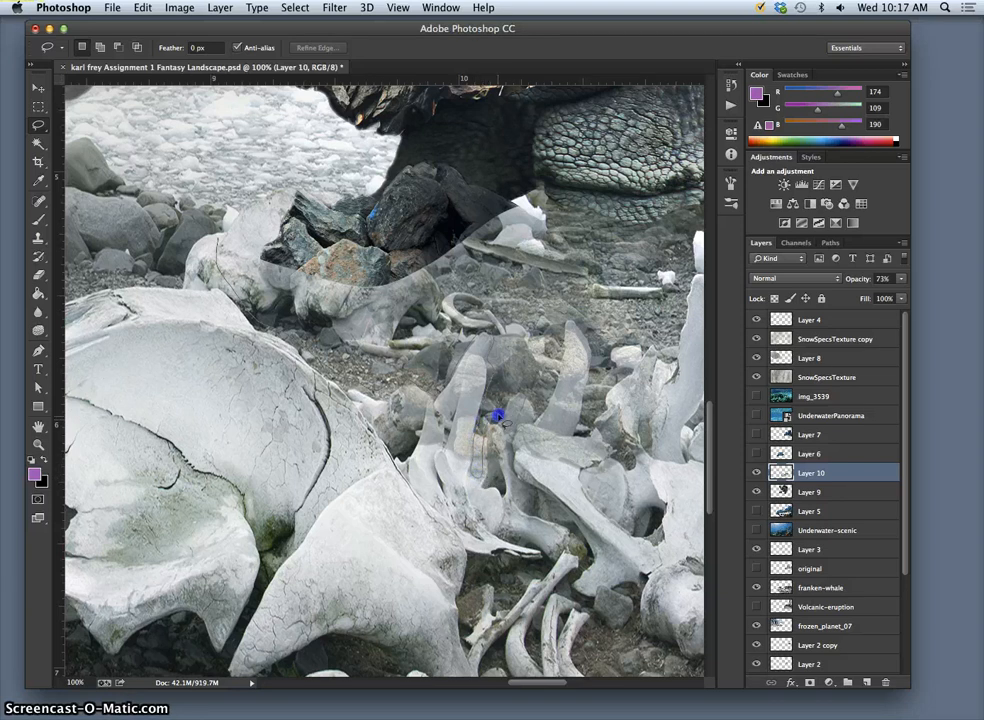
{"action": "mouse_move", "coordinate": [538, 412]}
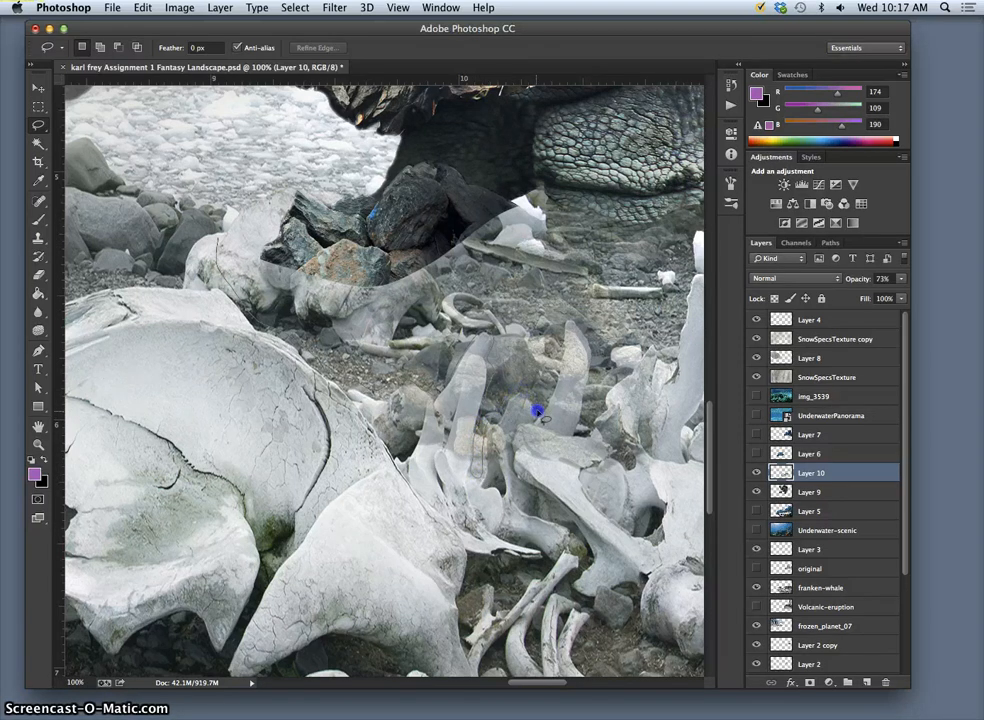
{"action": "mouse_move", "coordinate": [567, 320]}
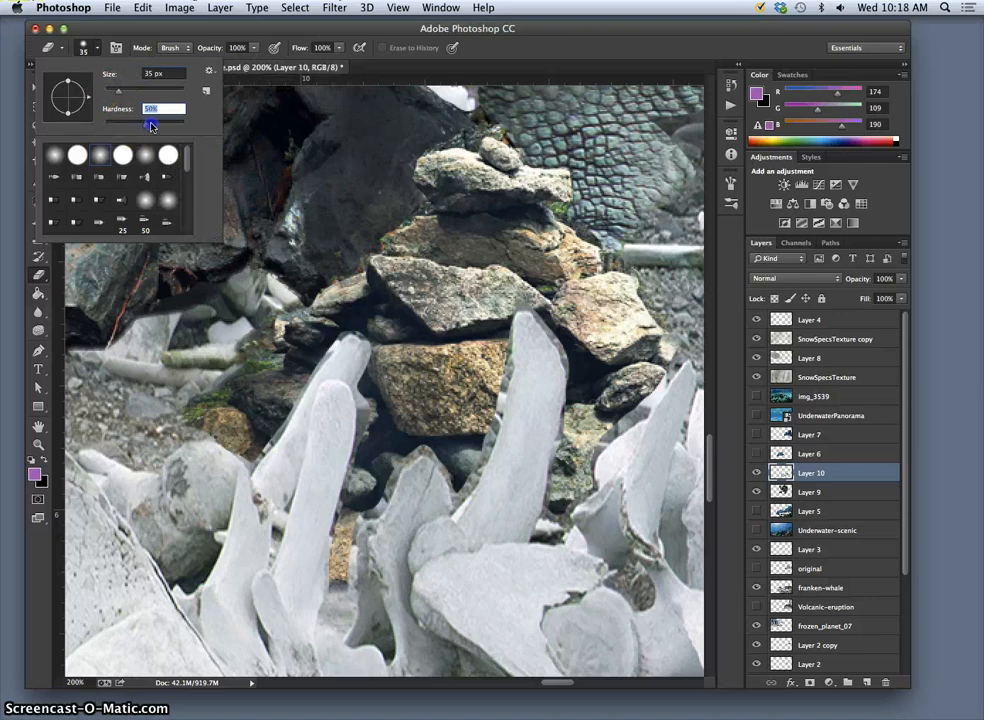
Step: Set the 19 px eraser to about 67% hardness and erase Layer 10 around the rib tip
{"action": "left_click_drag", "start_coordinate": [150, 124], "coordinate": [158, 124]}
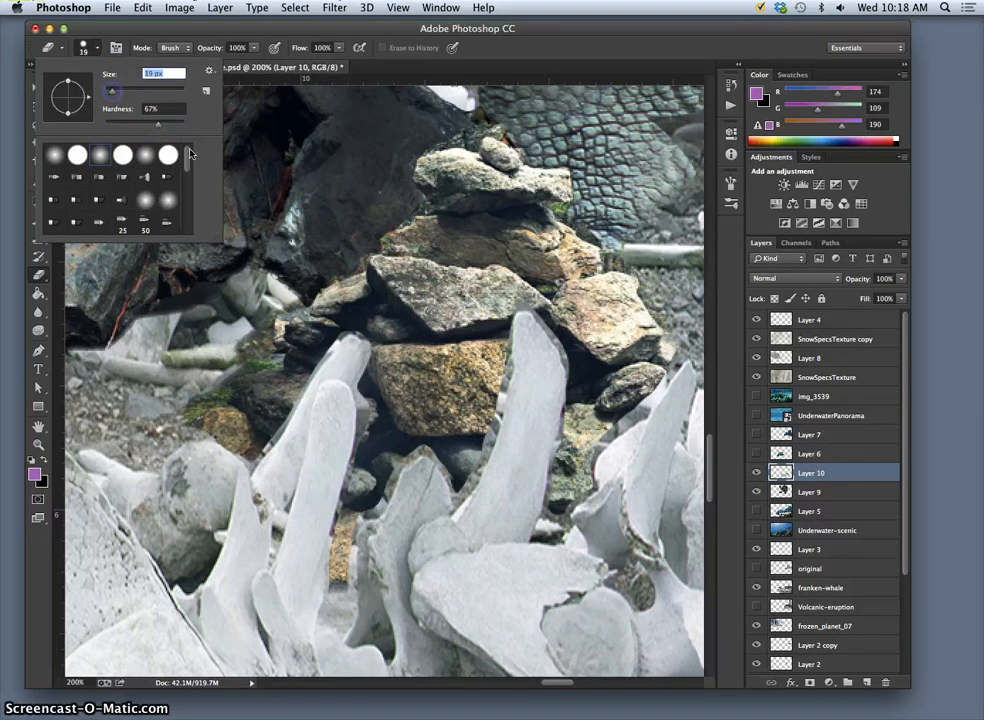
{"action": "left_click", "coordinate": [525, 303]}
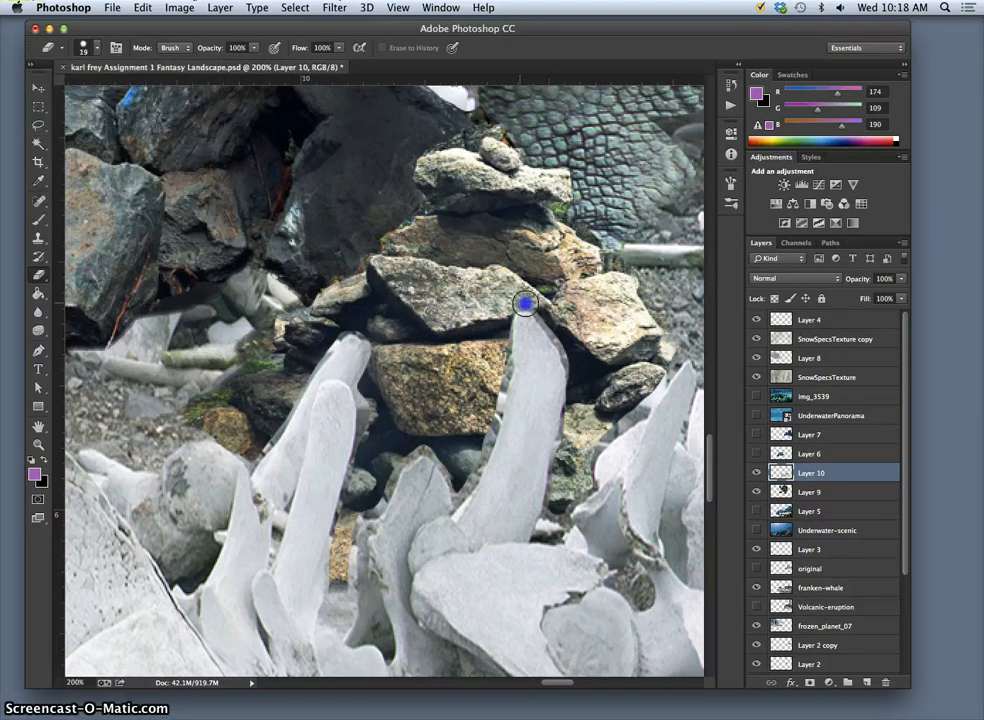
{"action": "mouse_move", "coordinate": [538, 313]}
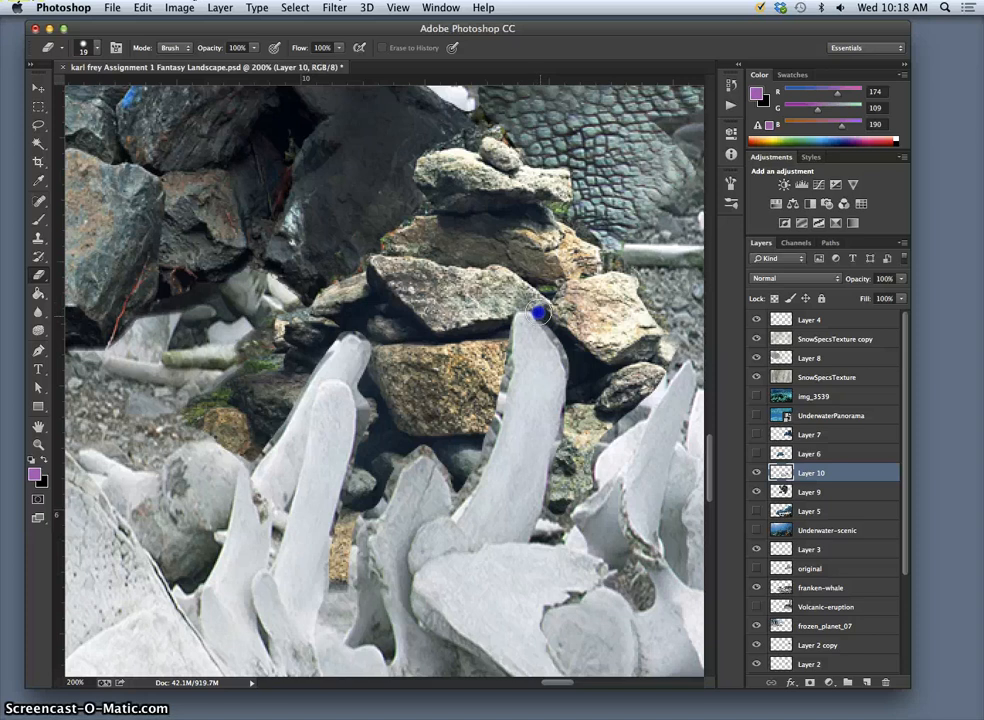
{"action": "mouse_move", "coordinate": [568, 363]}
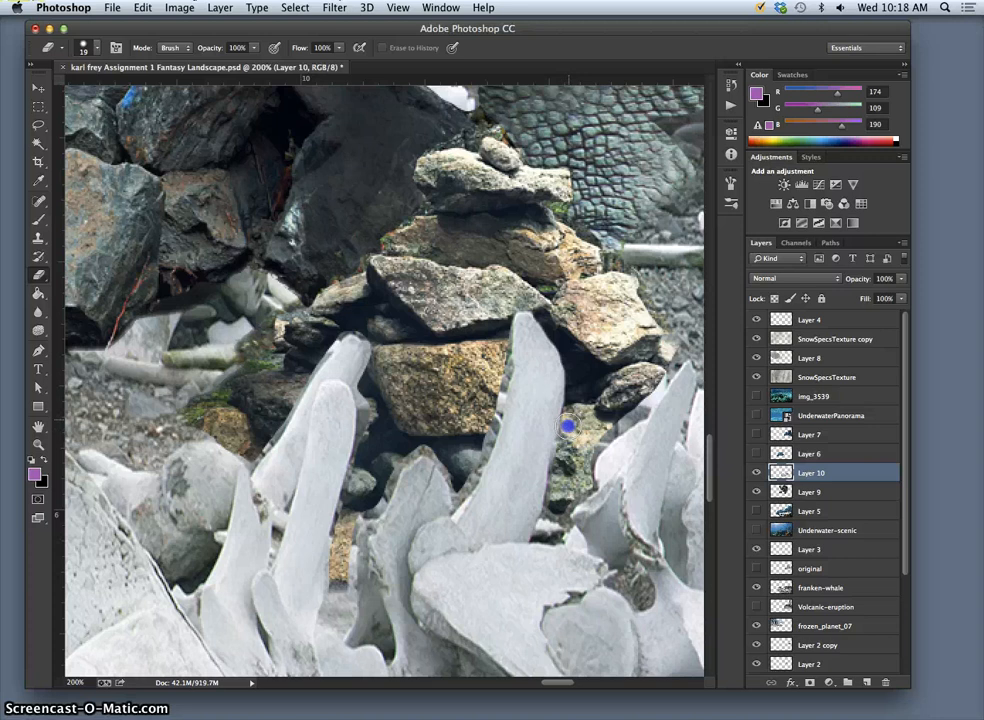
{"action": "mouse_move", "coordinate": [552, 489]}
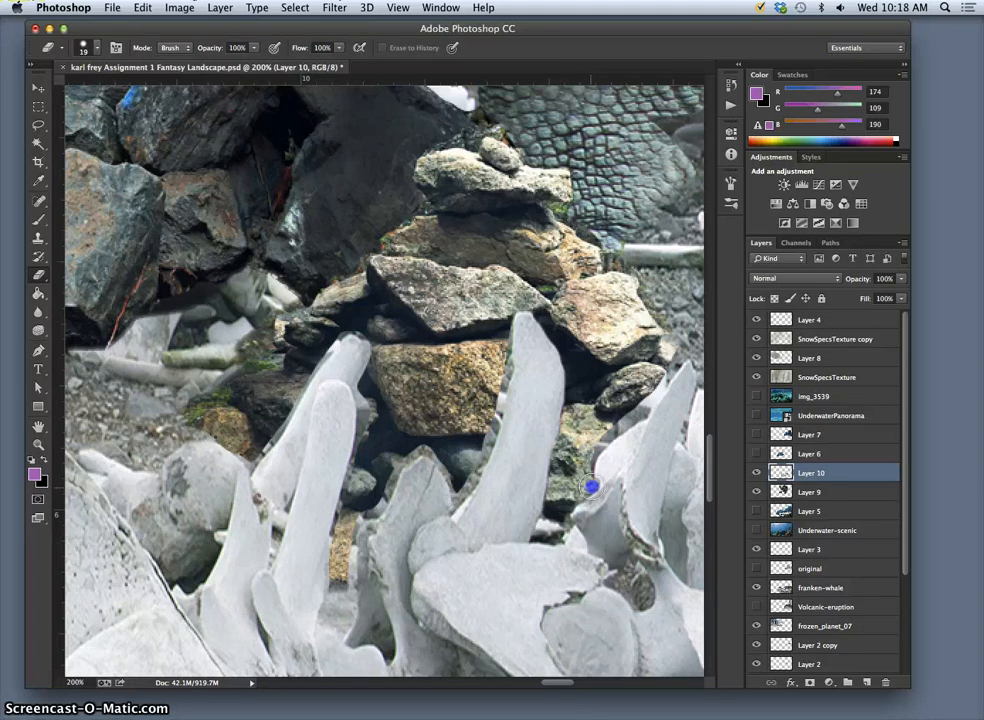
{"action": "mouse_move", "coordinate": [607, 430]}
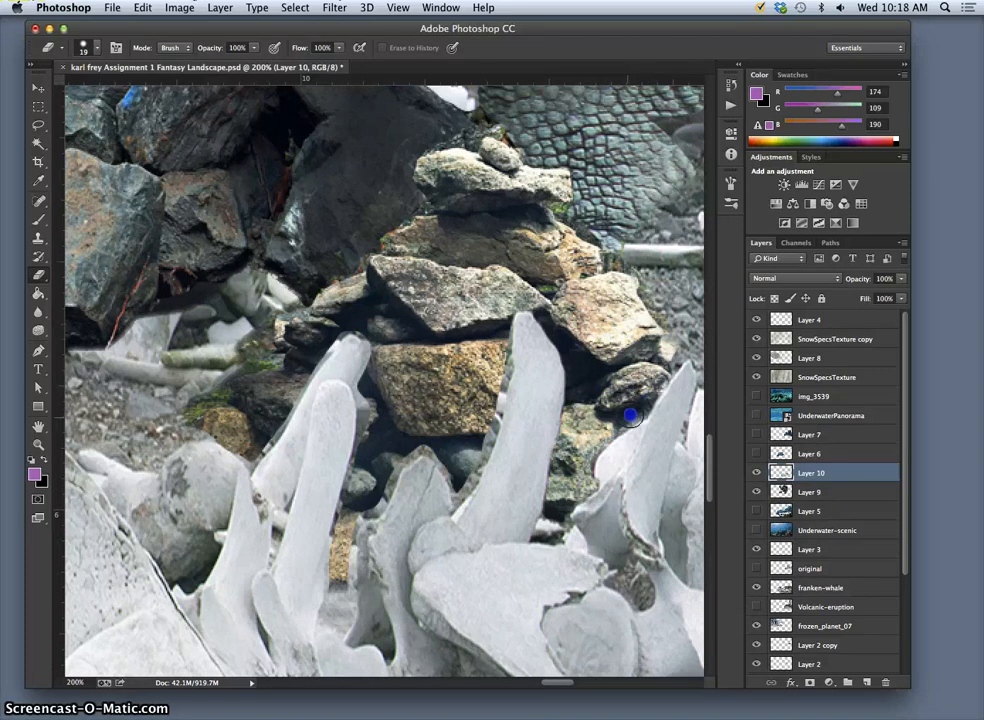
{"action": "mouse_move", "coordinate": [581, 480]}
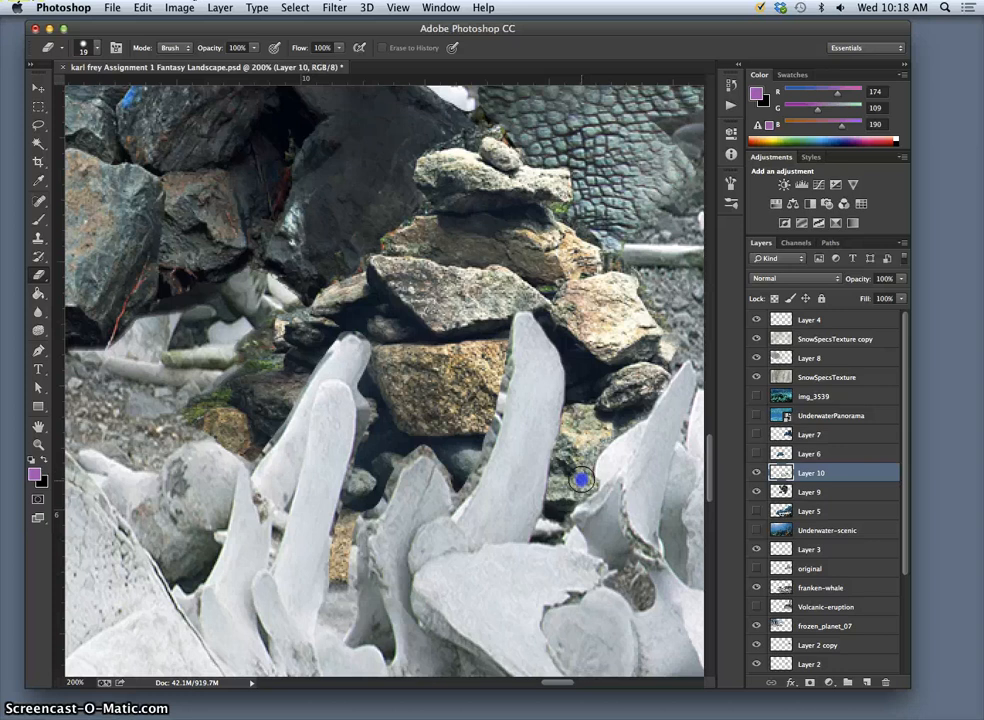
{"action": "mouse_move", "coordinate": [607, 413]}
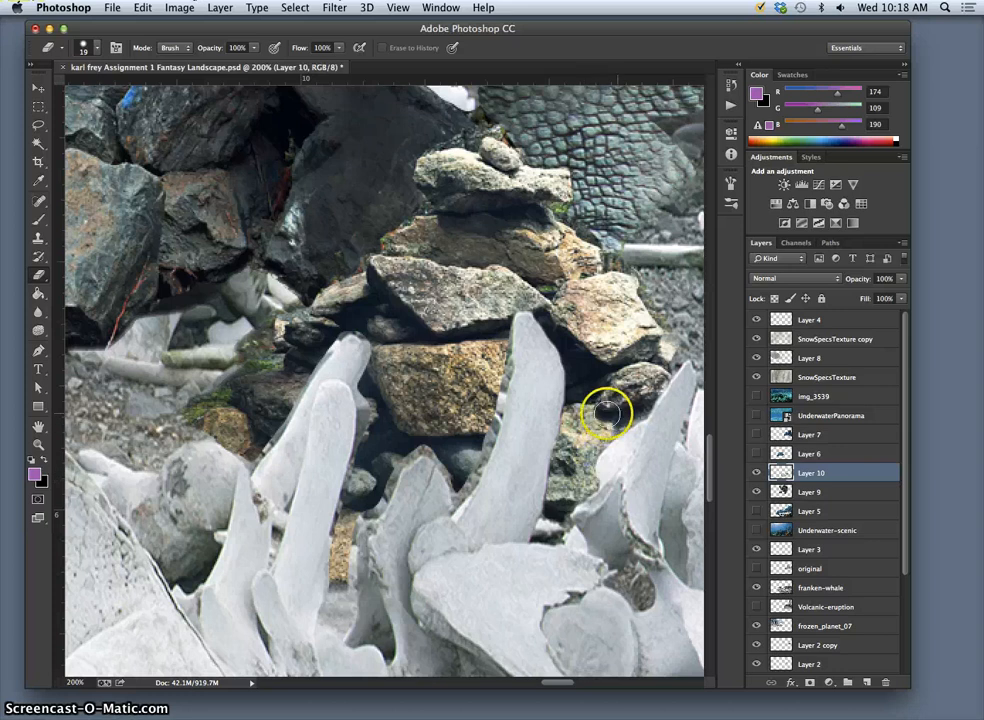
{"action": "mouse_move", "coordinate": [521, 302]}
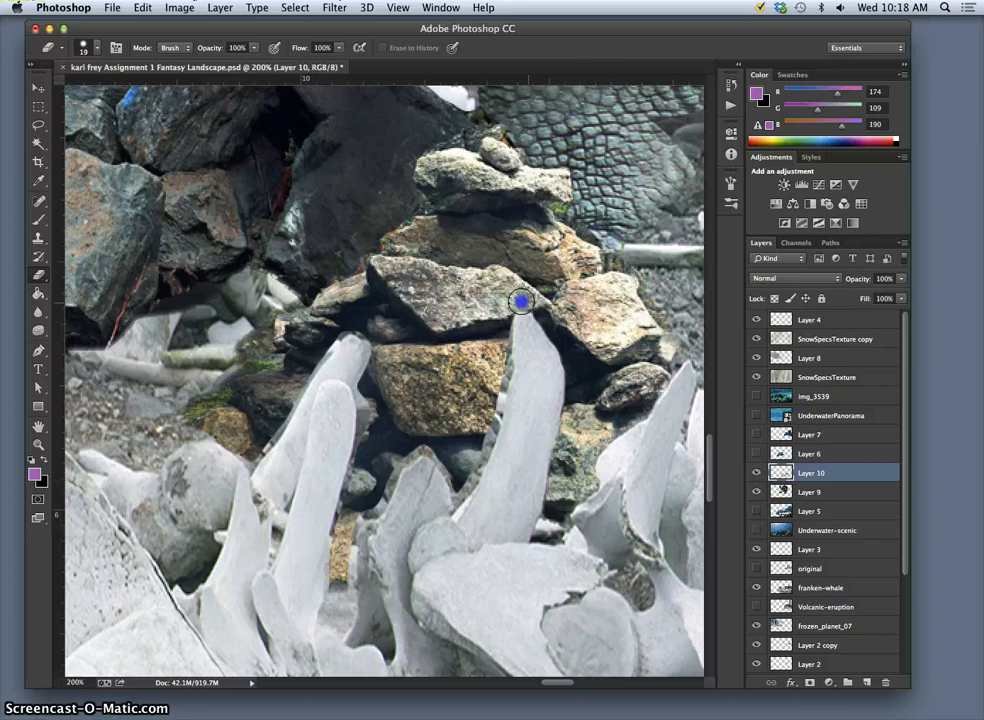
{"action": "left_click_drag", "start_coordinate": [521, 302], "coordinate": [497, 375]}
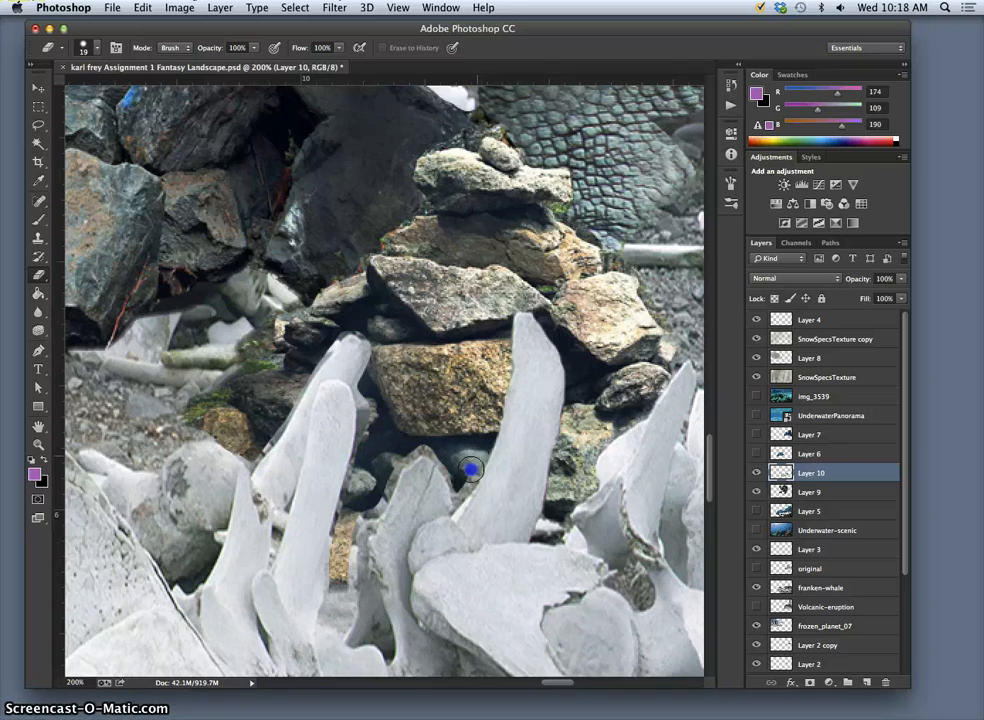
{"action": "mouse_move", "coordinate": [430, 447]}
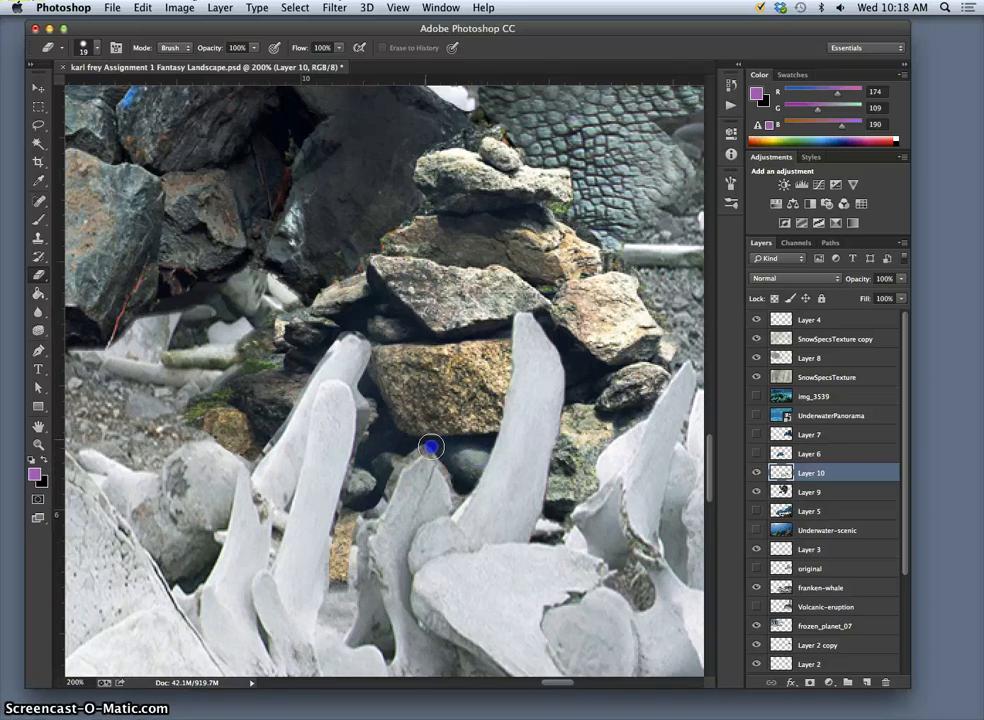
{"action": "mouse_move", "coordinate": [457, 497]}
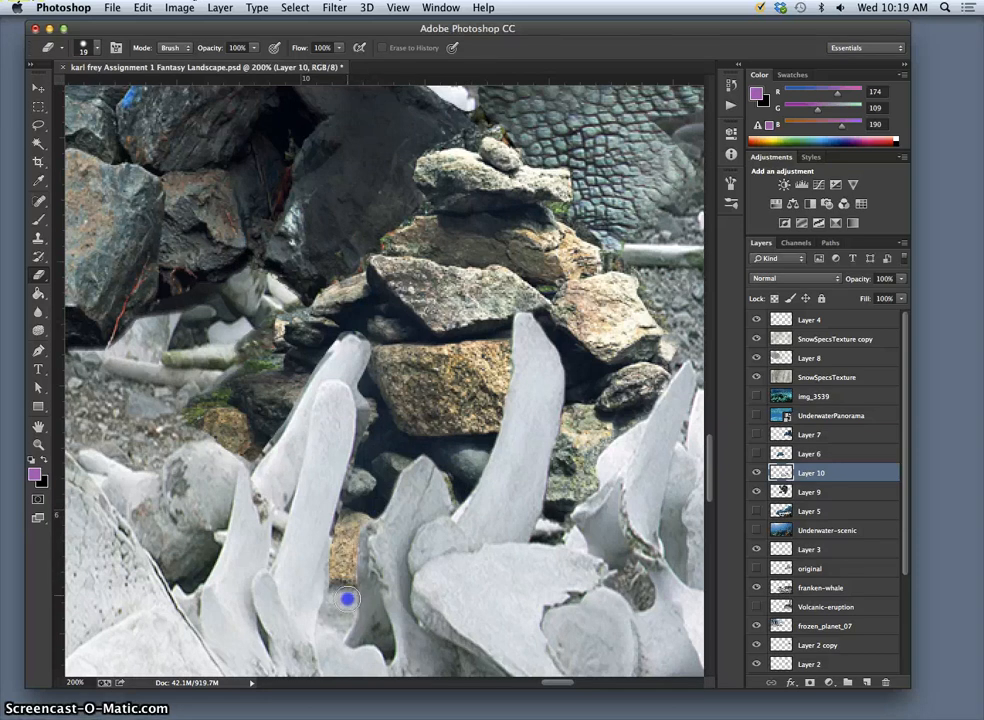
{"action": "mouse_move", "coordinate": [356, 520]}
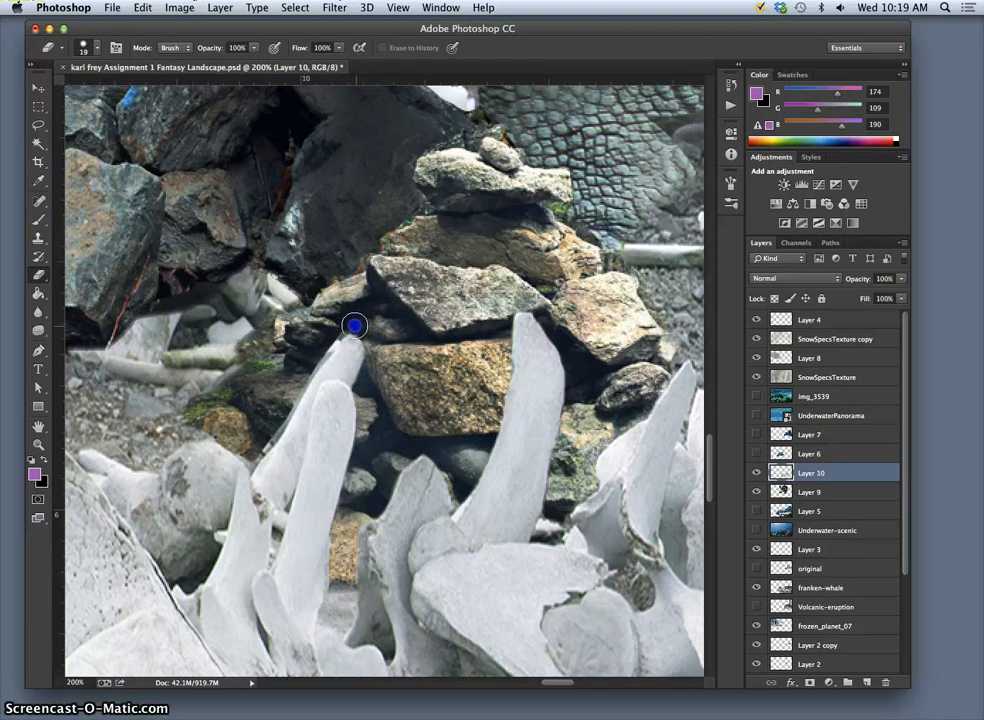
{"action": "mouse_move", "coordinate": [302, 383]}
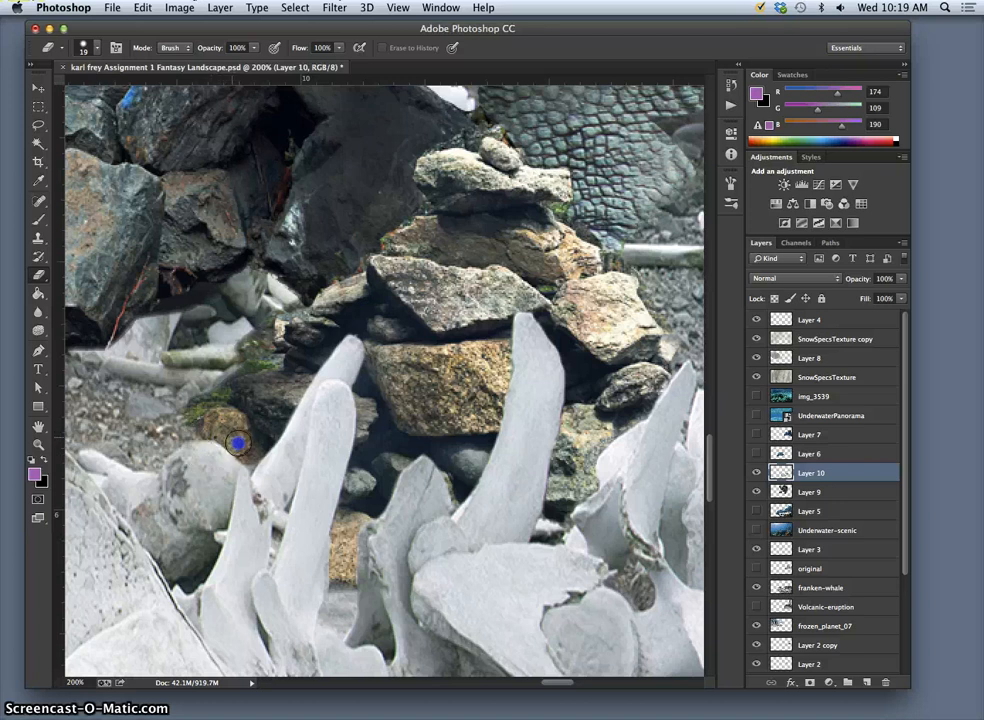
{"action": "mouse_move", "coordinate": [177, 420]}
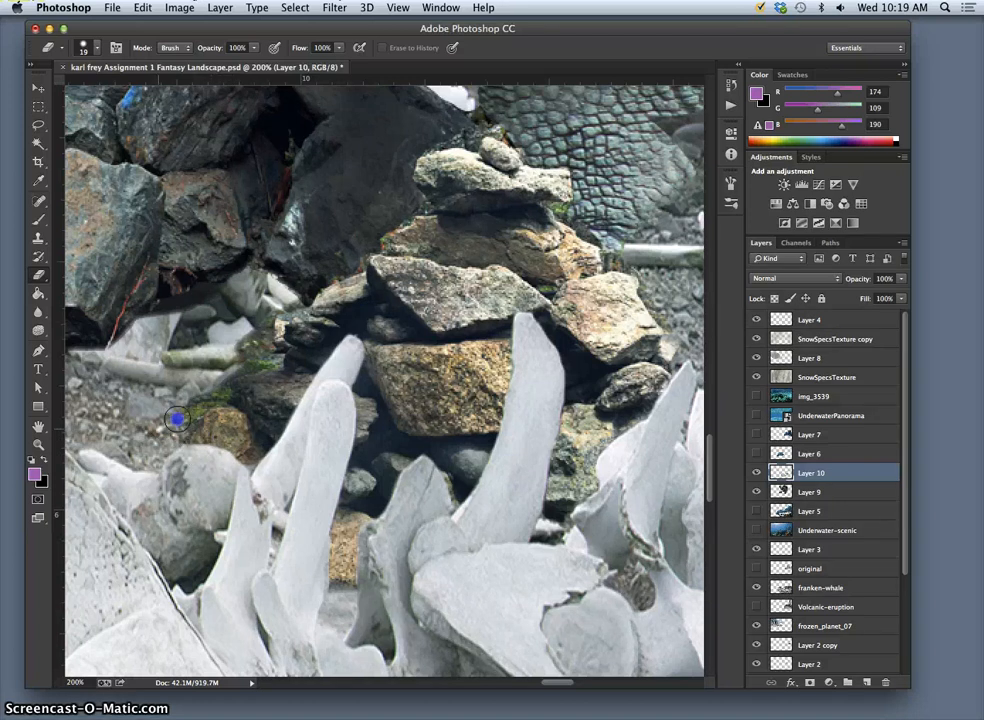
{"action": "mouse_move", "coordinate": [251, 465]}
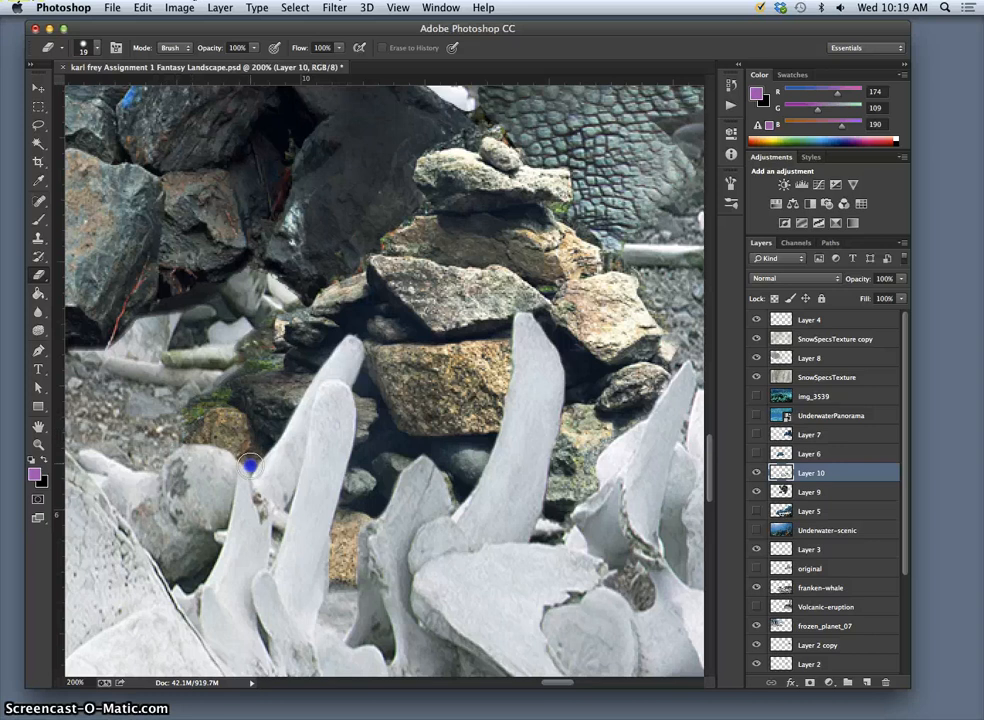
{"action": "mouse_move", "coordinate": [262, 503]}
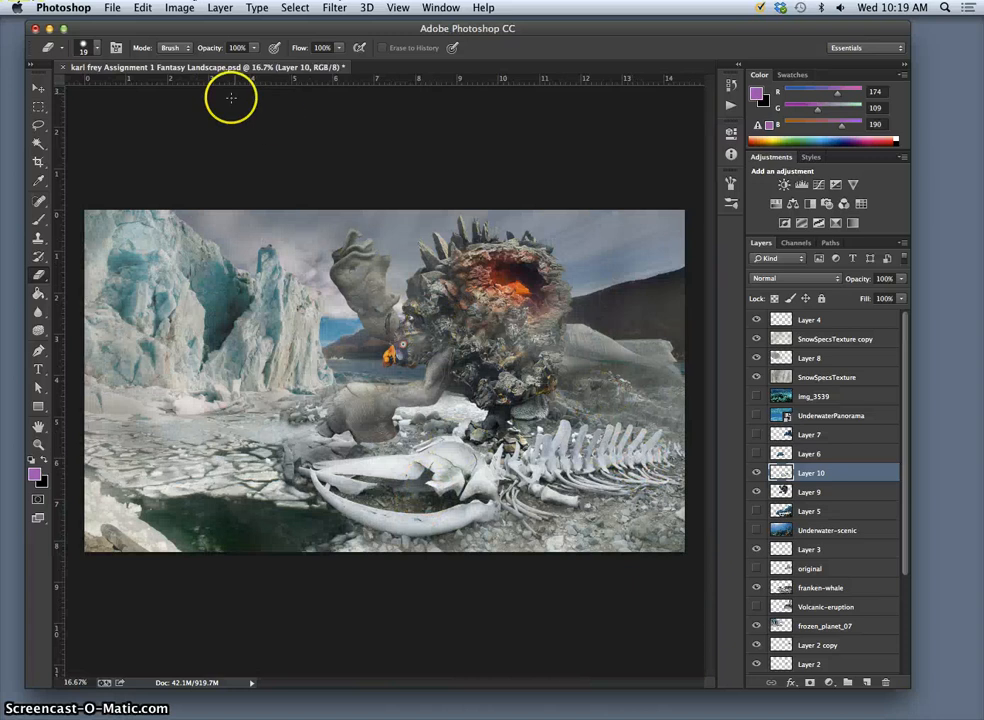
Step: Save the composite to the Desktop as layered PSD 'karl frey Assignment 3 Creaturescape'
{"action": "left_click", "coordinate": [112, 7]}
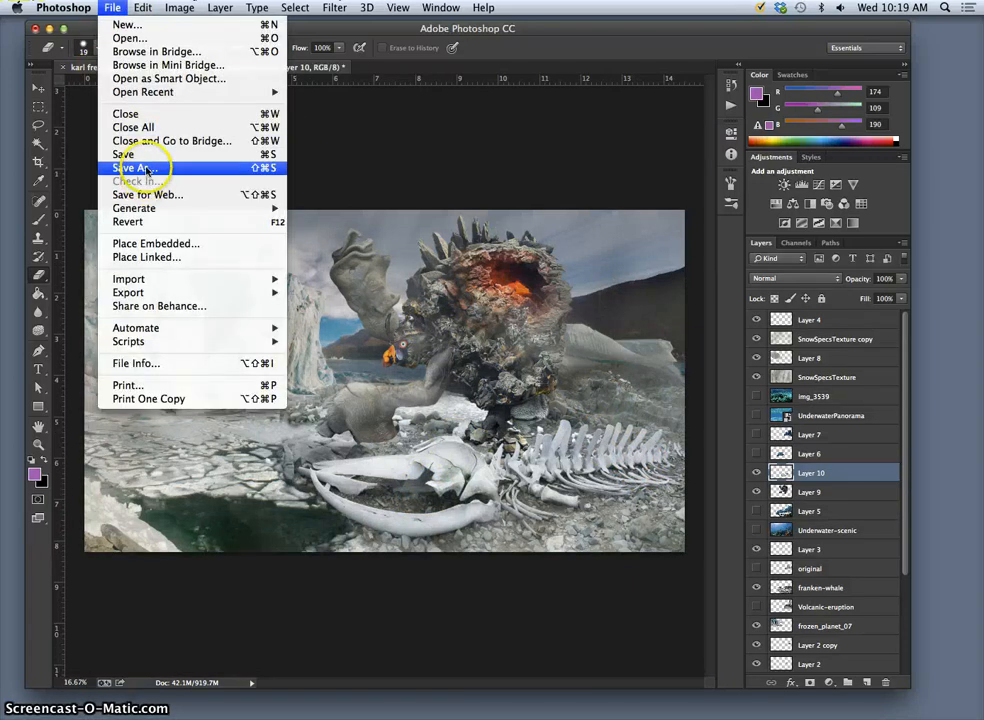
{"action": "left_click", "coordinate": [138, 167]}
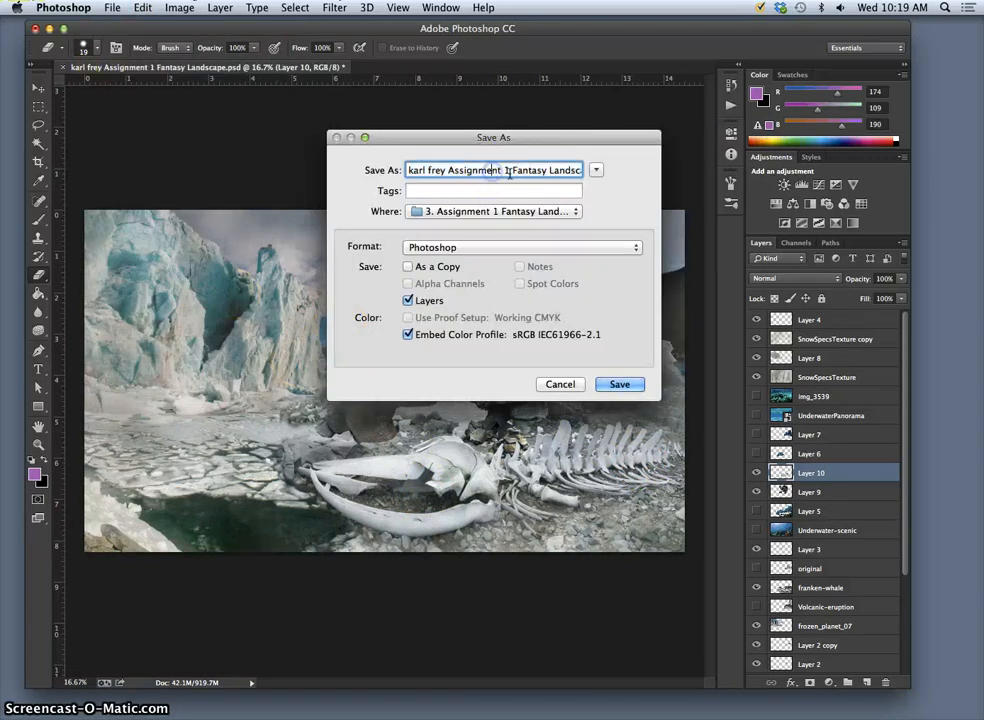
{"action": "type", "text": "3"}
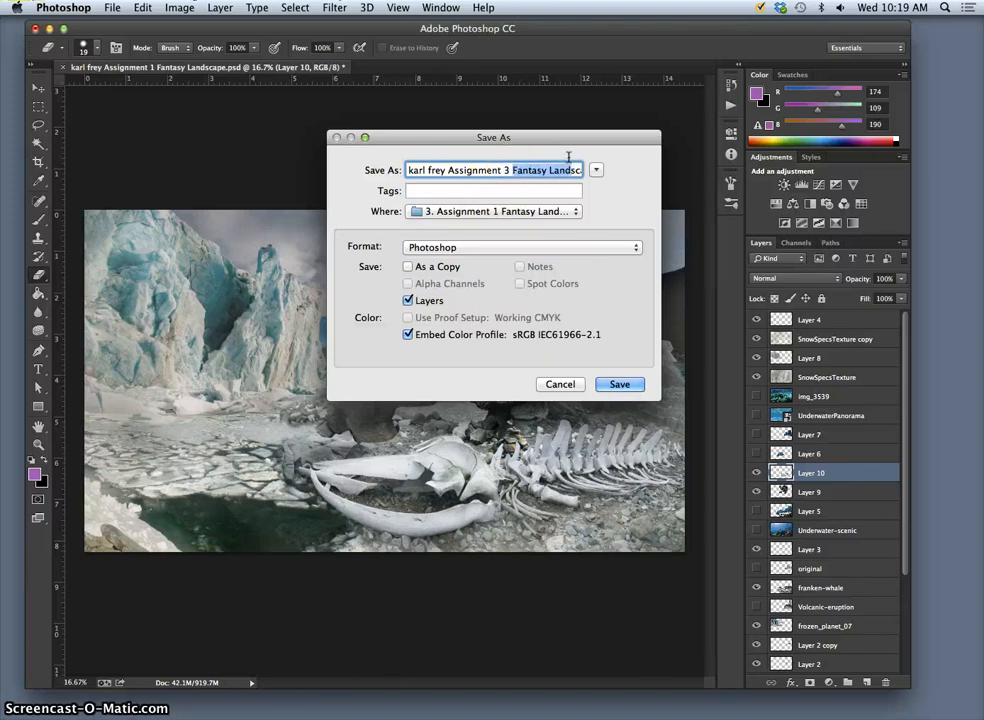
{"action": "type", "text": "Creaturescape."}
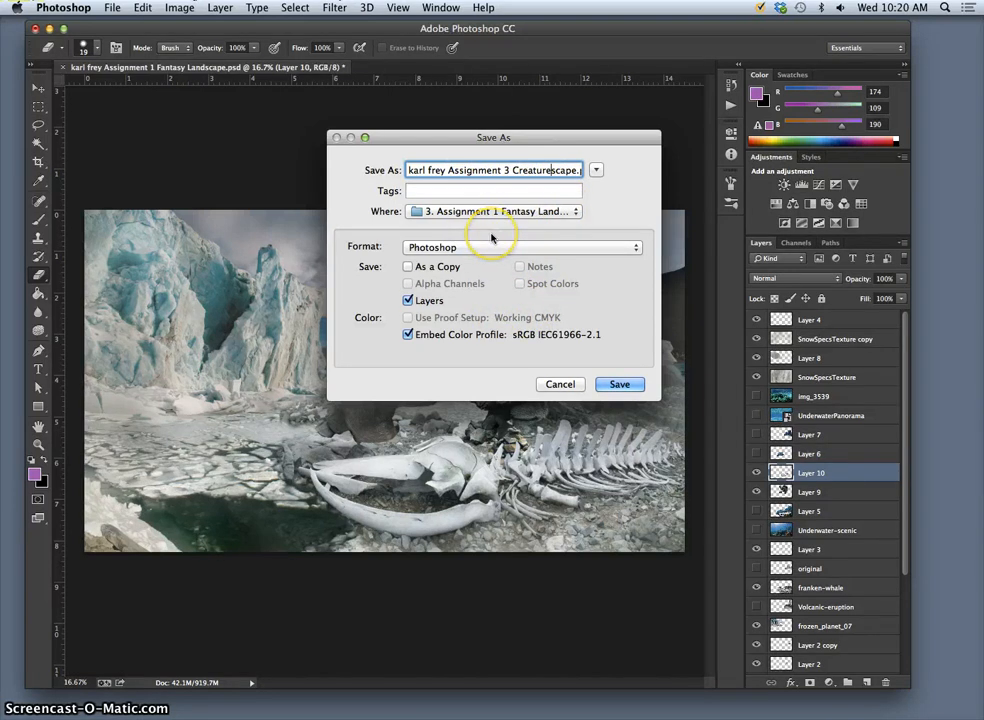
{"action": "left_click", "coordinate": [493, 211]}
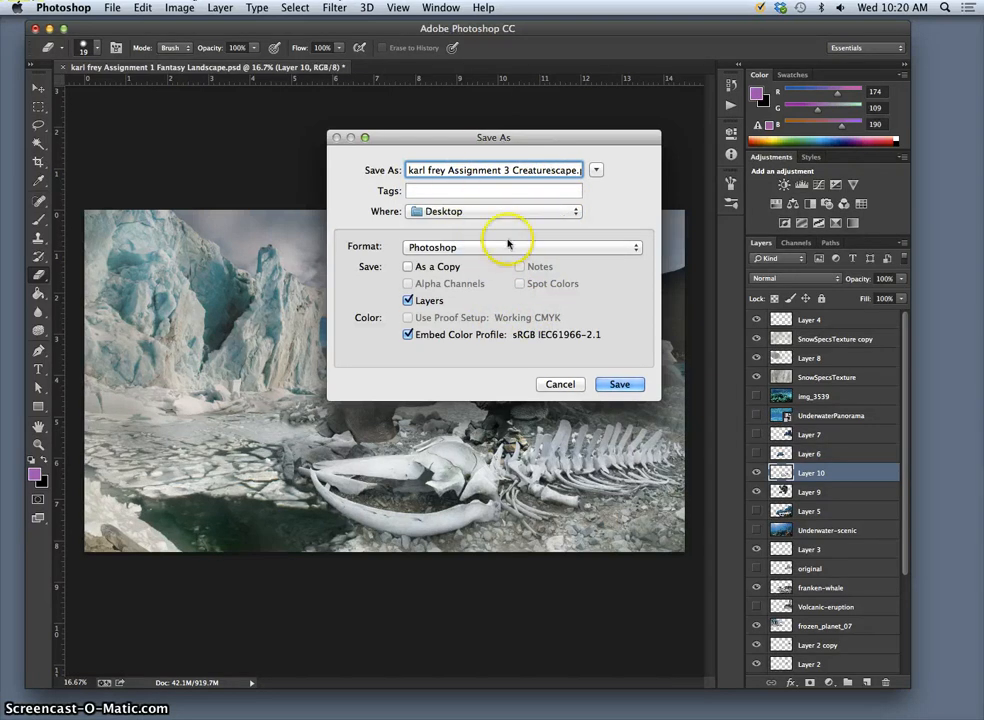
{"action": "mouse_move", "coordinate": [619, 384]}
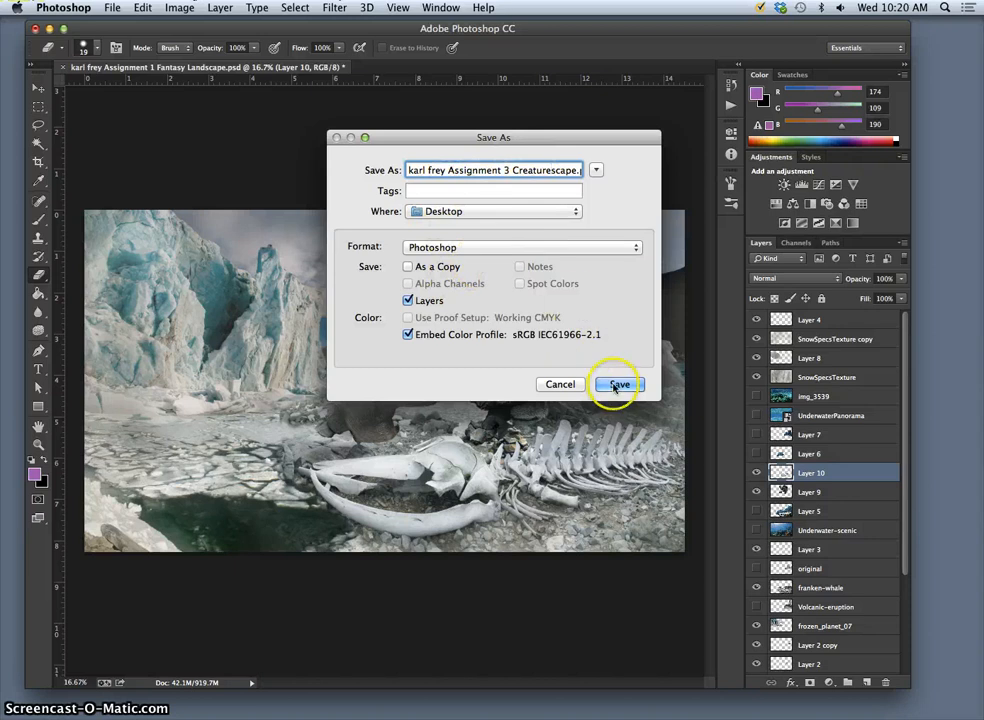
{"action": "left_click", "coordinate": [618, 384]}
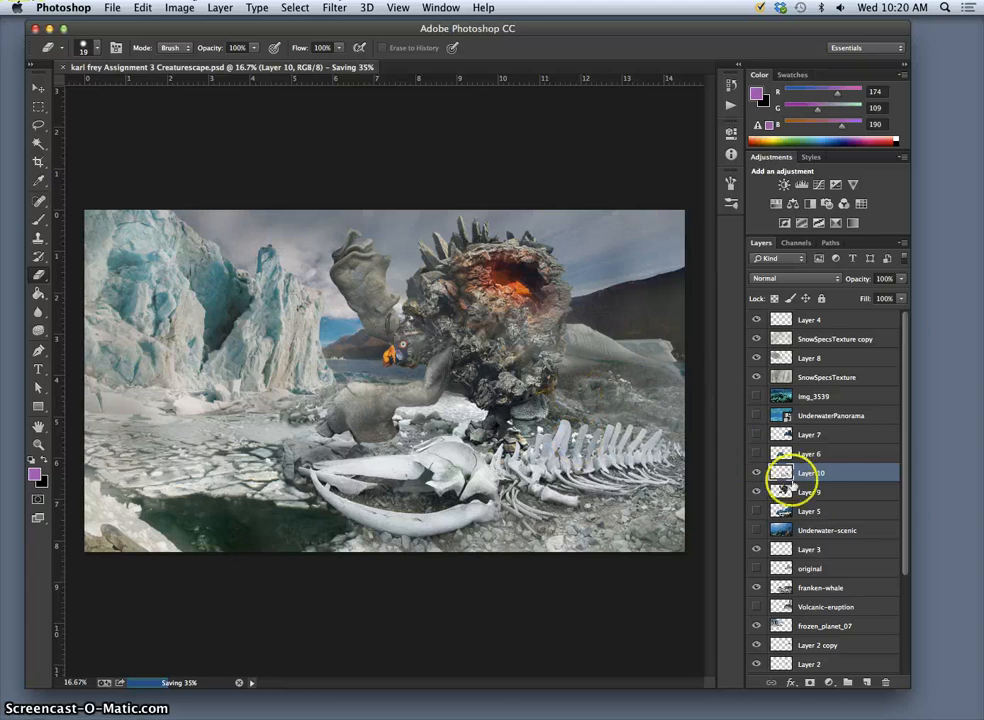
{"action": "left_click", "coordinate": [809, 491]}
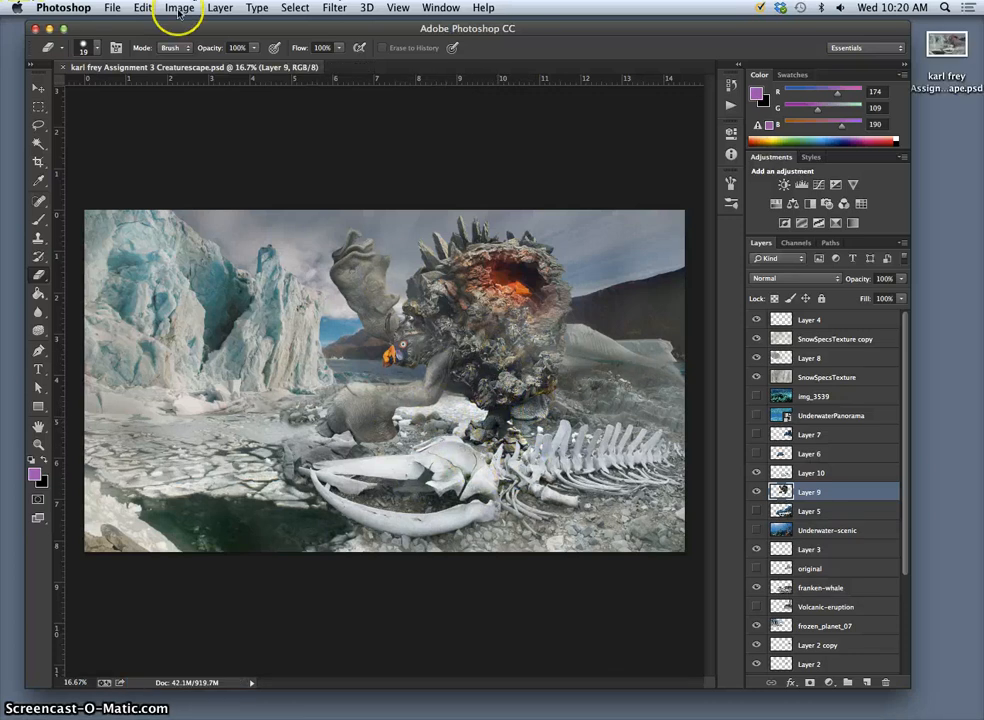
Step: Apply Levels to Layer 9 and raise the output black point to 9
{"action": "left_click", "coordinate": [179, 8]}
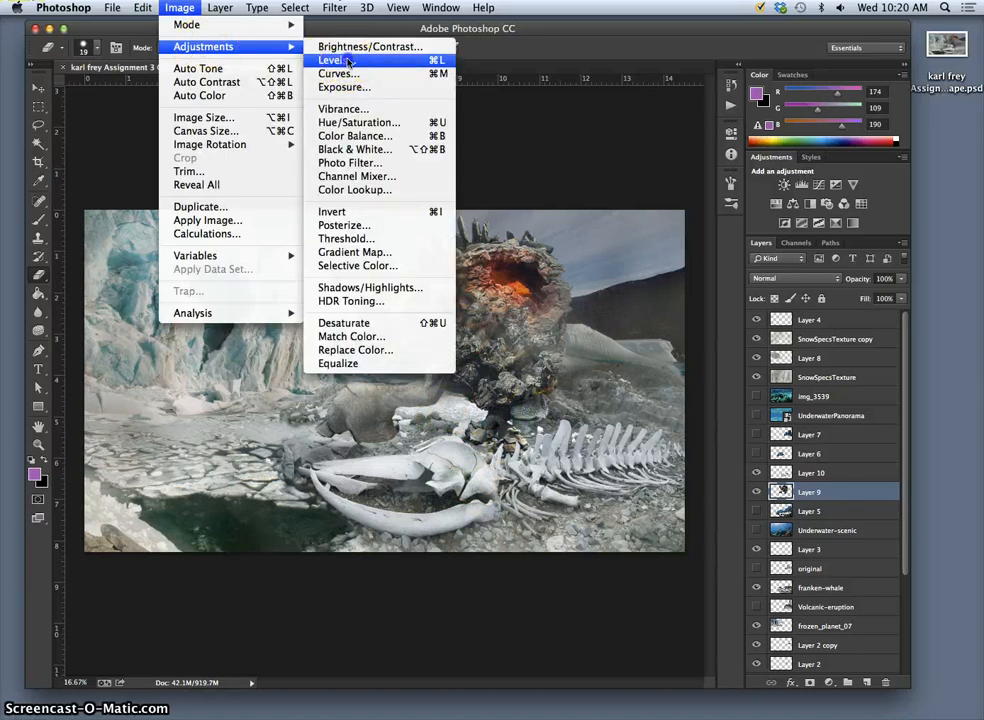
{"action": "left_click", "coordinate": [331, 60]}
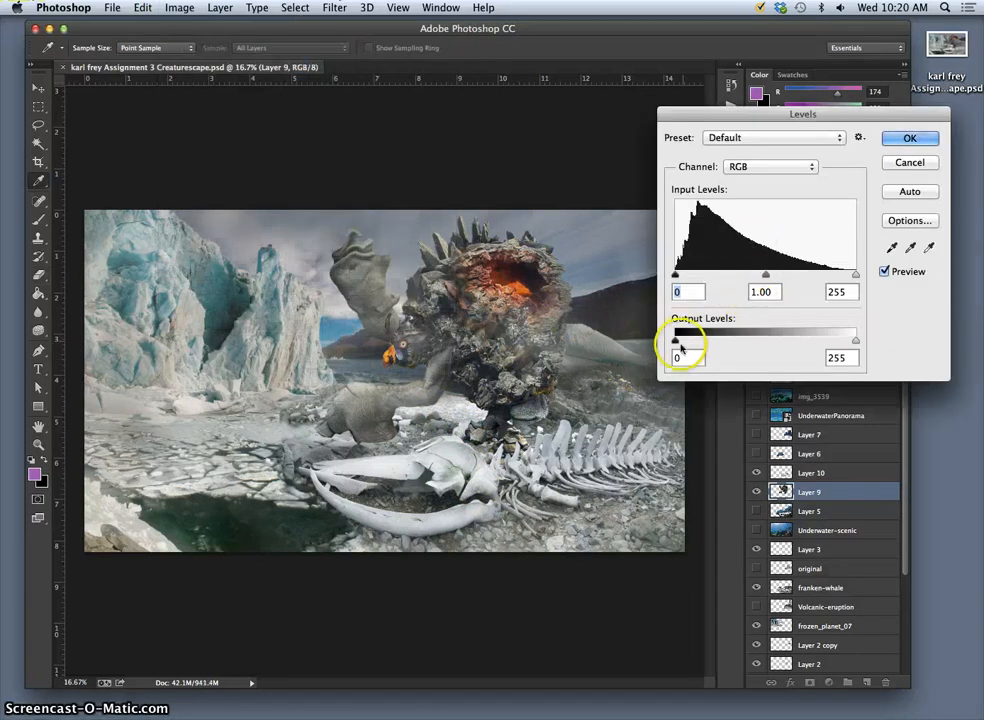
{"action": "mouse_move", "coordinate": [755, 365]}
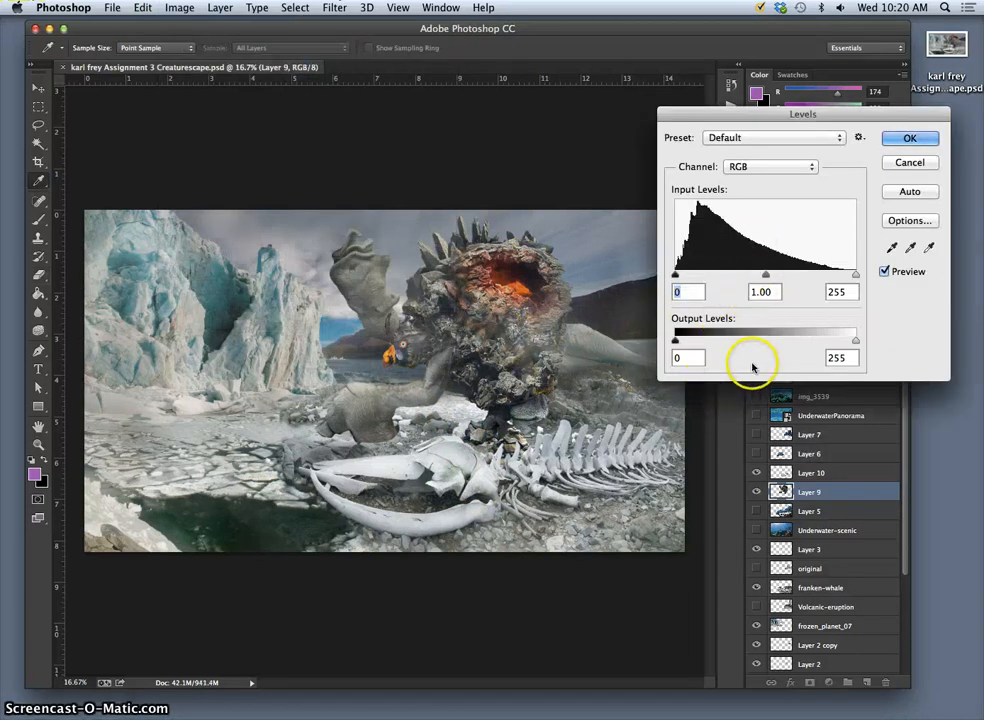
{"action": "left_click_drag", "start_coordinate": [675, 340], "coordinate": [676, 340]}
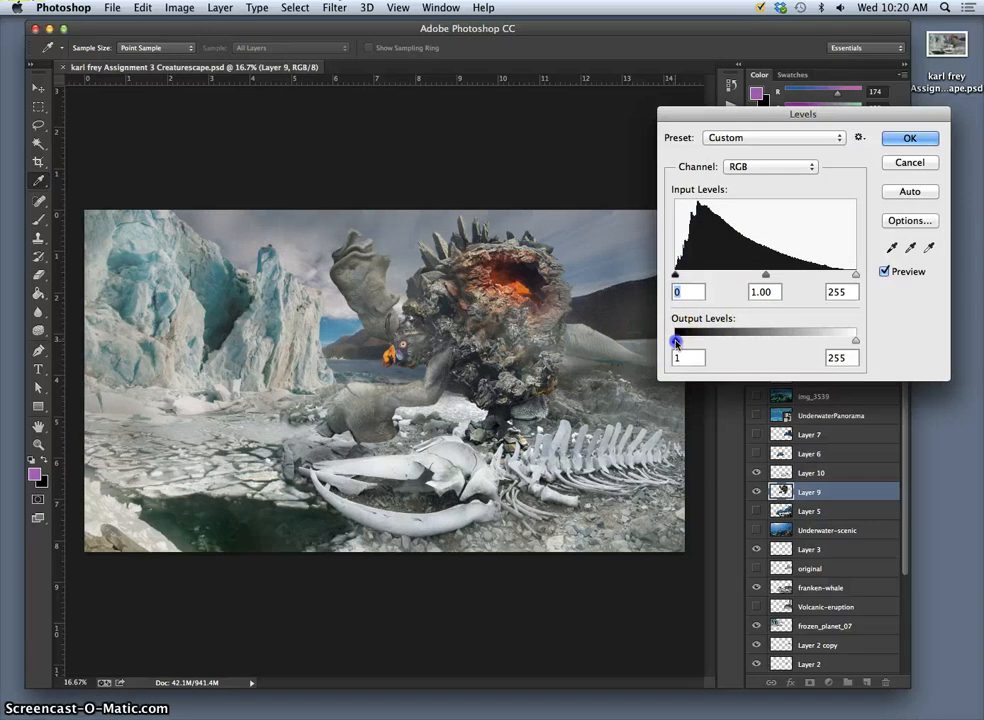
{"action": "left_click_drag", "start_coordinate": [675, 340], "coordinate": [683, 340]}
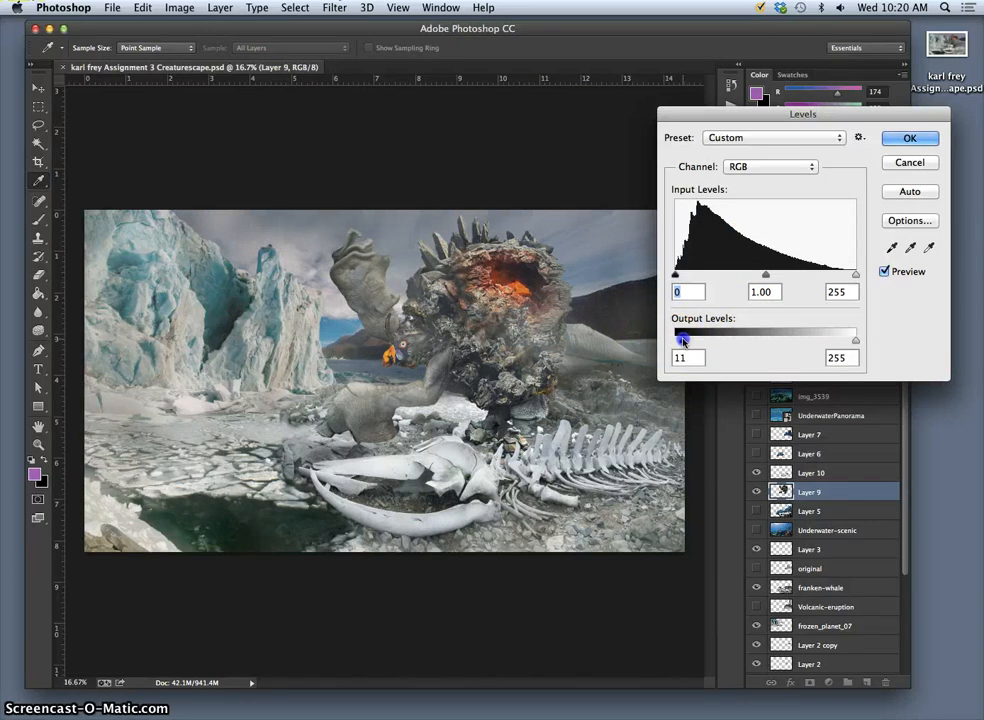
{"action": "left_click_drag", "start_coordinate": [685, 339], "coordinate": [681, 339]}
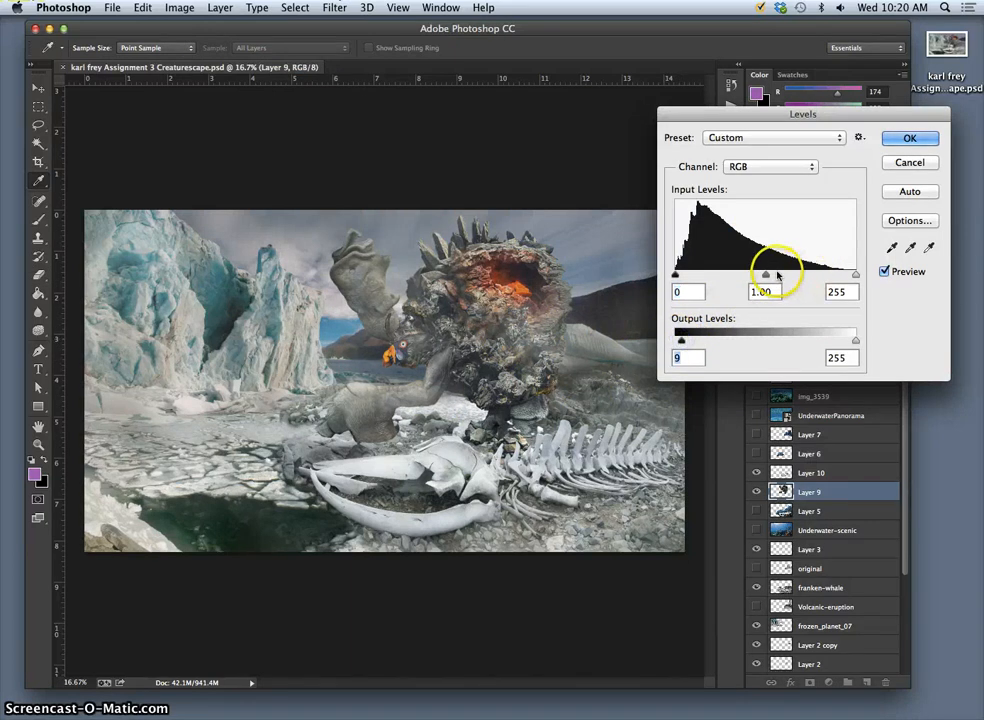
Step: Try different Levels midtone values for the creature, settling around 1.08
{"action": "left_click_drag", "start_coordinate": [767, 273], "coordinate": [752, 273]}
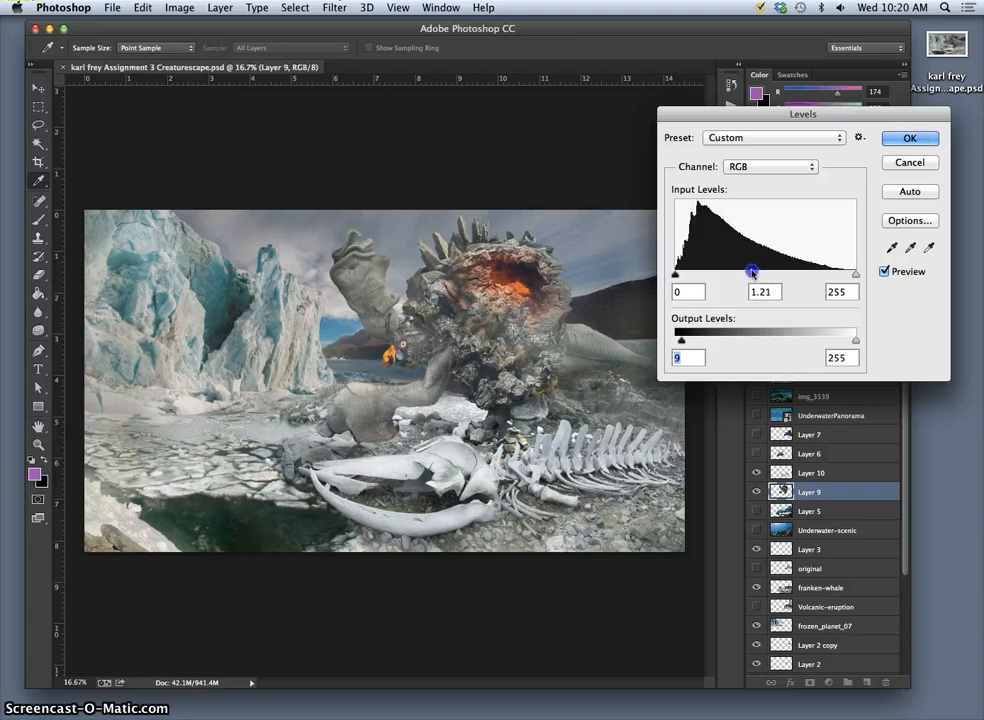
{"action": "left_click_drag", "start_coordinate": [753, 272], "coordinate": [778, 272]}
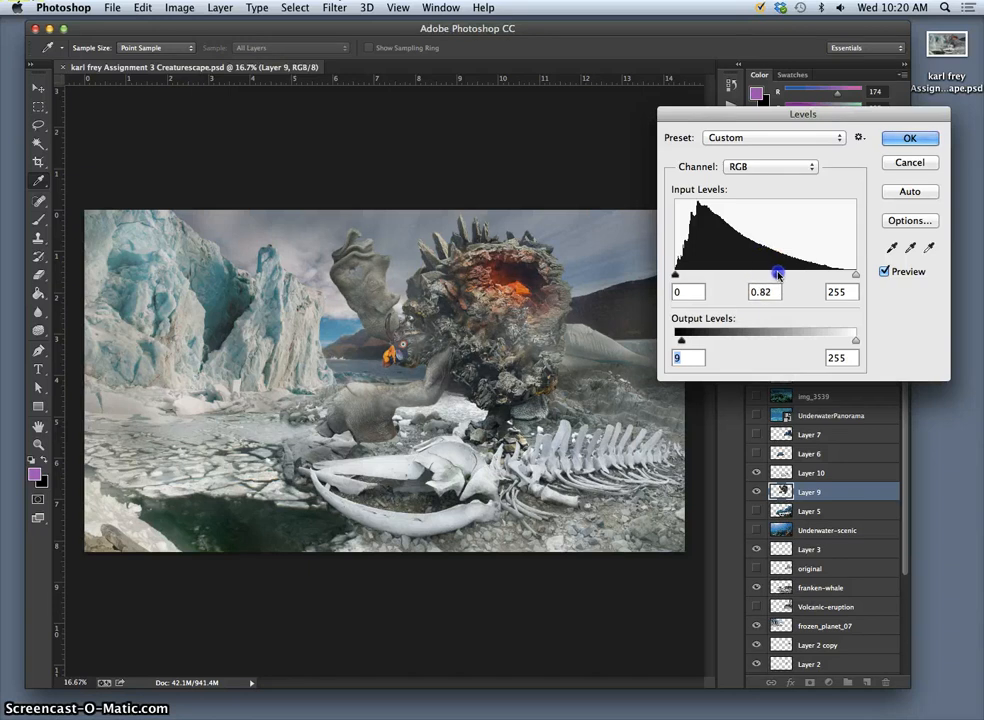
{"action": "left_click_drag", "start_coordinate": [778, 273], "coordinate": [770, 273]}
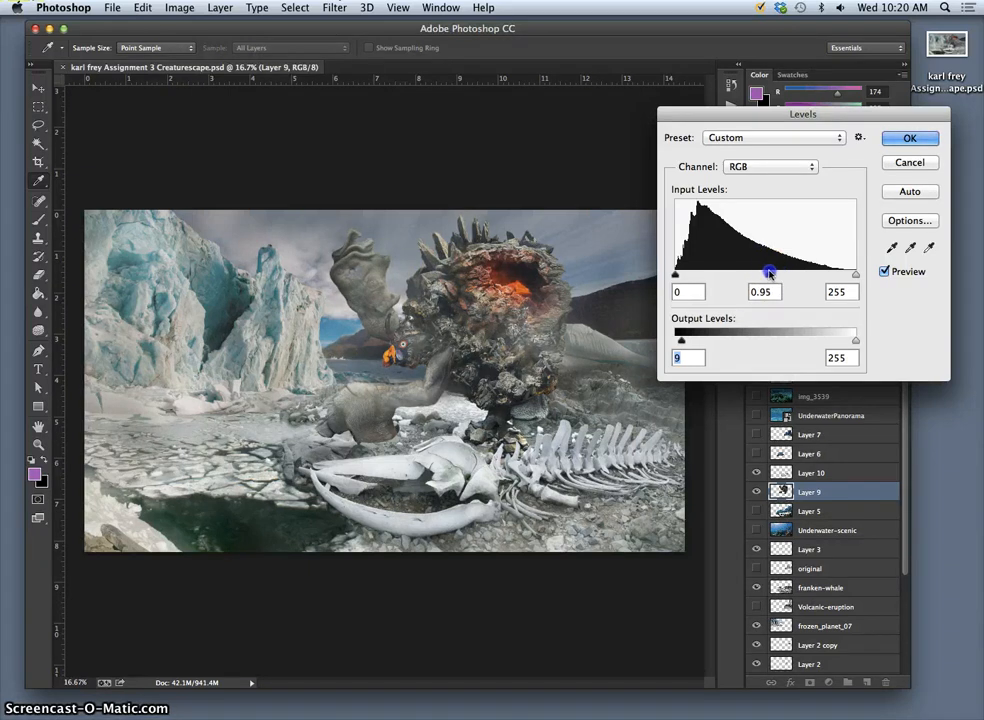
{"action": "left_click_drag", "start_coordinate": [770, 273], "coordinate": [762, 273]}
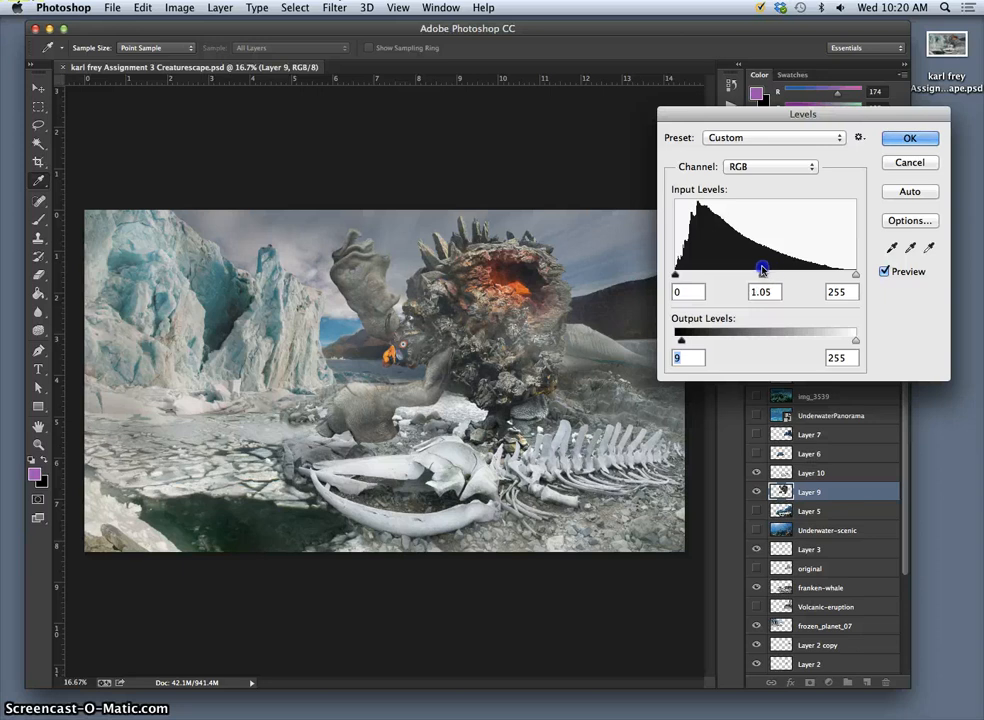
{"action": "left_click_drag", "start_coordinate": [761, 271], "coordinate": [754, 271]}
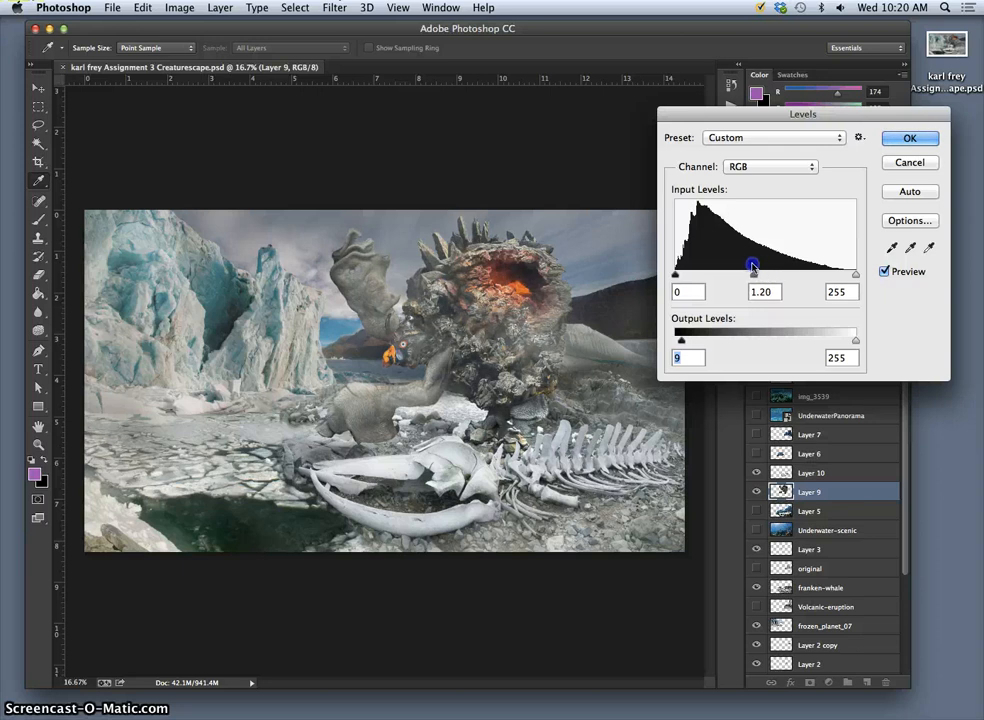
{"action": "left_click_drag", "start_coordinate": [753, 266], "coordinate": [778, 266]}
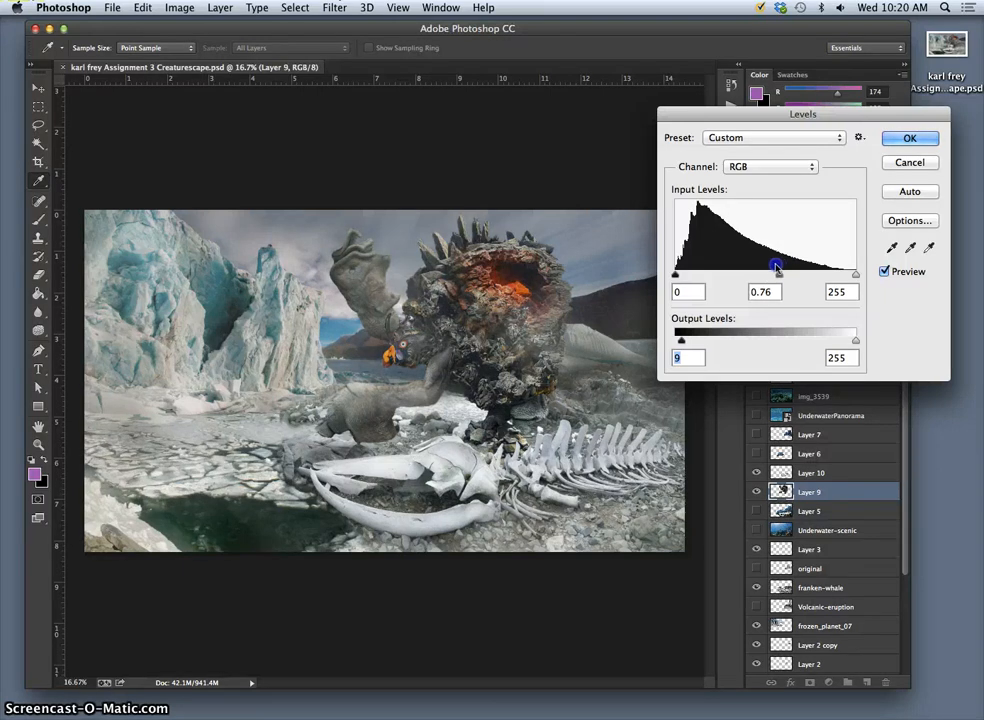
{"action": "left_click_drag", "start_coordinate": [776, 265], "coordinate": [766, 265]}
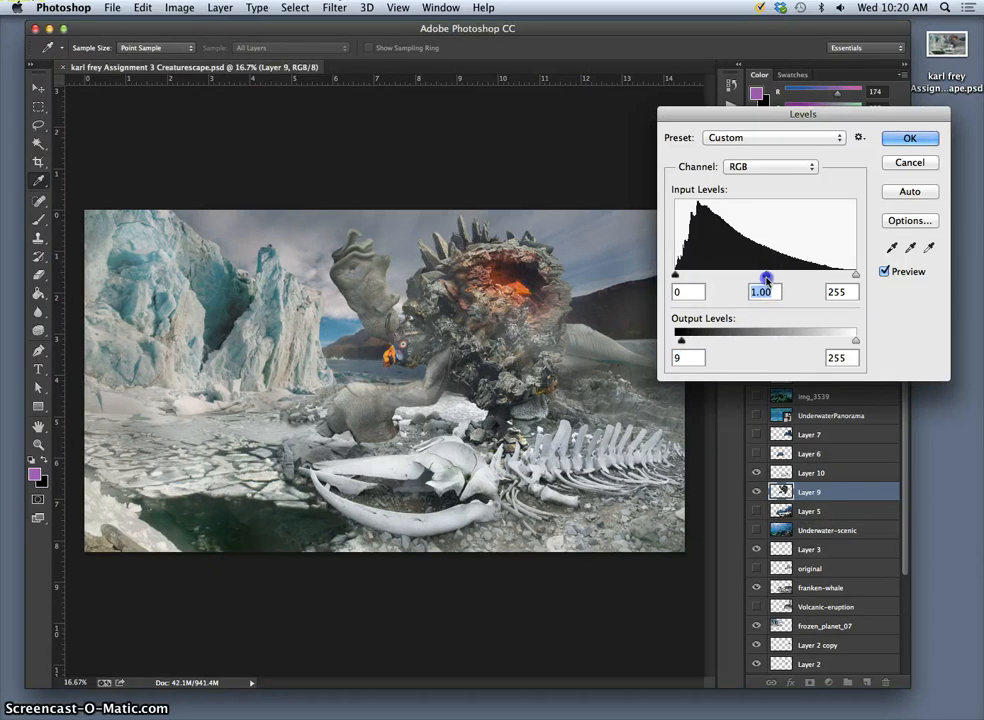
{"action": "left_click_drag", "start_coordinate": [767, 275], "coordinate": [780, 275]}
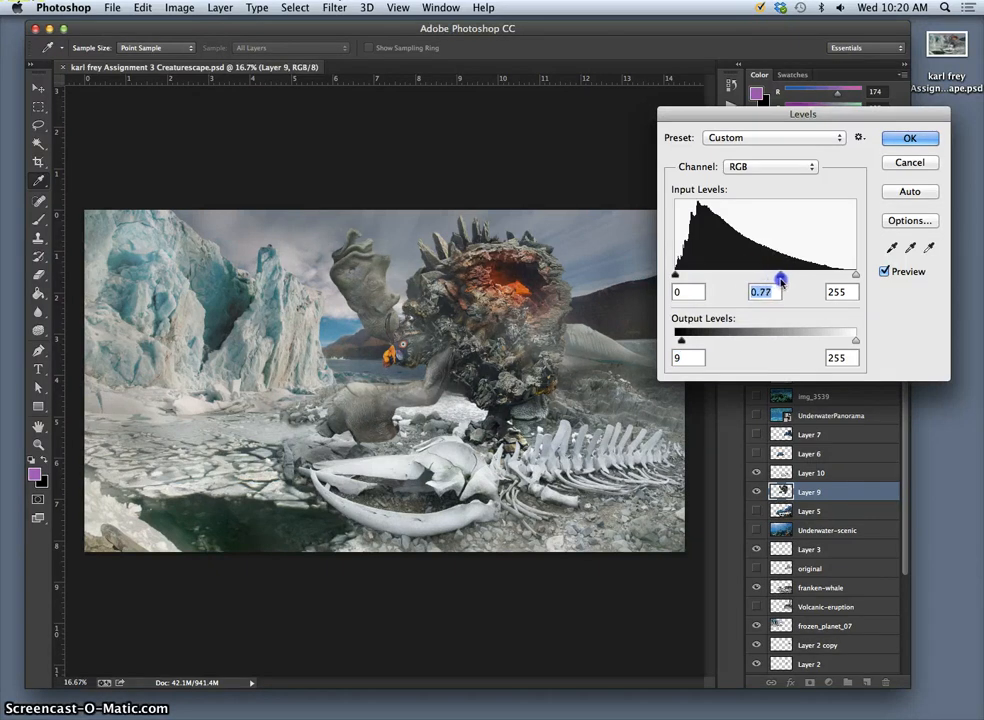
{"action": "left_click_drag", "start_coordinate": [782, 279], "coordinate": [785, 280]}
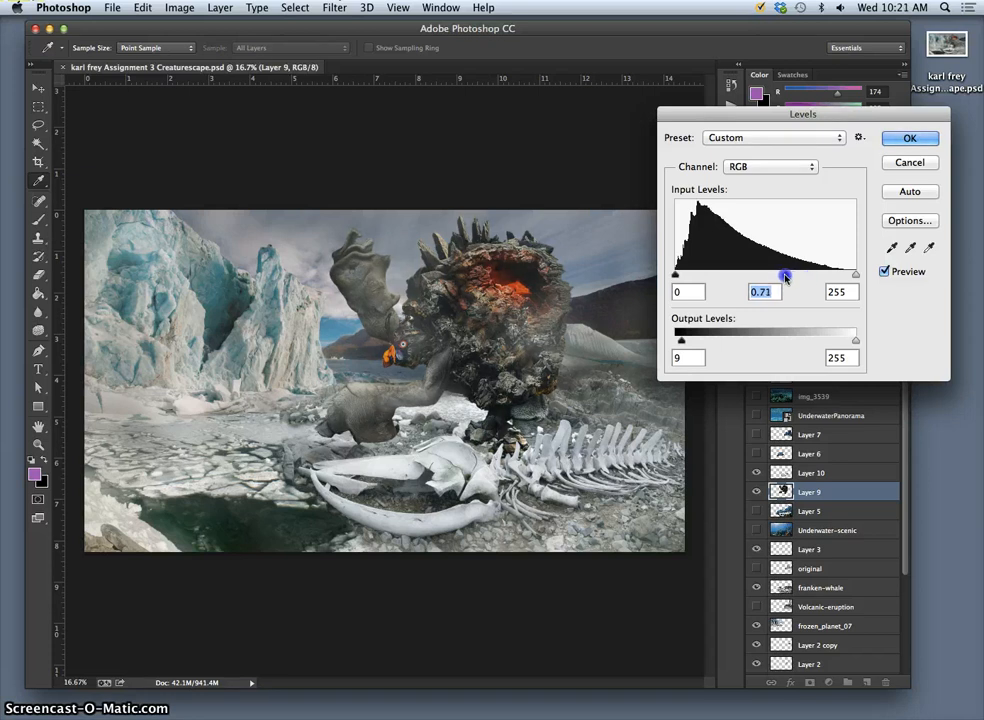
{"action": "left_click_drag", "start_coordinate": [784, 277], "coordinate": [785, 277]}
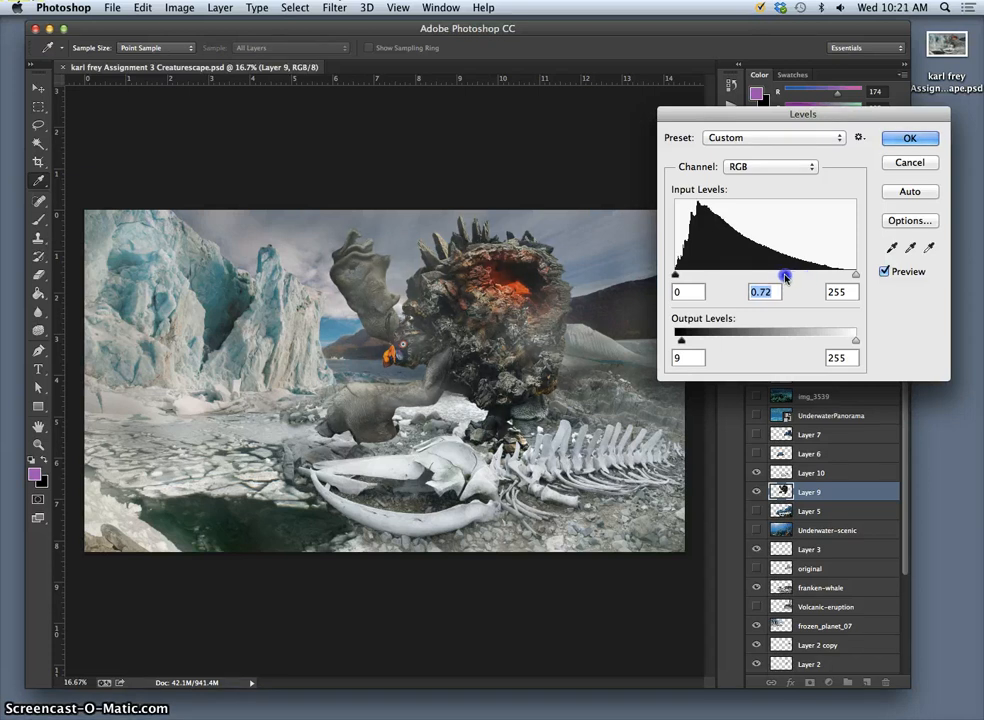
{"action": "left_click_drag", "start_coordinate": [785, 274], "coordinate": [745, 274]}
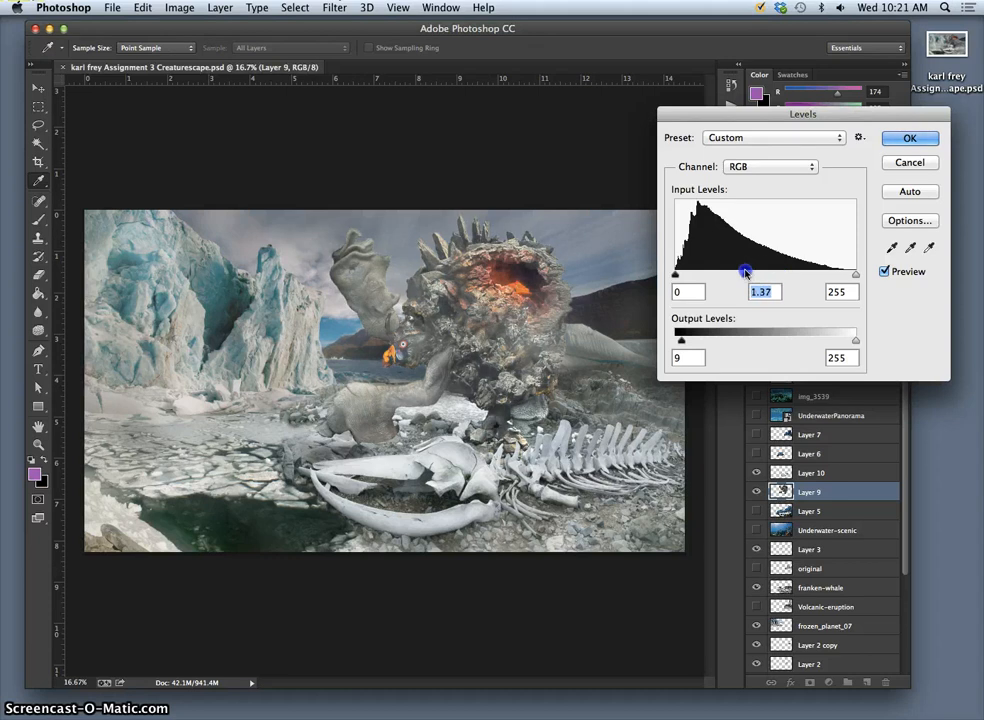
{"action": "left_click_drag", "start_coordinate": [745, 273], "coordinate": [754, 273]}
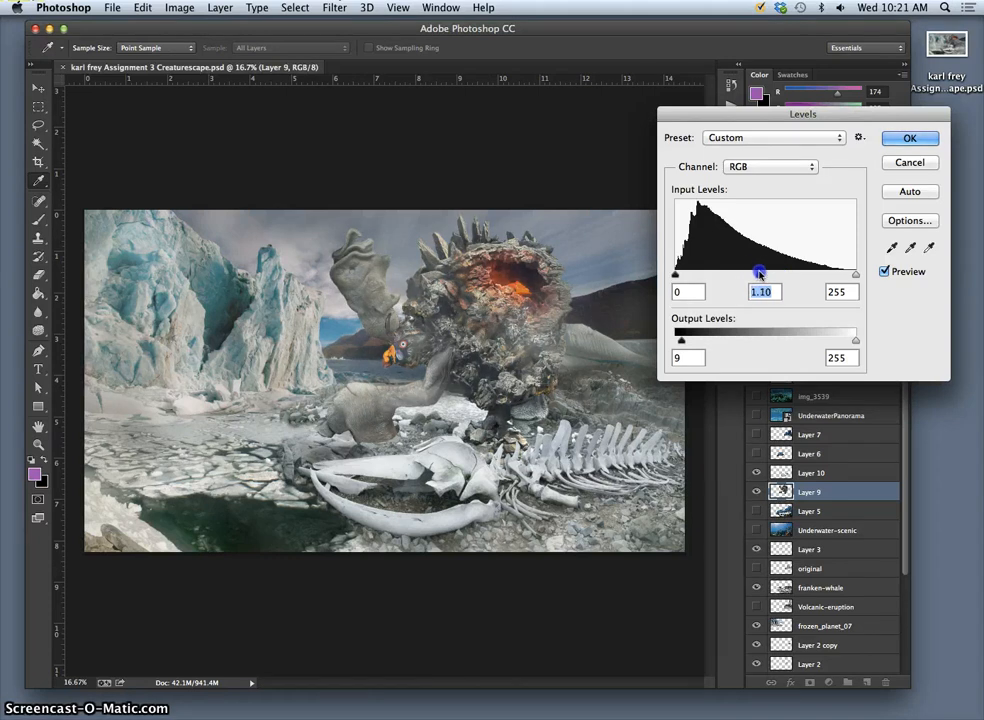
Step: Set the Levels highlight input to 241 and keep the shadow input at 0
{"action": "left_click_drag", "start_coordinate": [855, 274], "coordinate": [849, 274]}
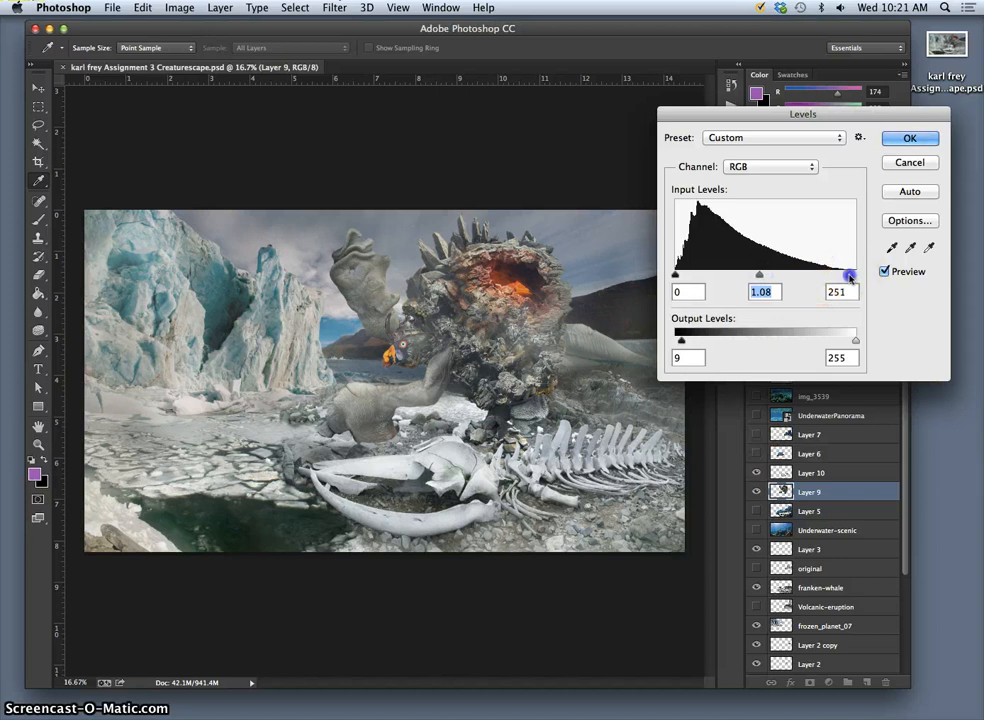
{"action": "left_click_drag", "start_coordinate": [849, 274], "coordinate": [825, 274]}
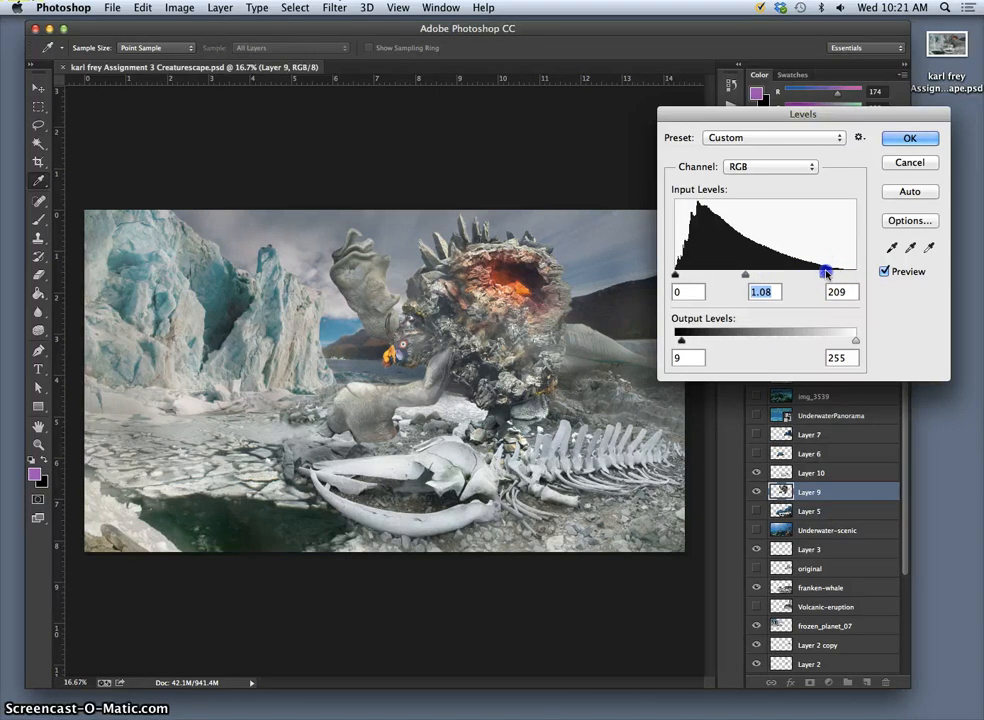
{"action": "left_click_drag", "start_coordinate": [825, 273], "coordinate": [845, 273]}
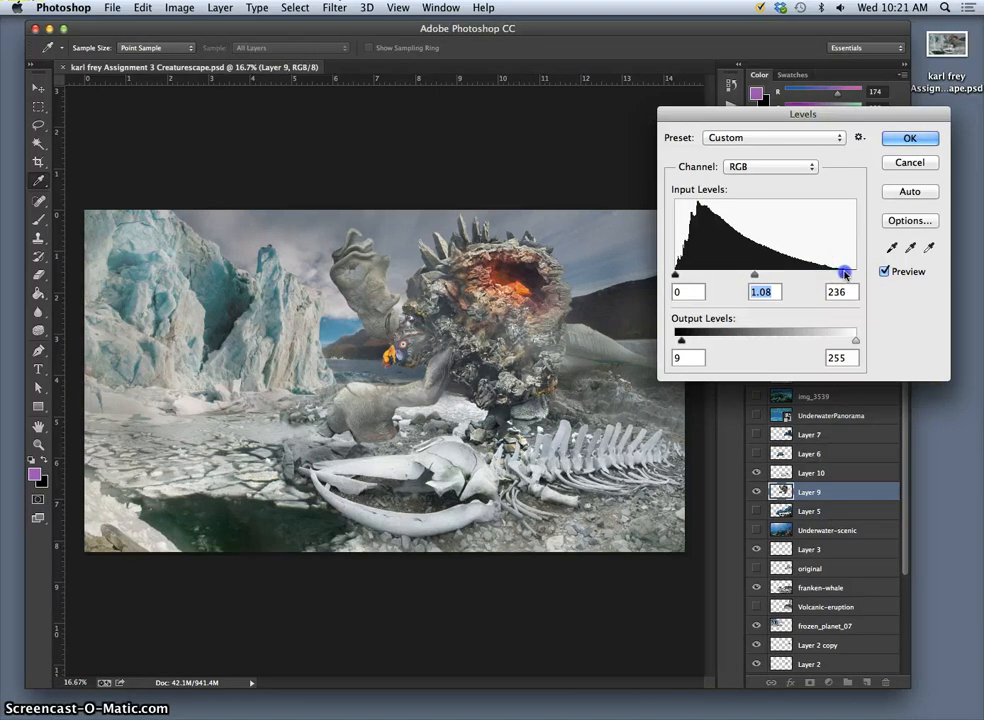
{"action": "left_click_drag", "start_coordinate": [849, 275], "coordinate": [845, 275]}
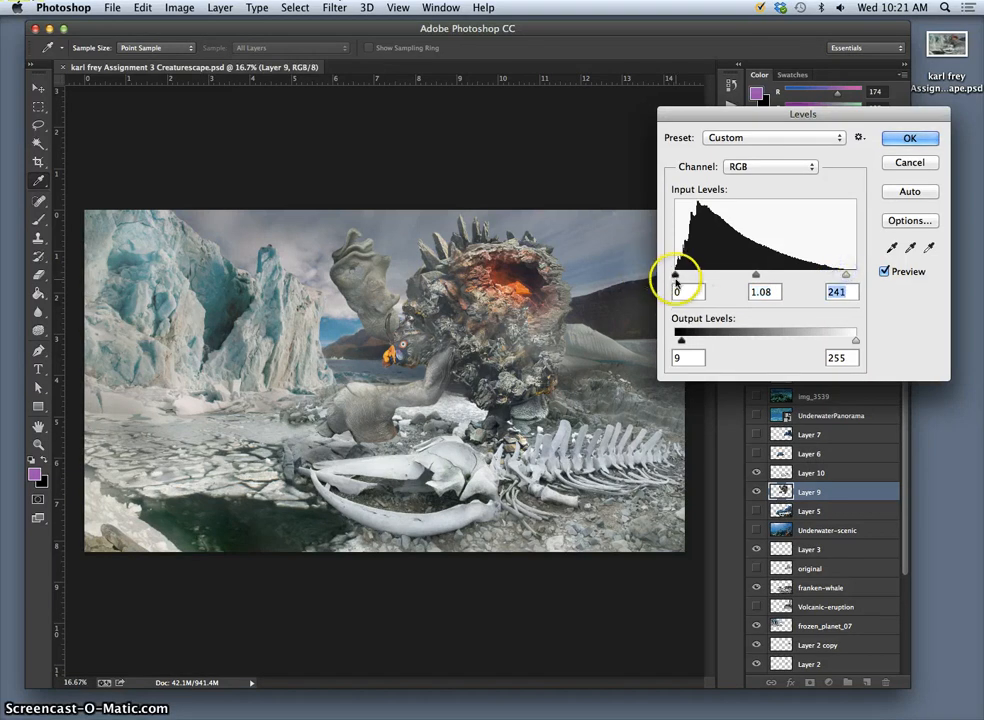
{"action": "left_click_drag", "start_coordinate": [675, 275], "coordinate": [692, 275]}
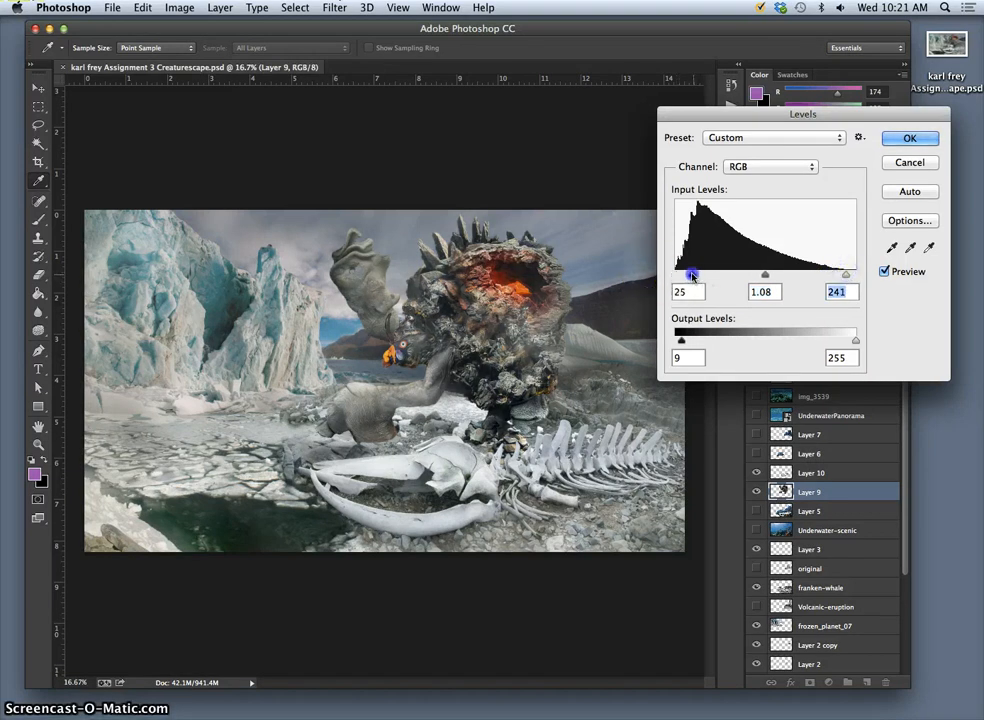
{"action": "left_click_drag", "start_coordinate": [692, 275], "coordinate": [681, 275]}
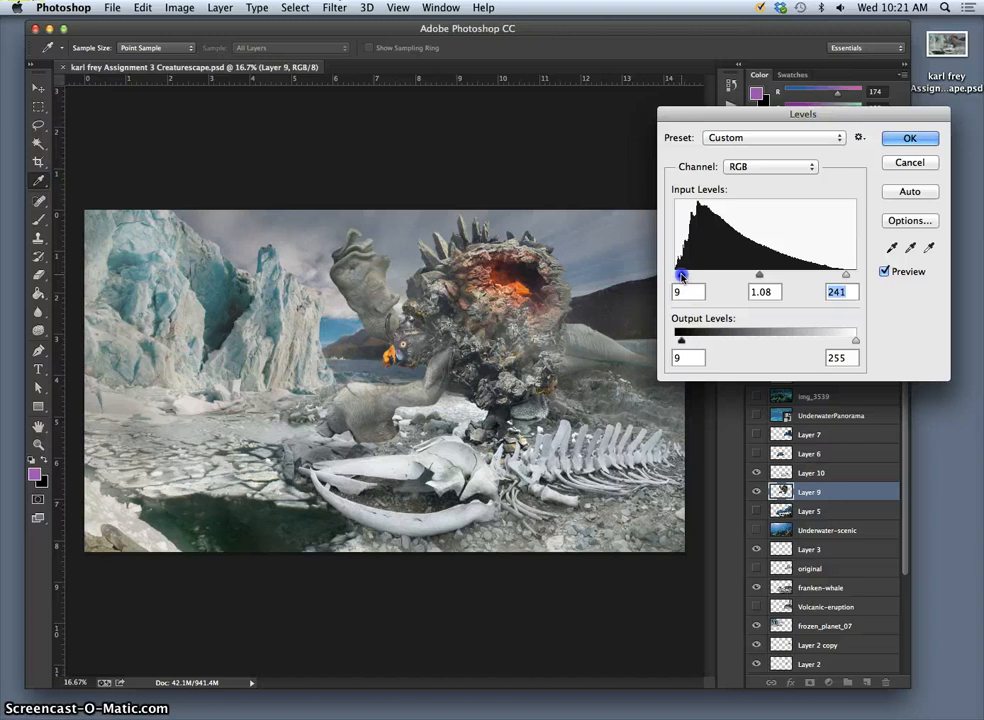
{"action": "left_click_drag", "start_coordinate": [682, 275], "coordinate": [676, 275]}
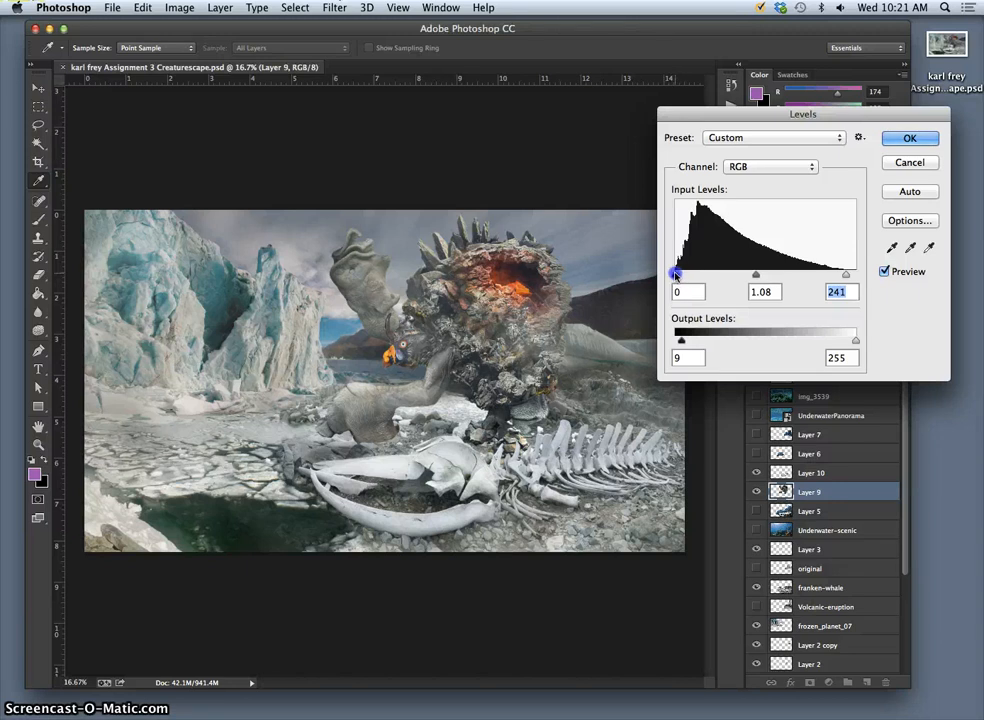
{"action": "mouse_move", "coordinate": [640, 347]}
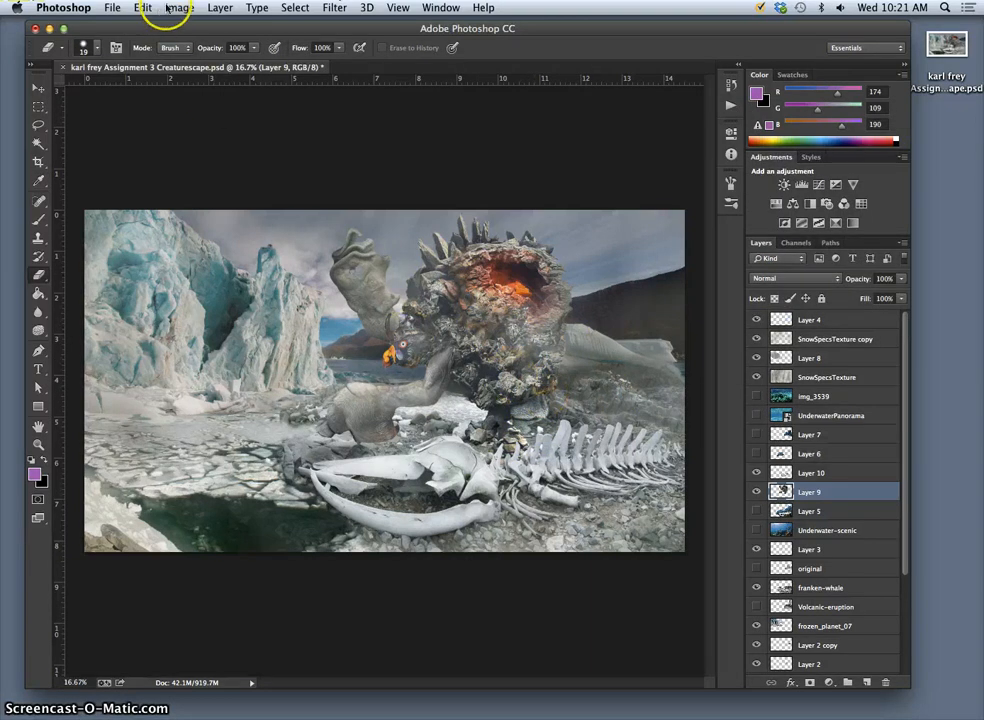
Step: Open Color Balance and push the midtone Yellow–Blue slider to +8
{"action": "left_click", "coordinate": [179, 7]}
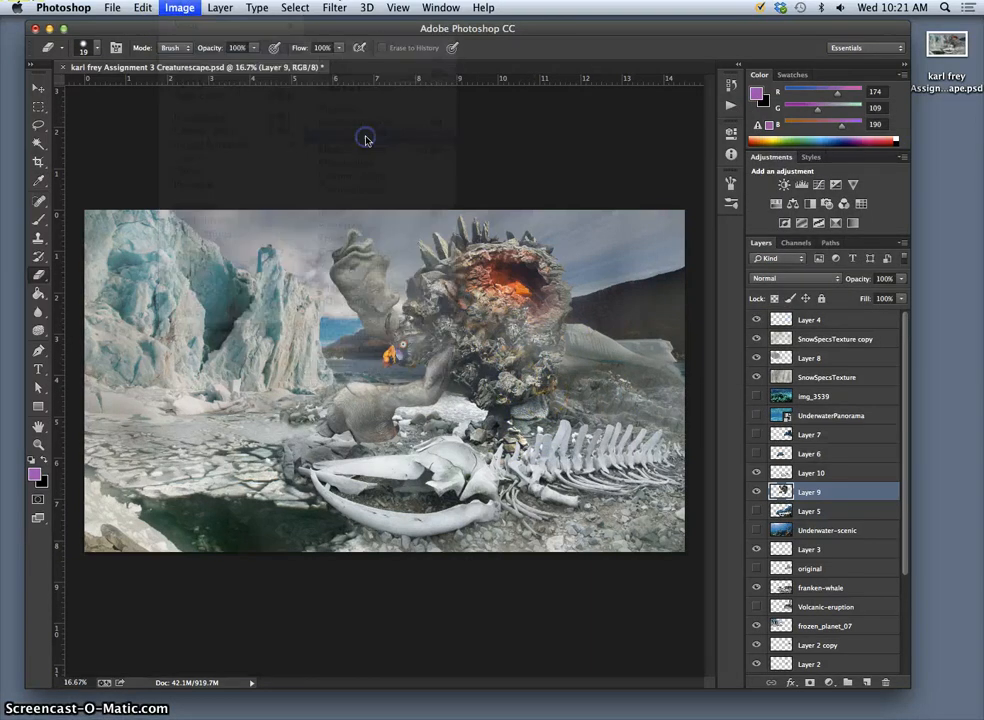
{"action": "left_click", "coordinate": [179, 8]}
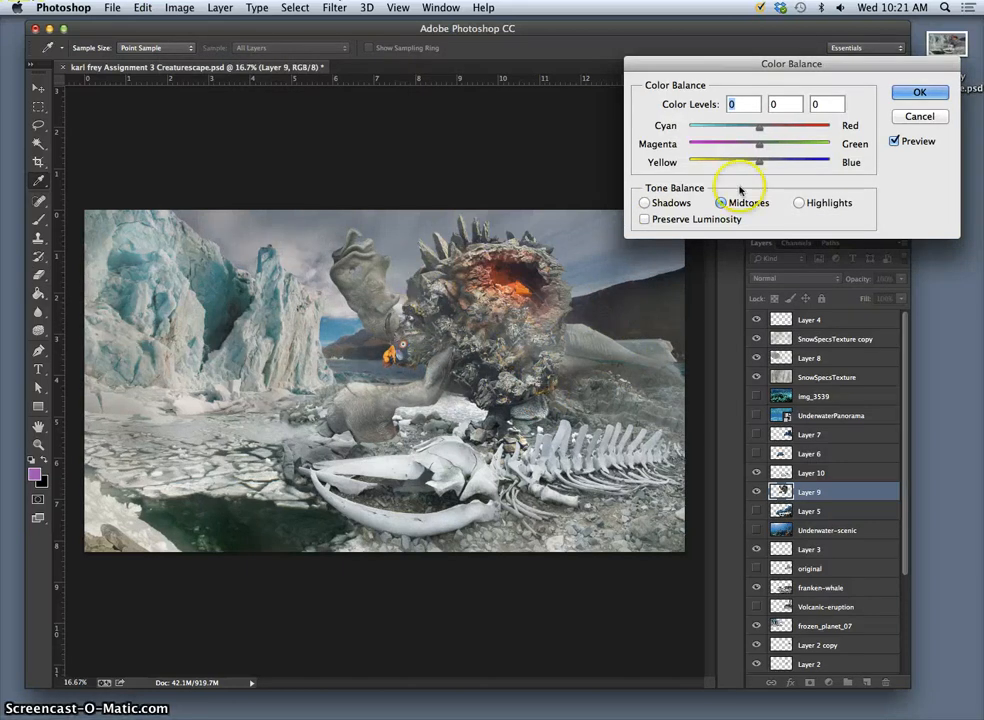
{"action": "left_click_drag", "start_coordinate": [759, 163], "coordinate": [763, 163]}
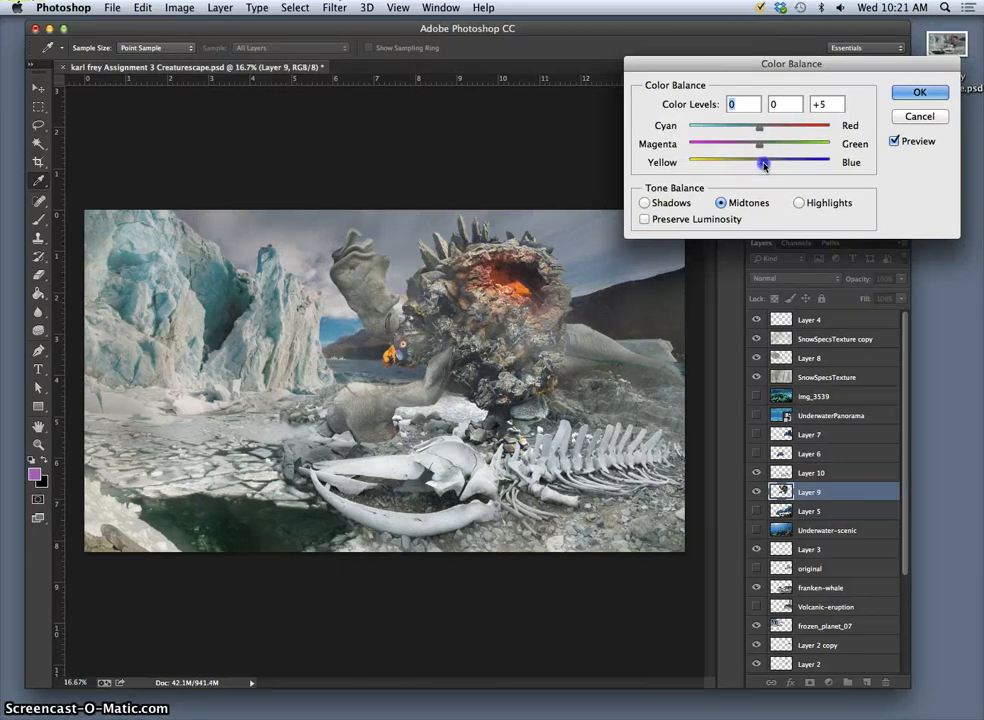
{"action": "left_click_drag", "start_coordinate": [760, 162], "coordinate": [766, 162]}
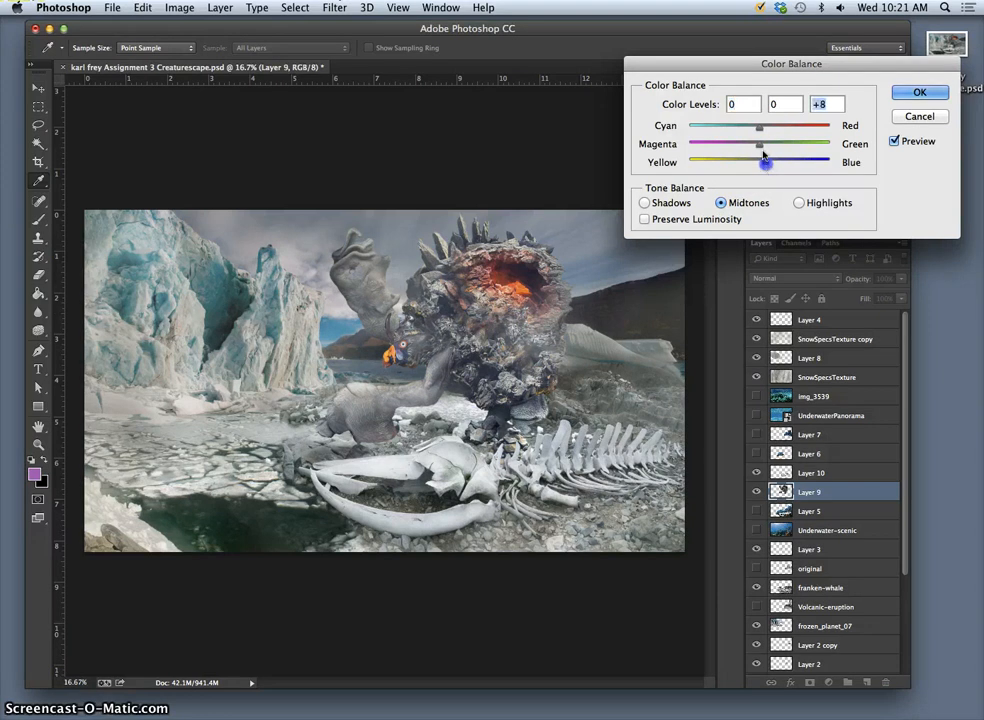
Step: Tint the midtones toward cyan, settling Cyan–Red around -14
{"action": "left_click_drag", "start_coordinate": [759, 127], "coordinate": [753, 127]}
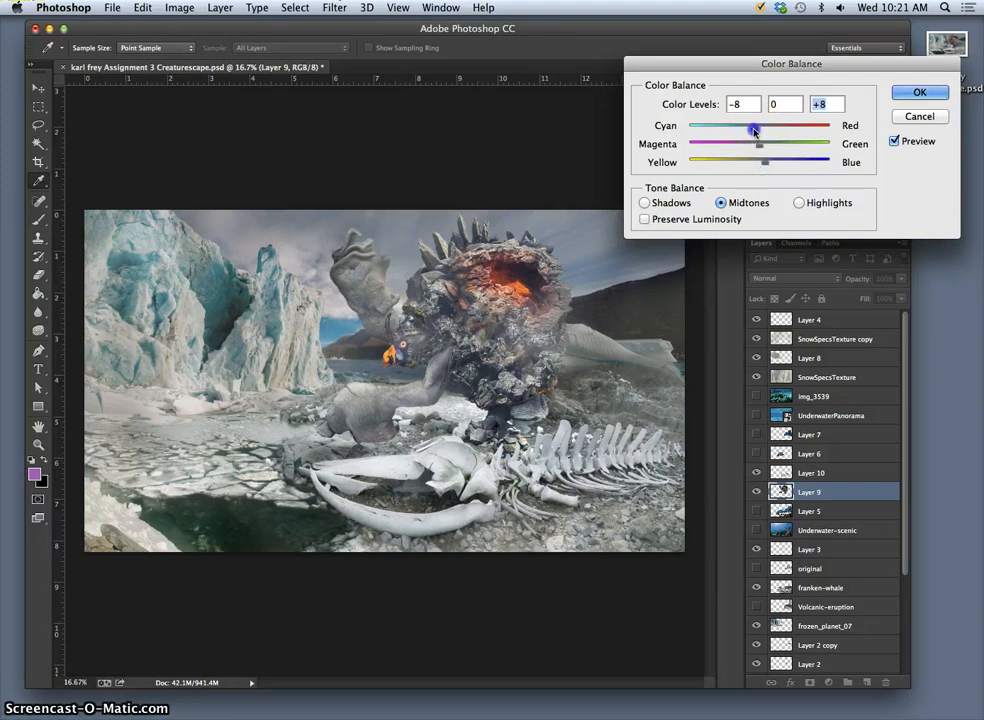
{"action": "left_click_drag", "start_coordinate": [753, 129], "coordinate": [717, 129]}
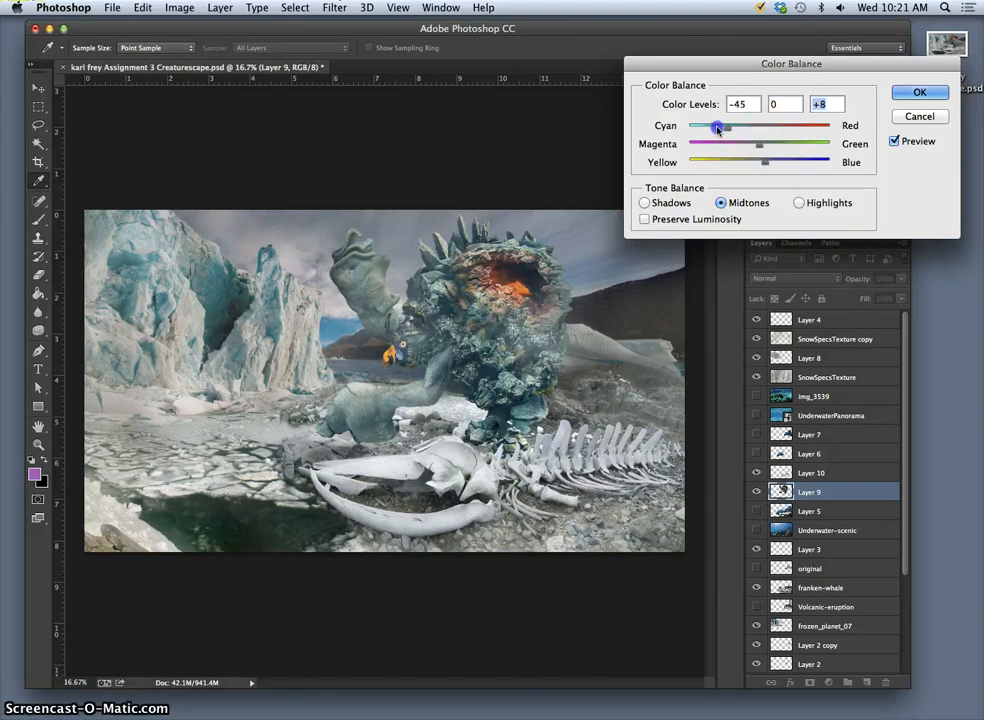
{"action": "left_click_drag", "start_coordinate": [718, 126], "coordinate": [787, 126]}
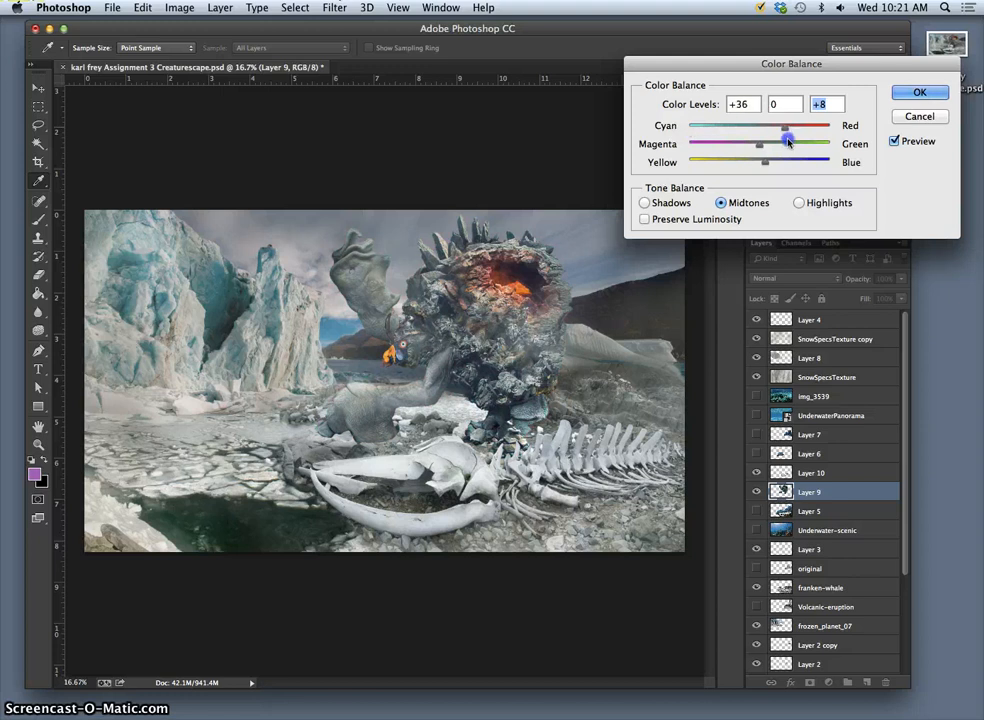
{"action": "left_click_drag", "start_coordinate": [785, 134], "coordinate": [748, 134]}
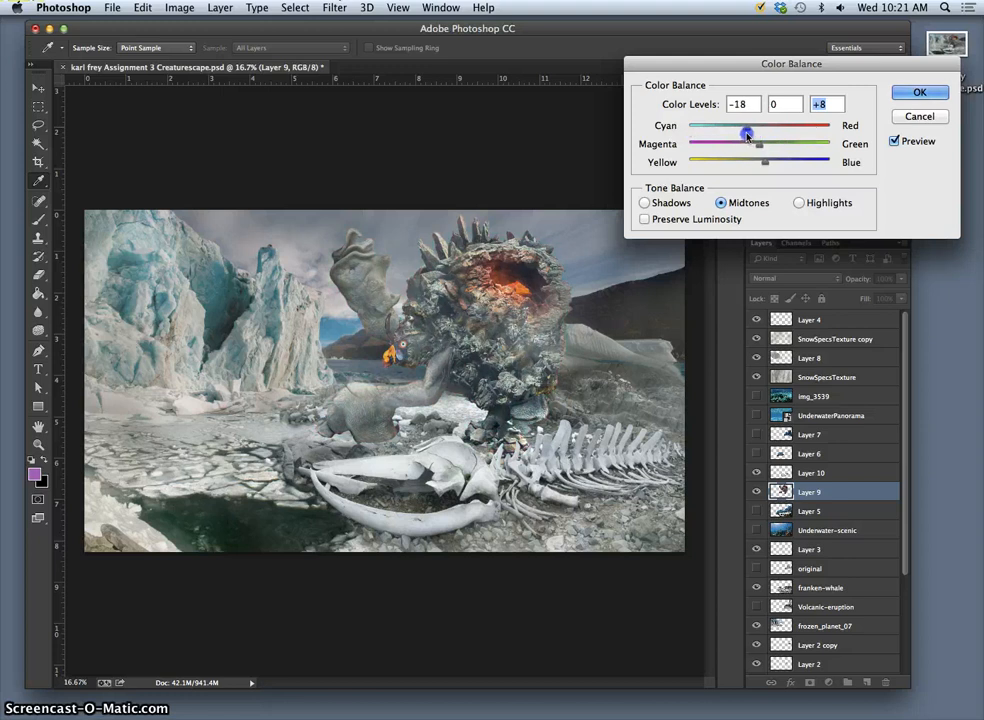
{"action": "left_click_drag", "start_coordinate": [748, 134], "coordinate": [744, 134]}
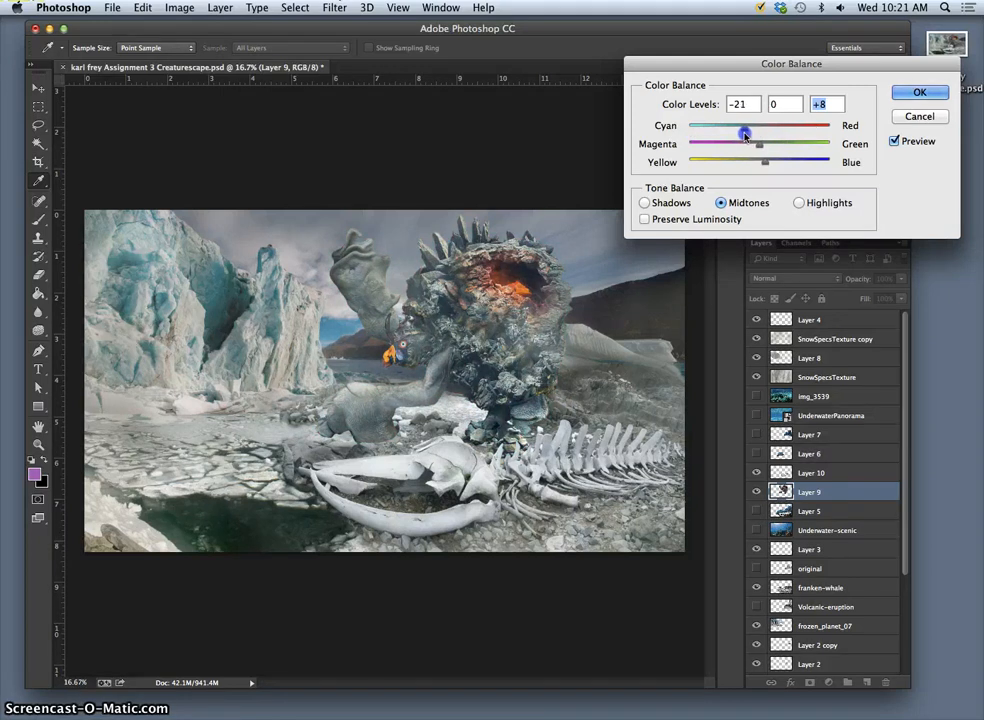
{"action": "left_click_drag", "start_coordinate": [744, 134], "coordinate": [750, 134]}
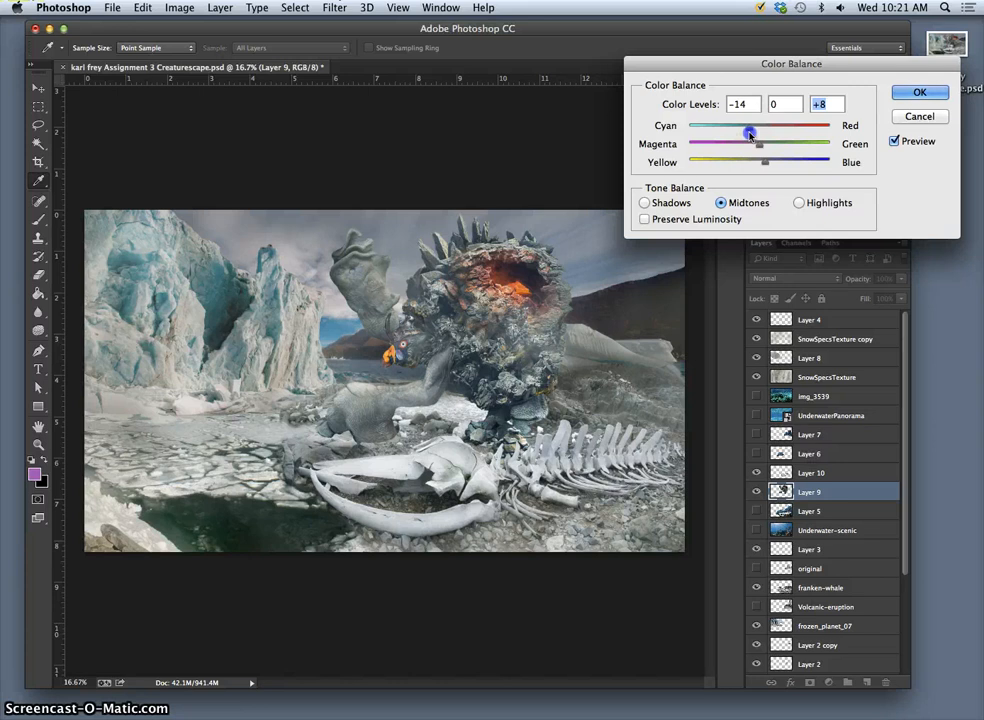
{"action": "left_click_drag", "start_coordinate": [750, 144], "coordinate": [758, 144]}
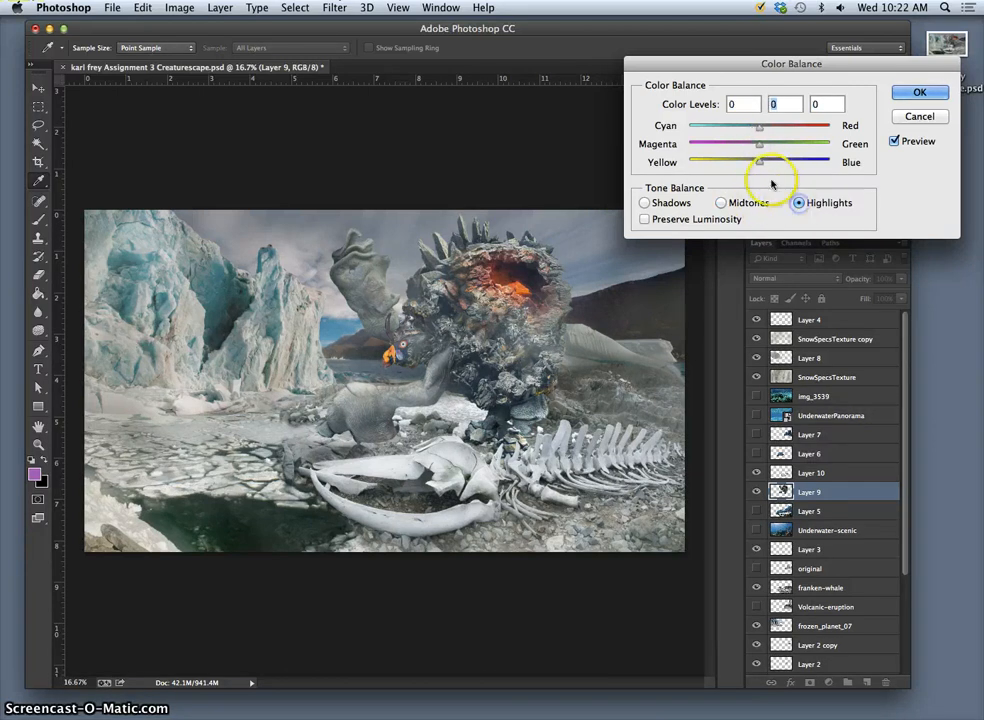
Step: Set highlight Color Balance to Cyan–Red +12, Magenta–Green -4, Yellow–Blue -7
{"action": "left_click_drag", "start_coordinate": [759, 162], "coordinate": [748, 162]}
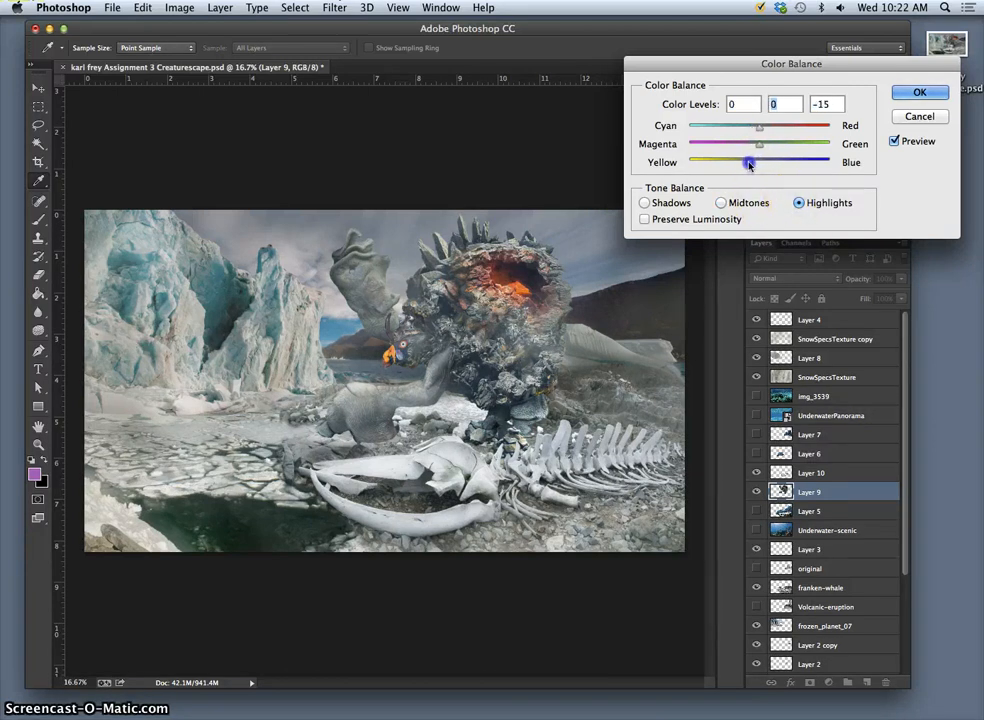
{"action": "left_click_drag", "start_coordinate": [759, 163], "coordinate": [750, 163]}
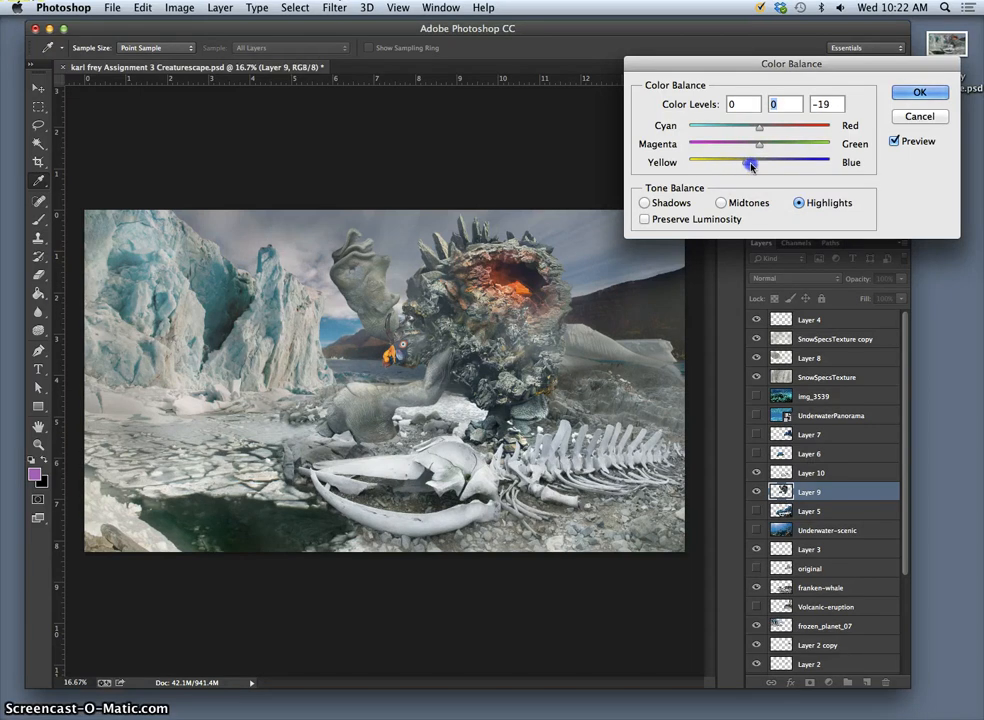
{"action": "left_click_drag", "start_coordinate": [749, 165], "coordinate": [755, 165]}
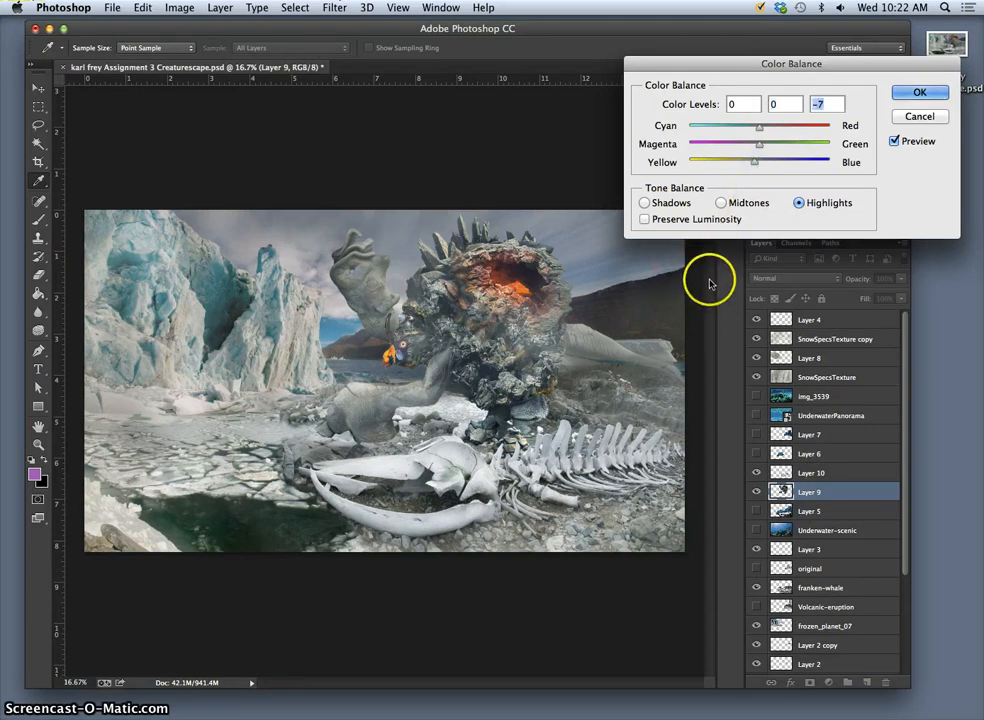
{"action": "left_click_drag", "start_coordinate": [759, 125], "coordinate": [770, 125]}
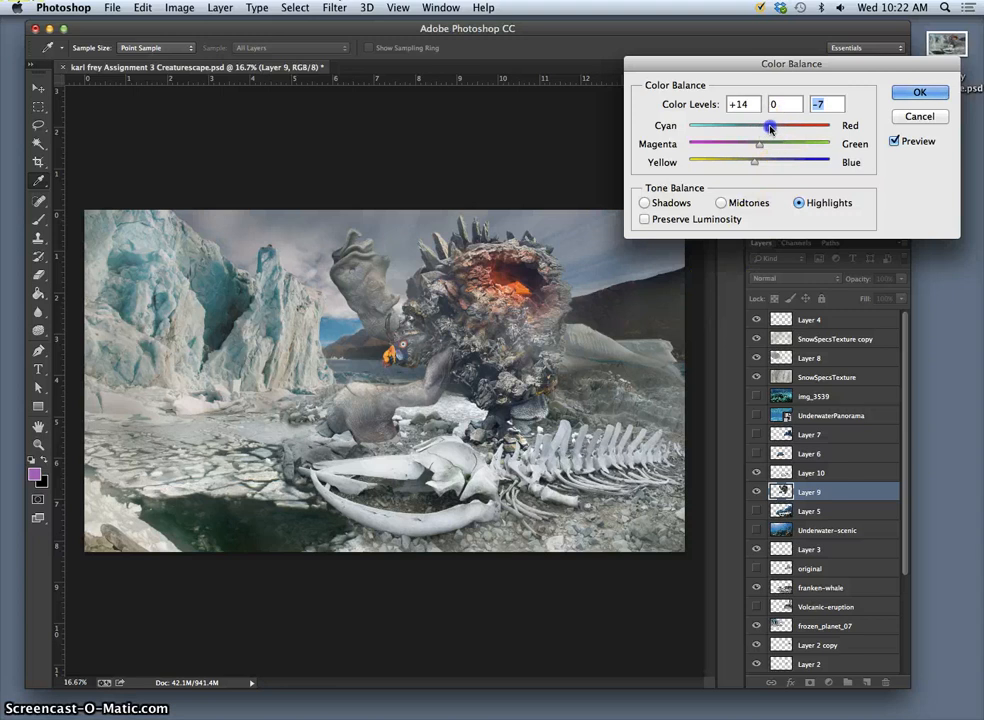
{"action": "left_click_drag", "start_coordinate": [770, 126], "coordinate": [776, 126]}
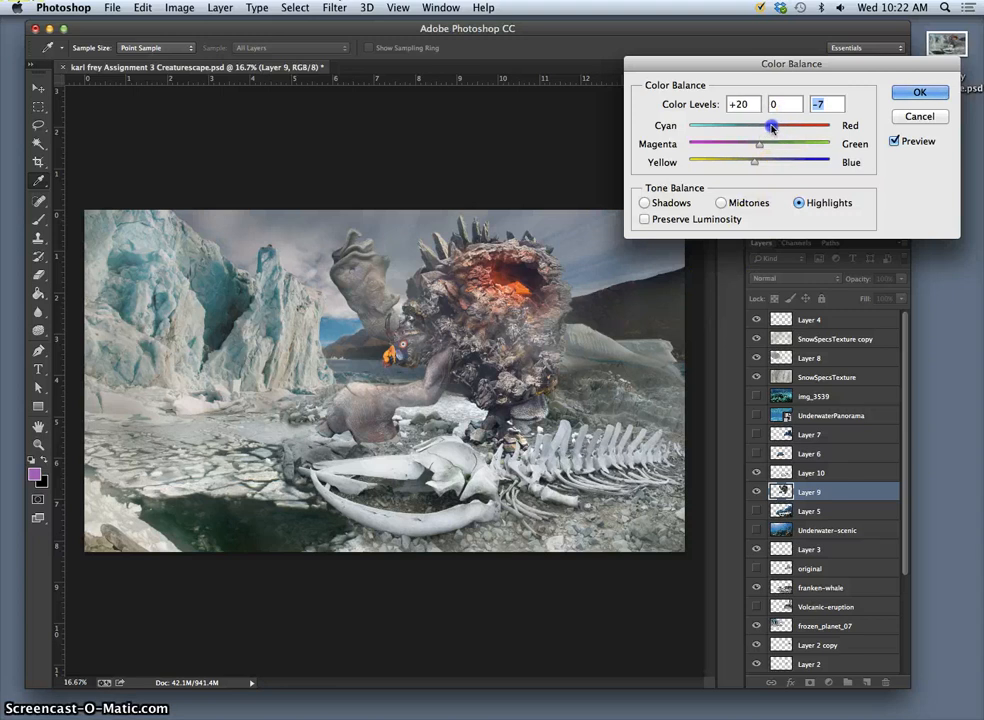
{"action": "left_click_drag", "start_coordinate": [772, 126], "coordinate": [768, 126]}
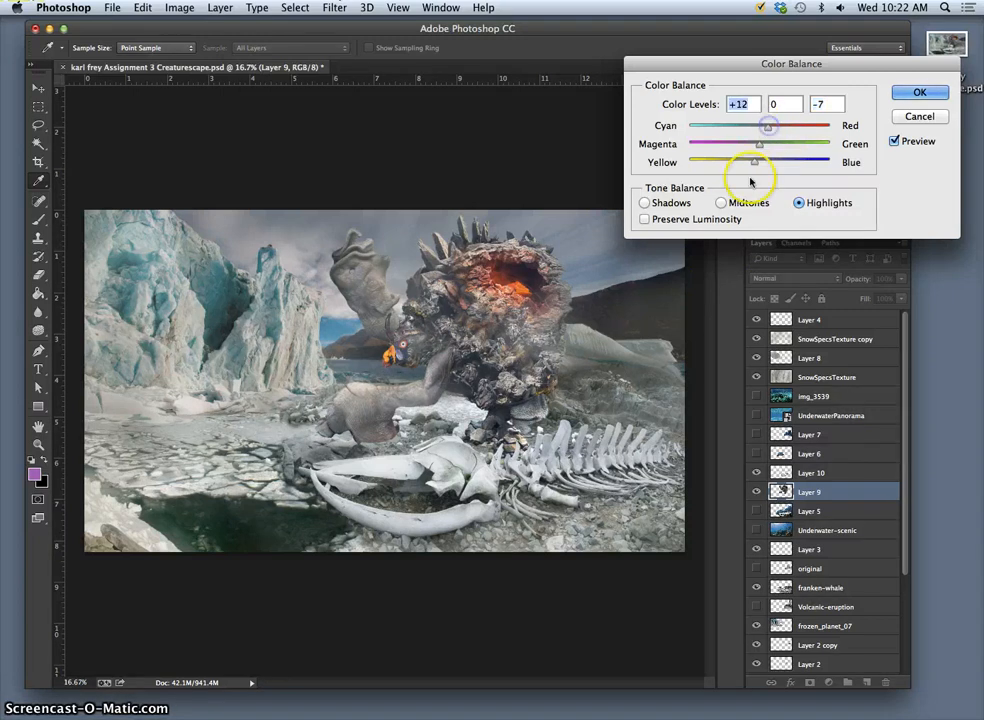
{"action": "left_click_drag", "start_coordinate": [760, 147], "coordinate": [755, 147]}
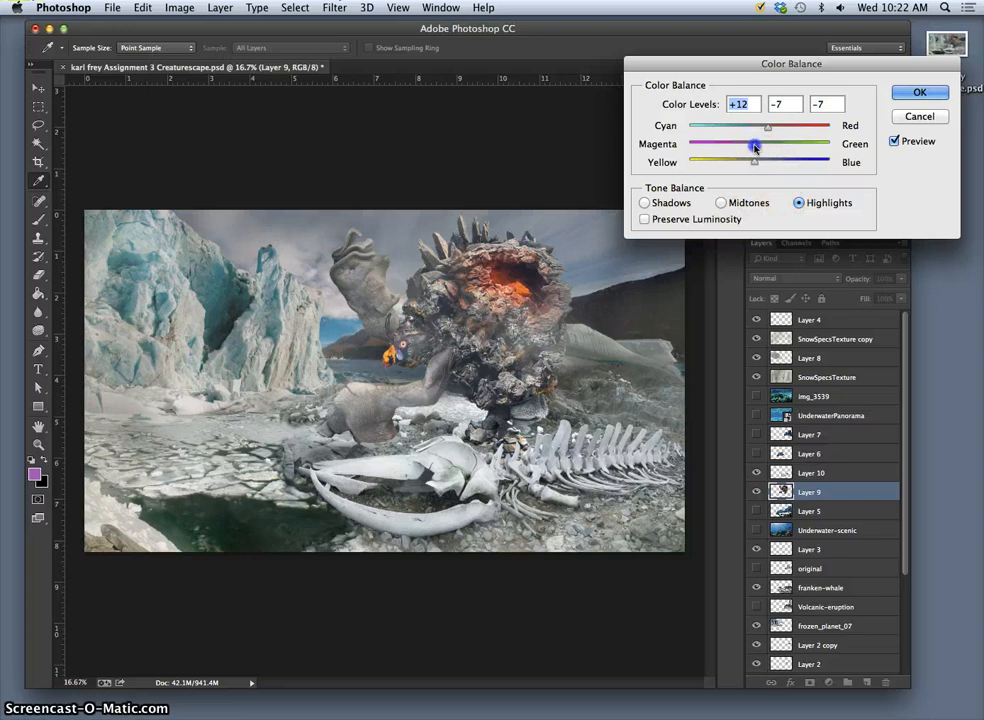
{"action": "left_click_drag", "start_coordinate": [755, 144], "coordinate": [767, 144]}
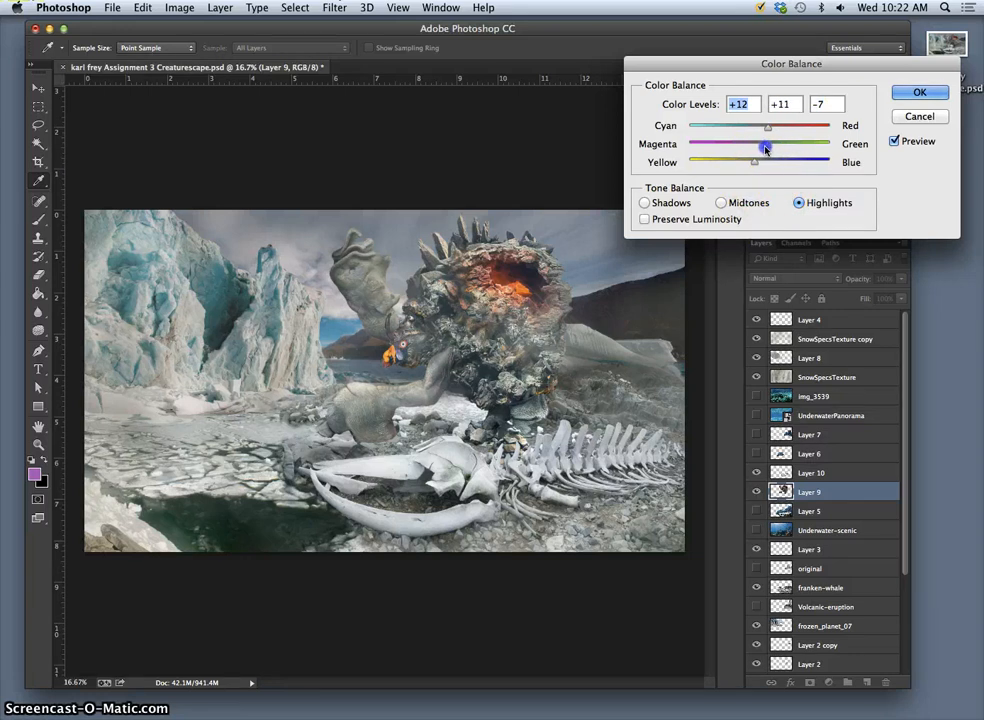
{"action": "left_click_drag", "start_coordinate": [775, 143], "coordinate": [755, 143]}
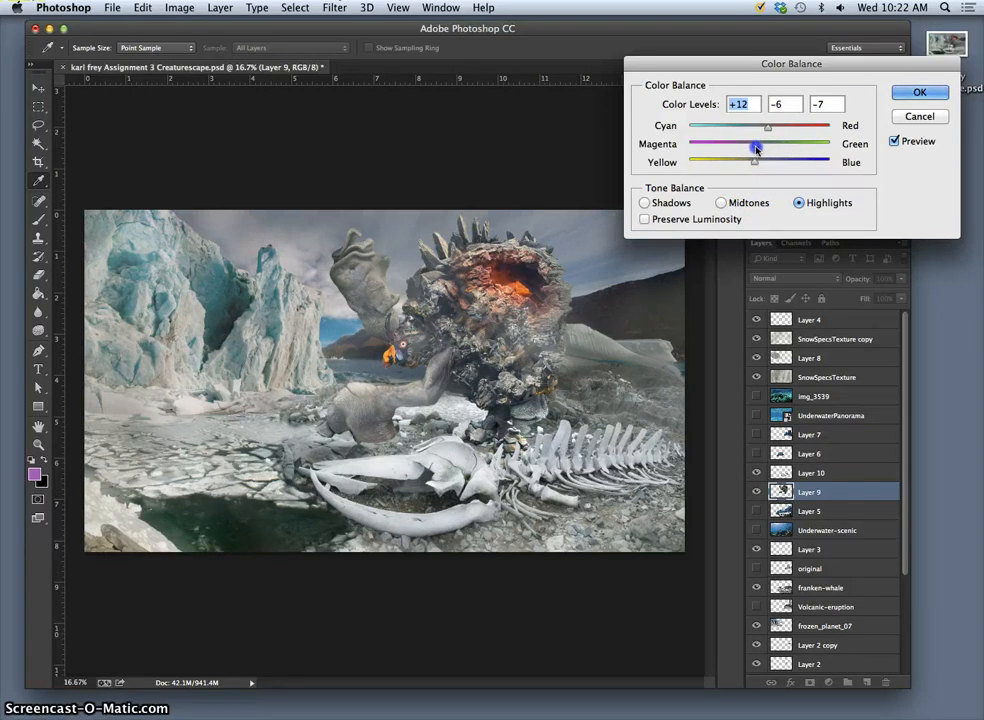
{"action": "left_click_drag", "start_coordinate": [755, 145], "coordinate": [757, 145]}
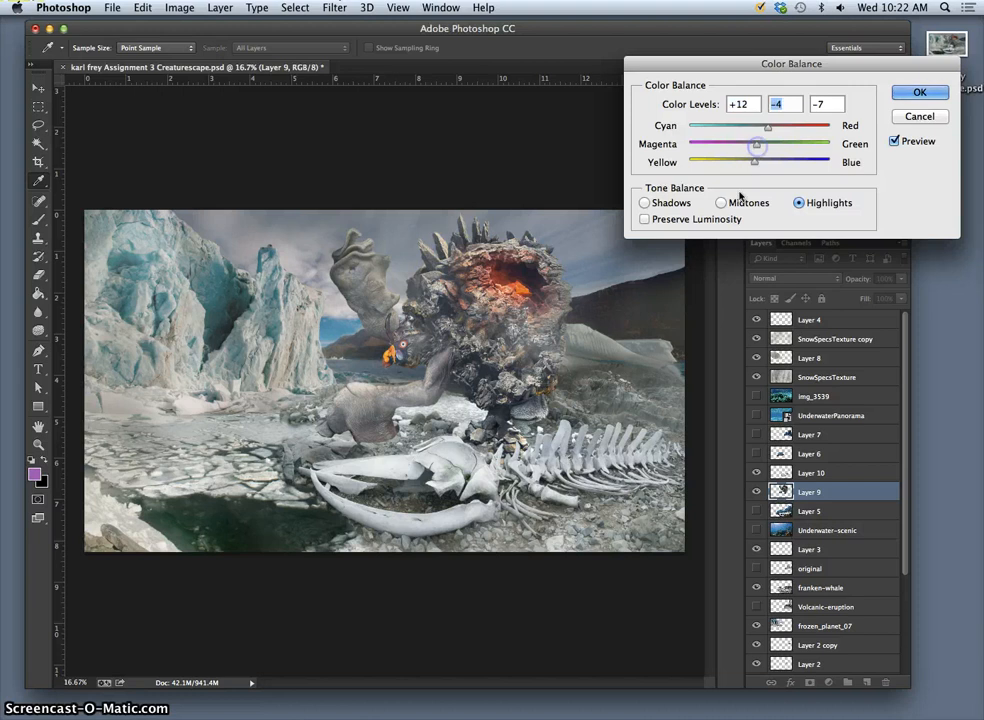
Step: Set shadow Color Balance to Cyan–Red -7, Magenta–Green -4, Yellow–Blue -6
{"action": "left_click", "coordinate": [644, 202]}
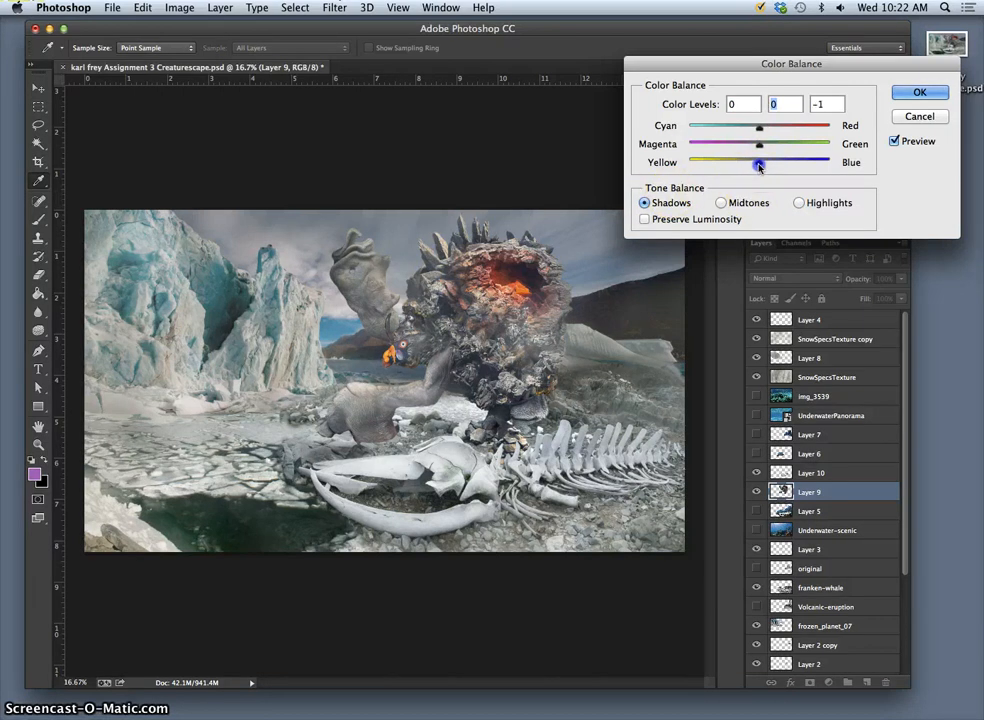
{"action": "left_click_drag", "start_coordinate": [759, 163], "coordinate": [769, 163]}
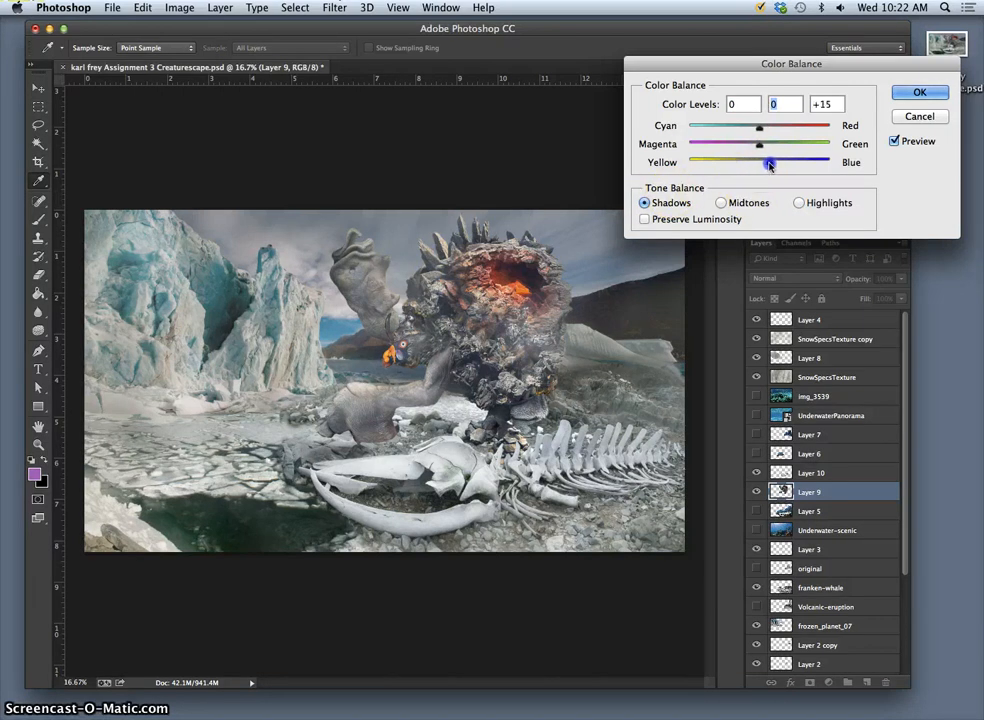
{"action": "left_click_drag", "start_coordinate": [760, 131], "coordinate": [755, 131]}
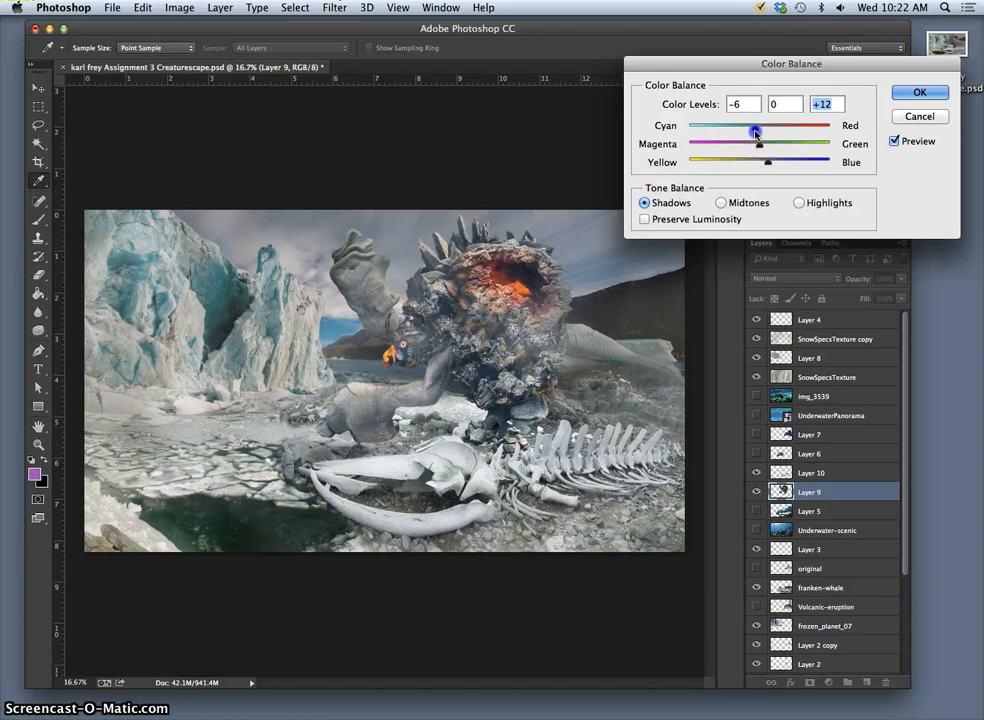
{"action": "left_click_drag", "start_coordinate": [768, 162], "coordinate": [760, 162]}
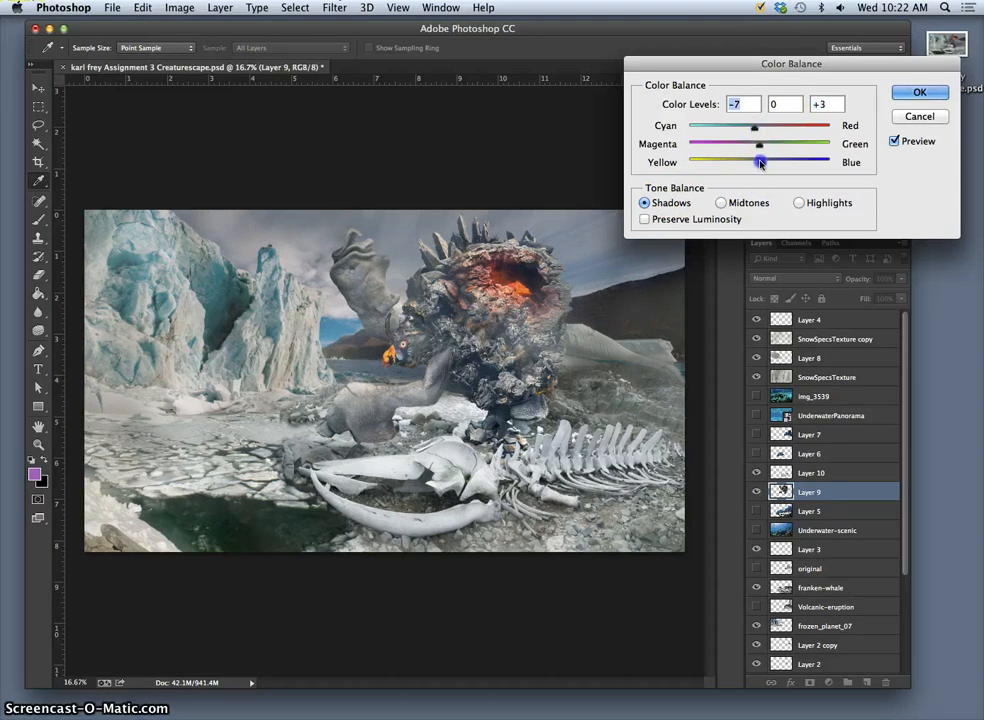
{"action": "left_click_drag", "start_coordinate": [760, 161], "coordinate": [750, 161]}
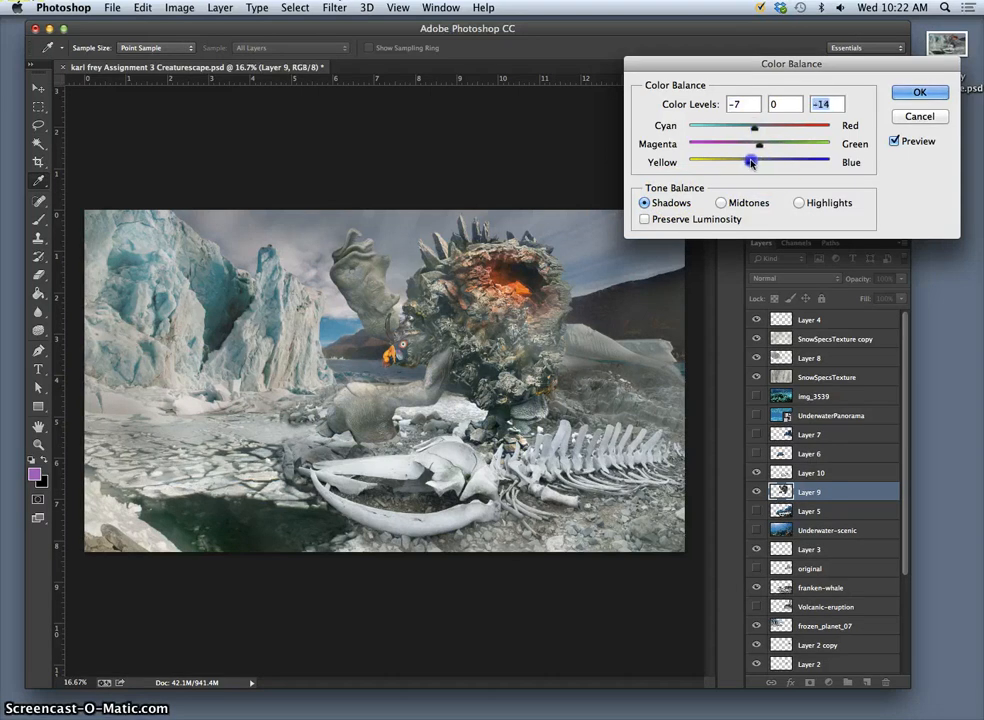
{"action": "left_click_drag", "start_coordinate": [750, 162], "coordinate": [757, 146]}
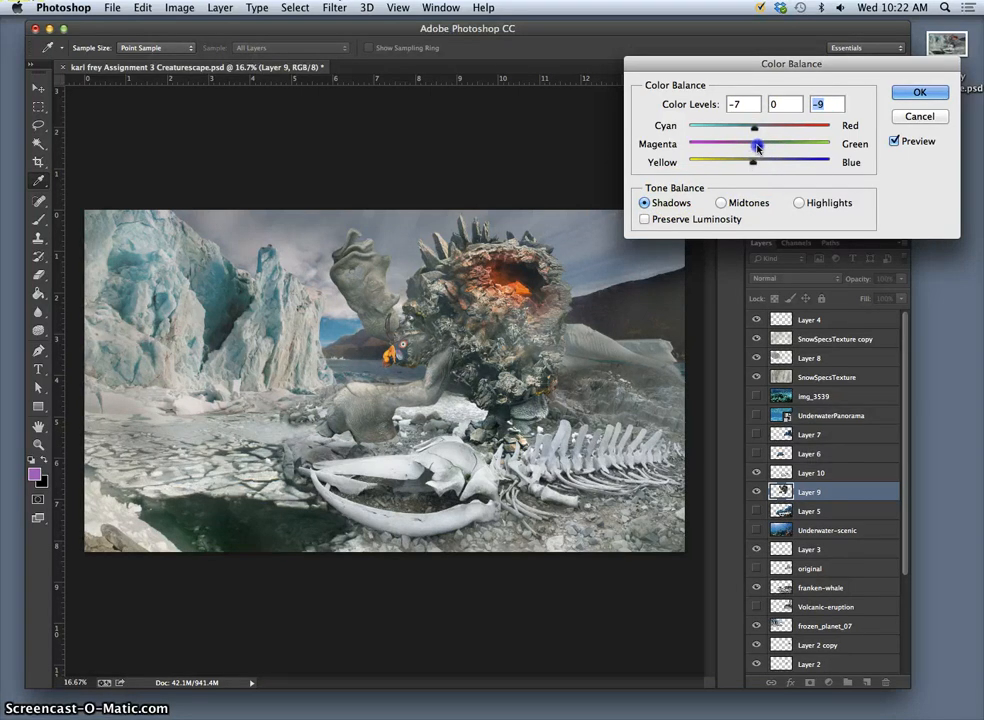
{"action": "left_click_drag", "start_coordinate": [752, 162], "coordinate": [755, 162]}
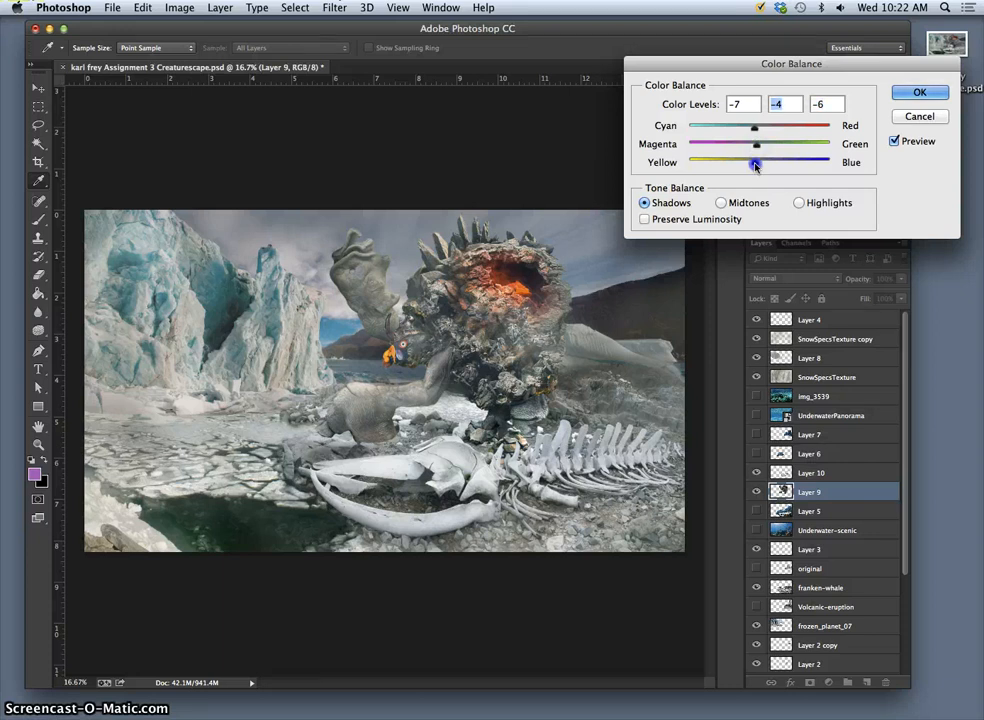